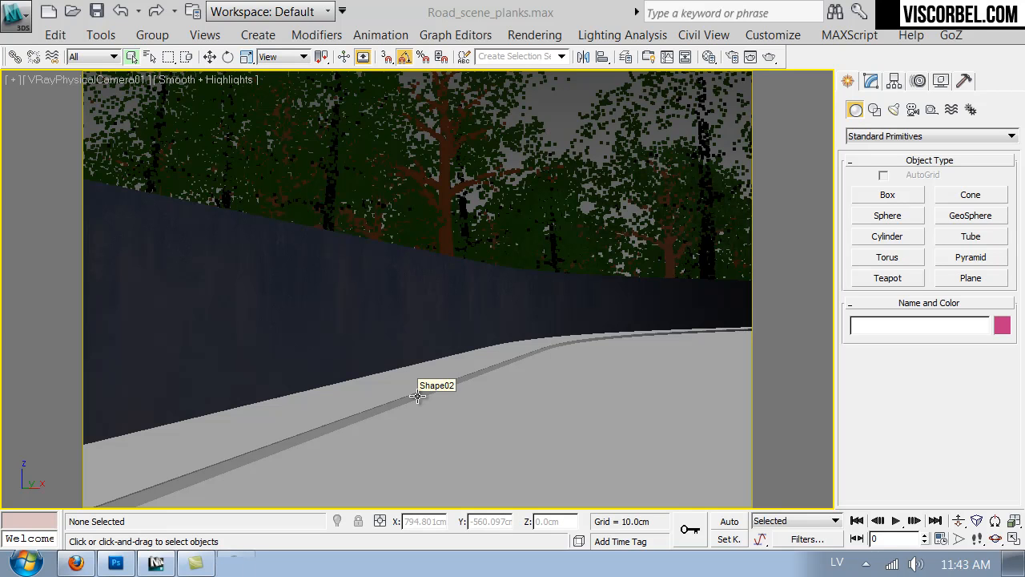
{"action": "mouse_move", "coordinate": [377, 296]}
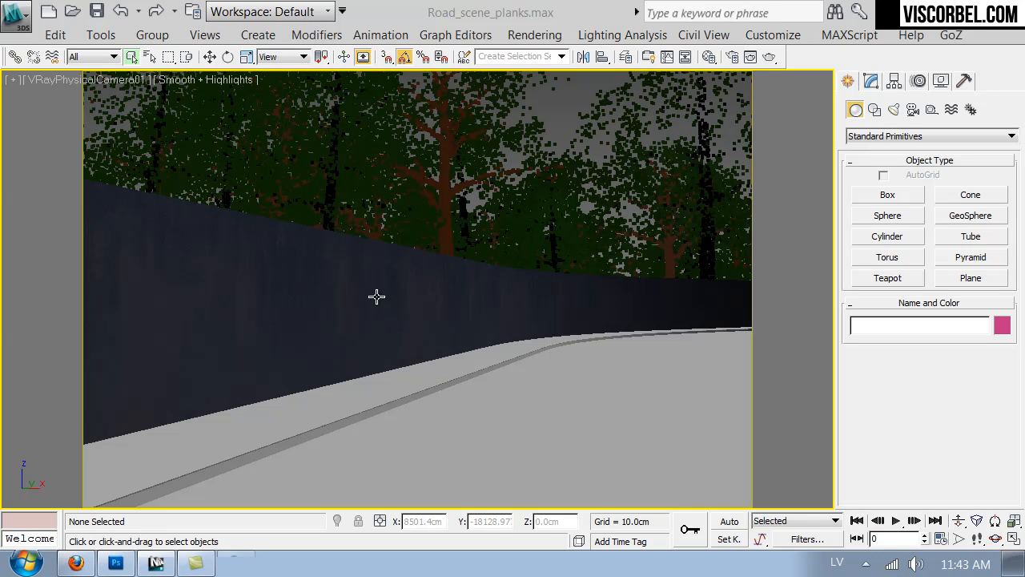
{"action": "mouse_move", "coordinate": [321, 359]}
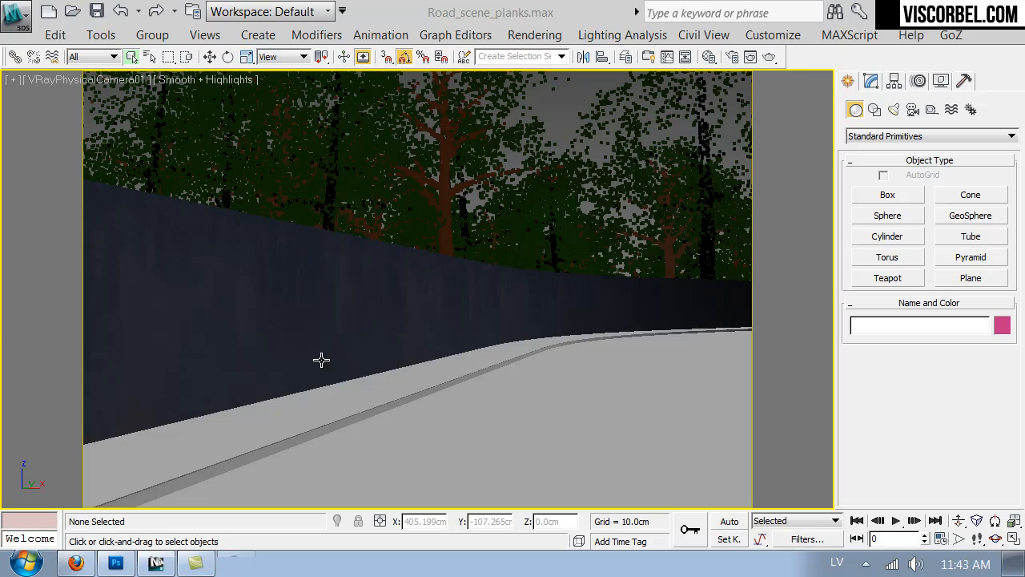
{"action": "mouse_move", "coordinate": [350, 321]}
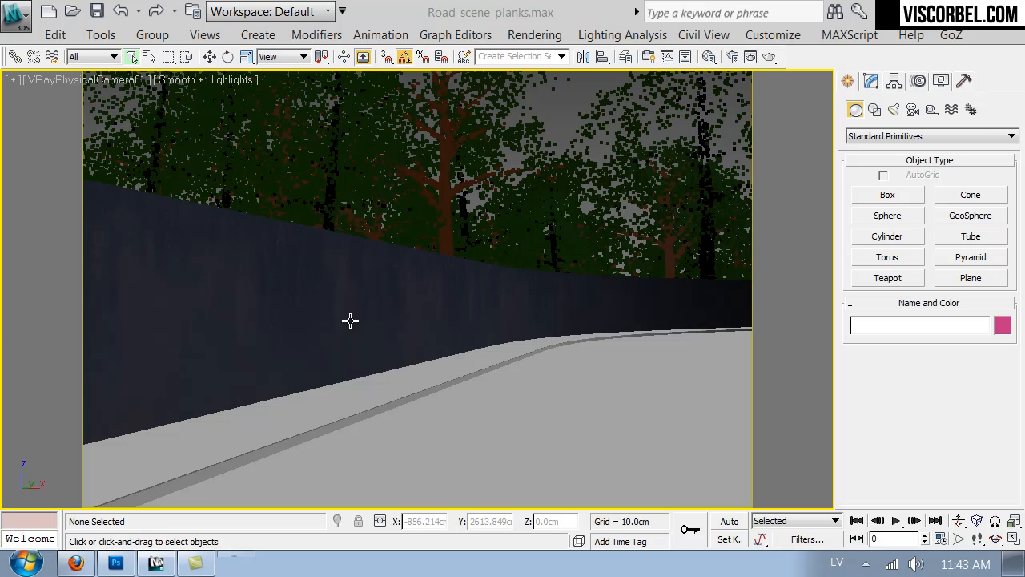
{"action": "mouse_move", "coordinate": [80, 479]}
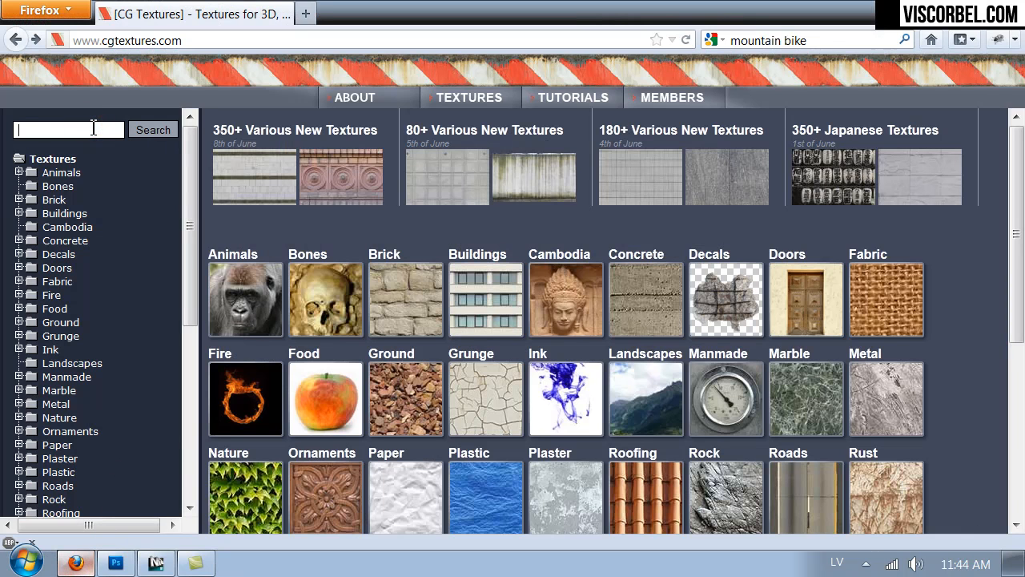
Search CG Textures for planks textures
{"action": "type", "text": "pla"}
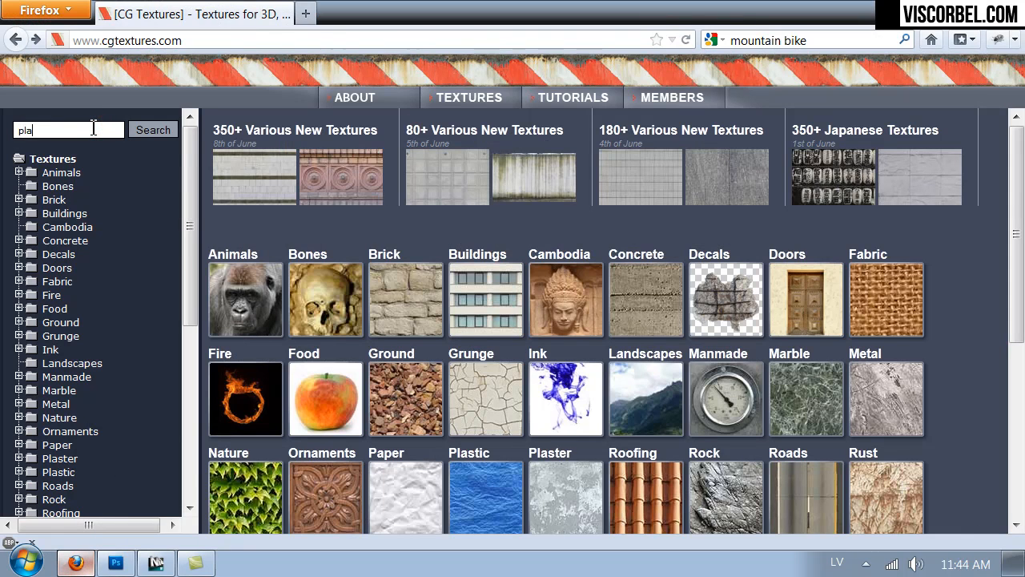
{"action": "left_click", "coordinate": [152, 129]}
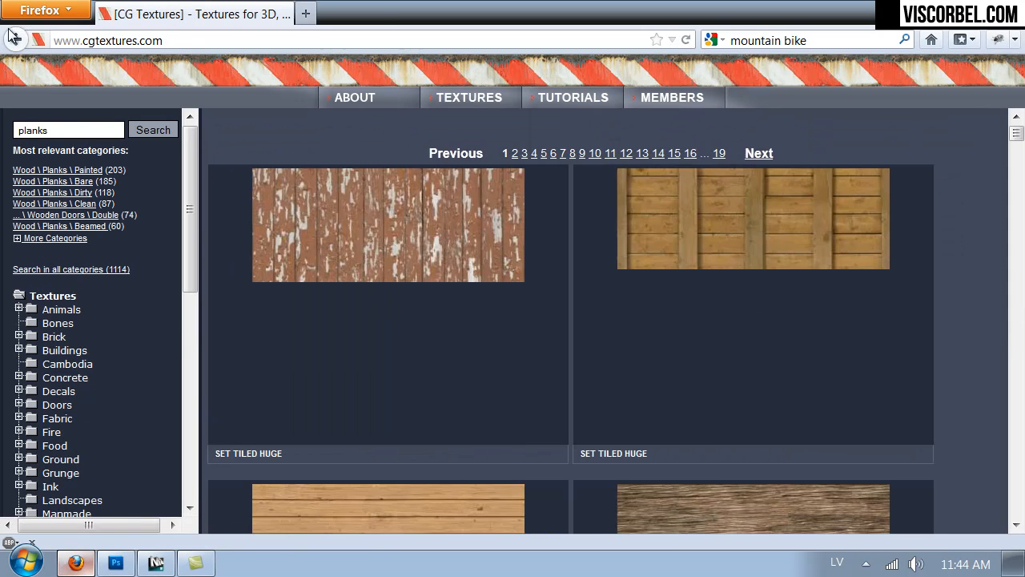
{"action": "mouse_move", "coordinate": [76, 193]}
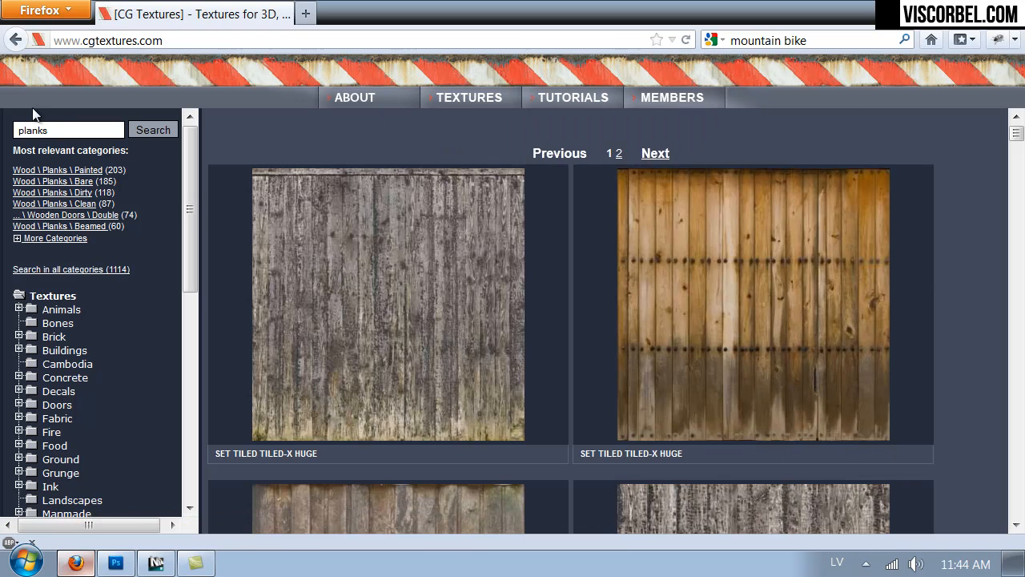
{"action": "mouse_move", "coordinate": [1015, 134]}
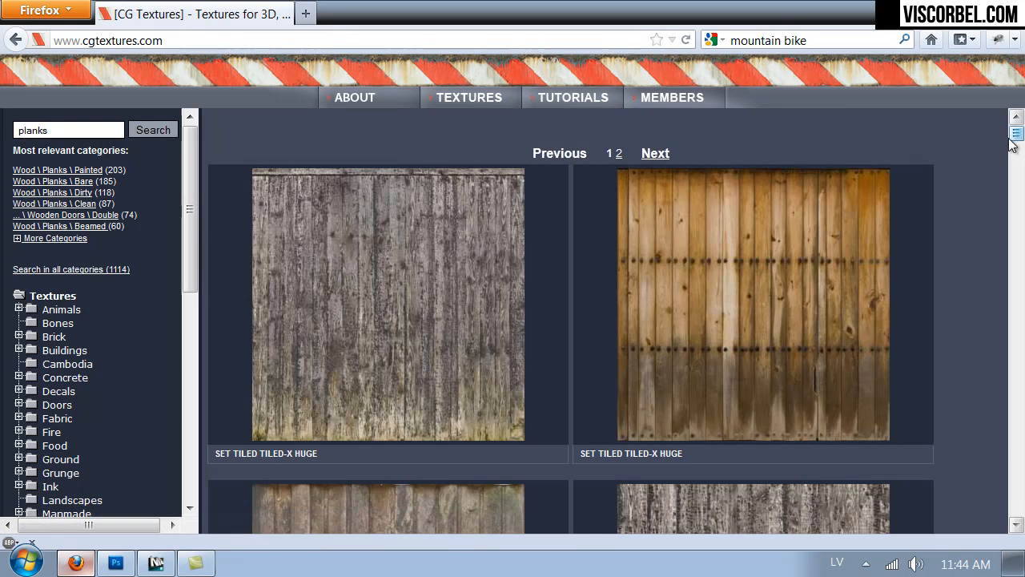
Browse the results to WoodPlanksDirty0111 and download its large 2836x3000 version
{"action": "scroll", "scroll_direction": "down", "scroll_amount": 3}
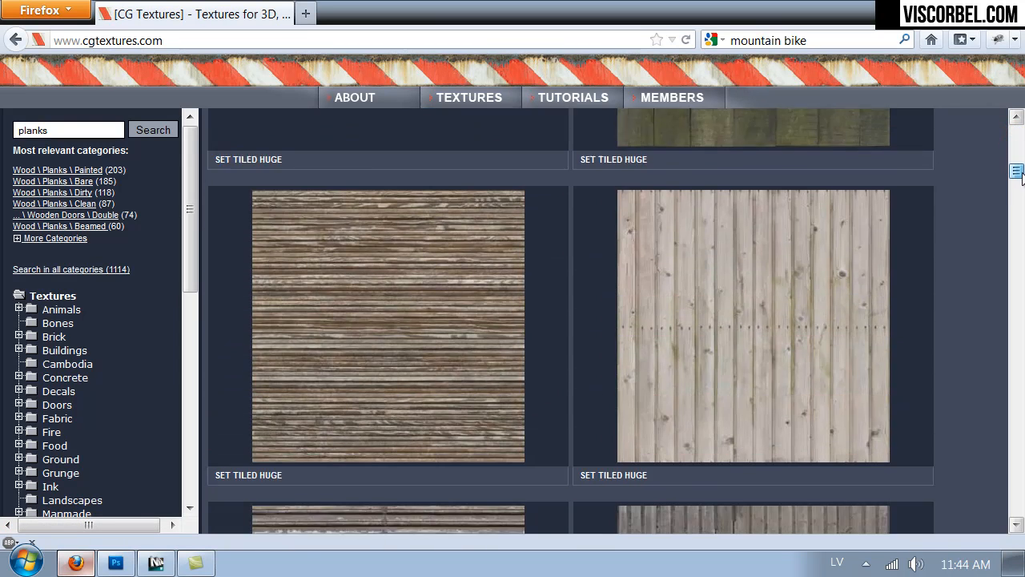
{"action": "scroll", "scroll_direction": "down", "scroll_amount": 3}
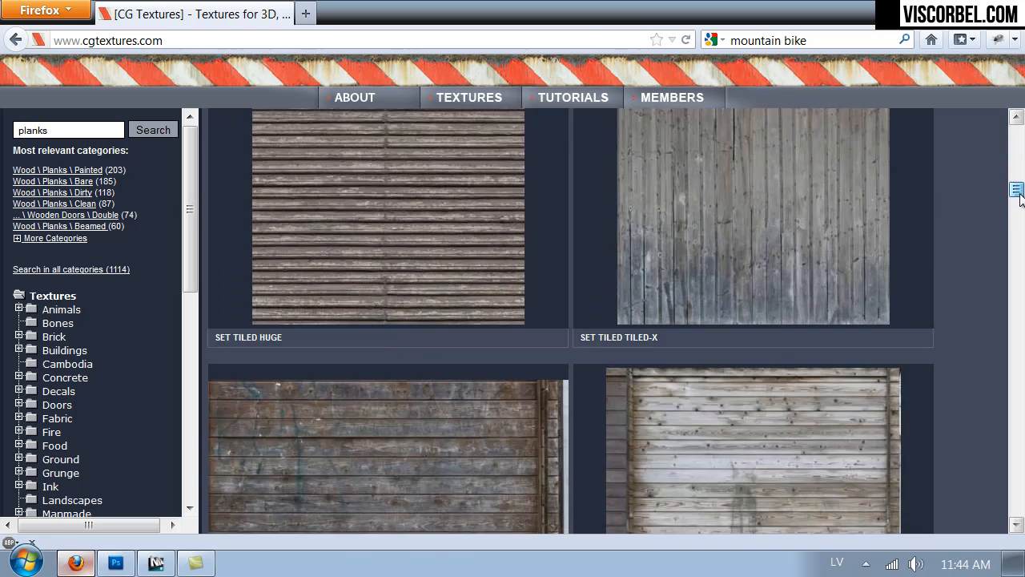
{"action": "scroll", "scroll_direction": "down", "scroll_amount": 3}
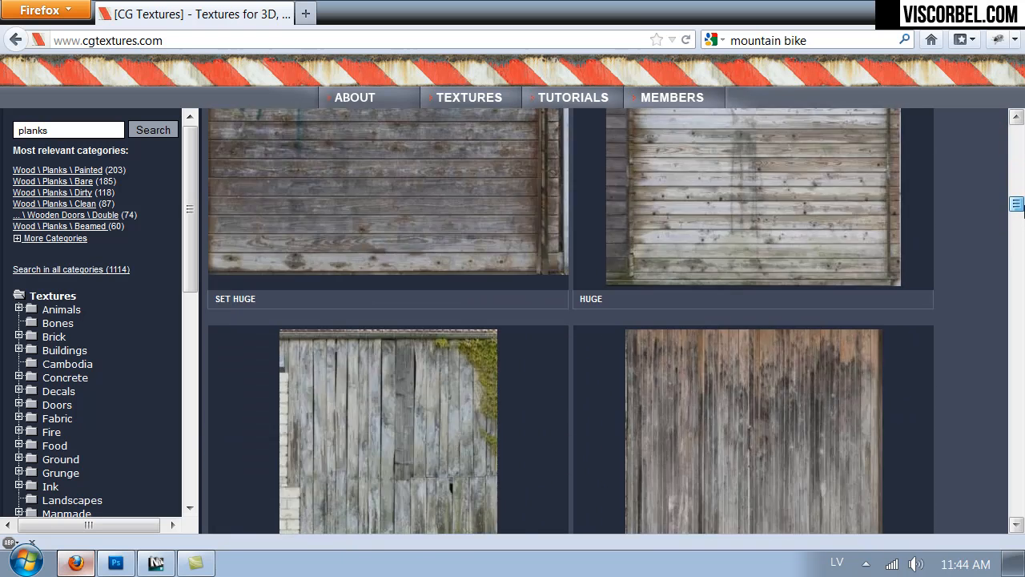
{"action": "scroll", "scroll_direction": "down", "scroll_amount": 3}
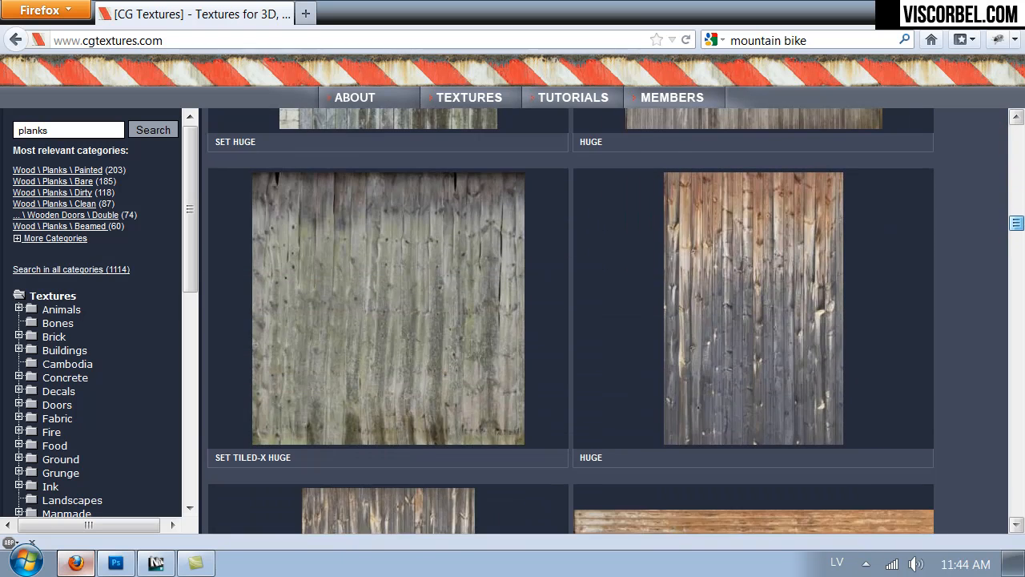
{"action": "scroll", "scroll_direction": "down", "scroll_amount": 3}
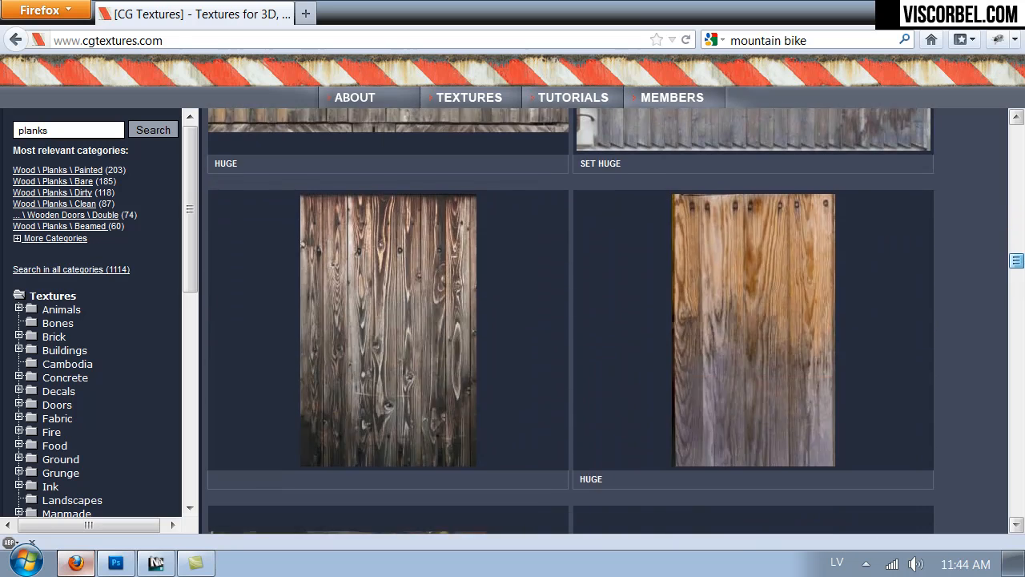
{"action": "scroll", "scroll_direction": "down", "scroll_amount": 3}
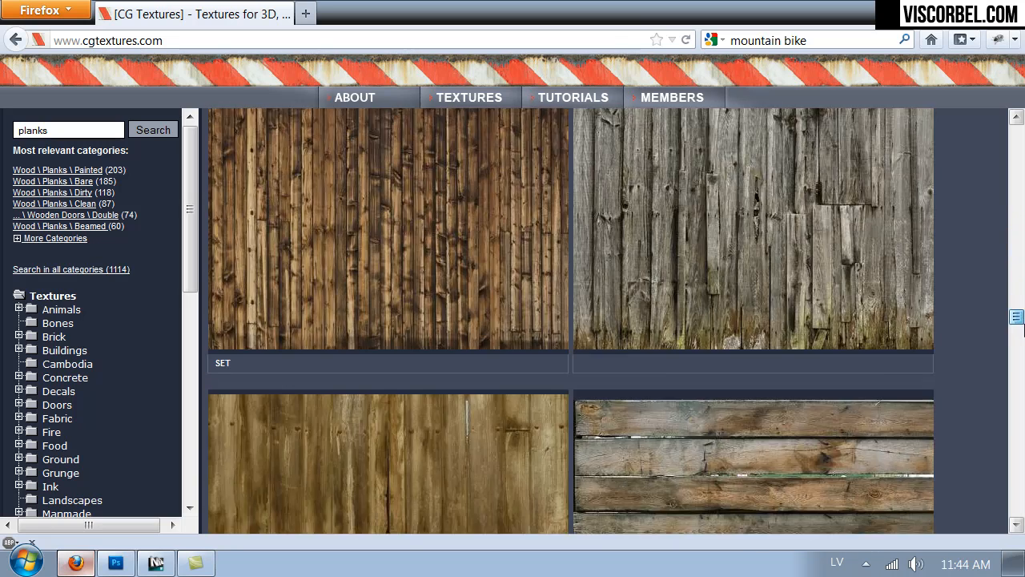
{"action": "scroll", "scroll_direction": "up", "scroll_amount": 3}
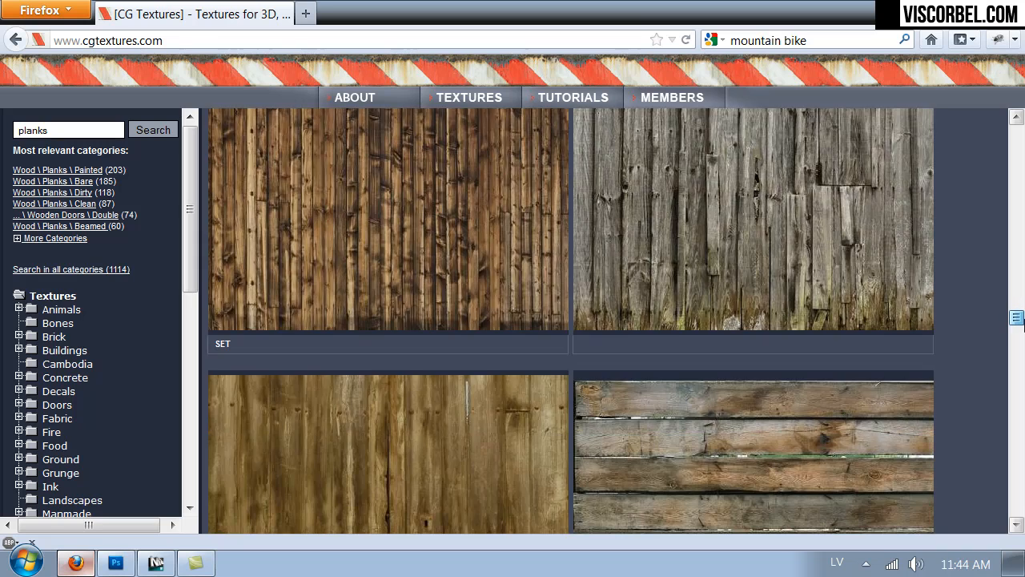
{"action": "scroll", "scroll_direction": "down", "scroll_amount": 3}
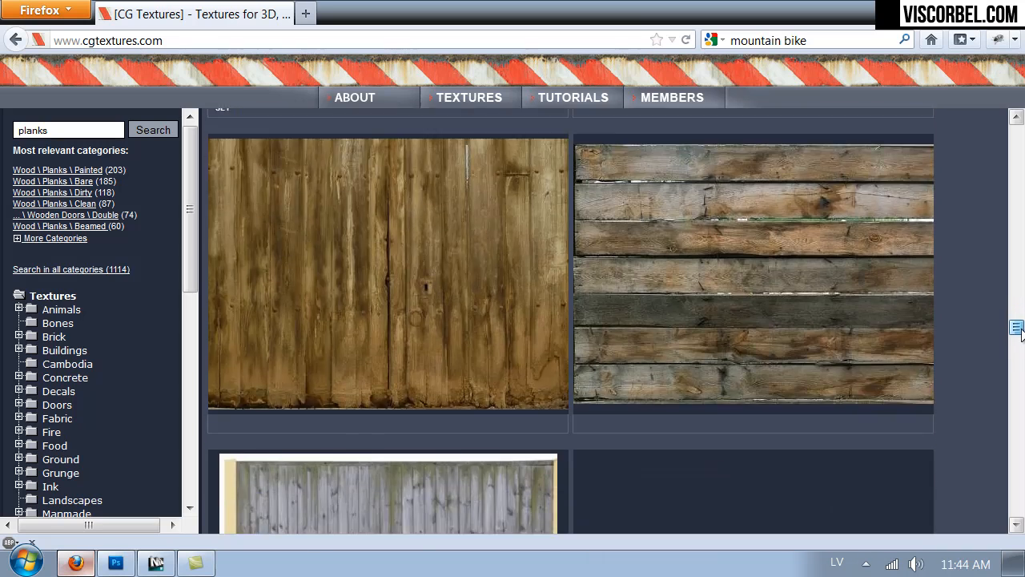
{"action": "scroll", "scroll_direction": "down", "scroll_amount": 3}
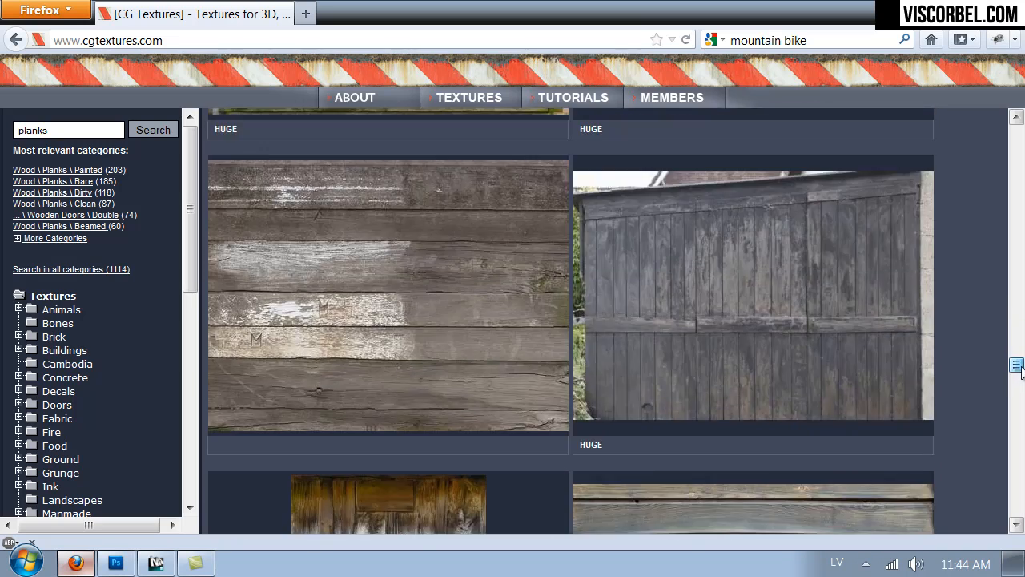
{"action": "scroll", "scroll_direction": "down", "scroll_amount": 3}
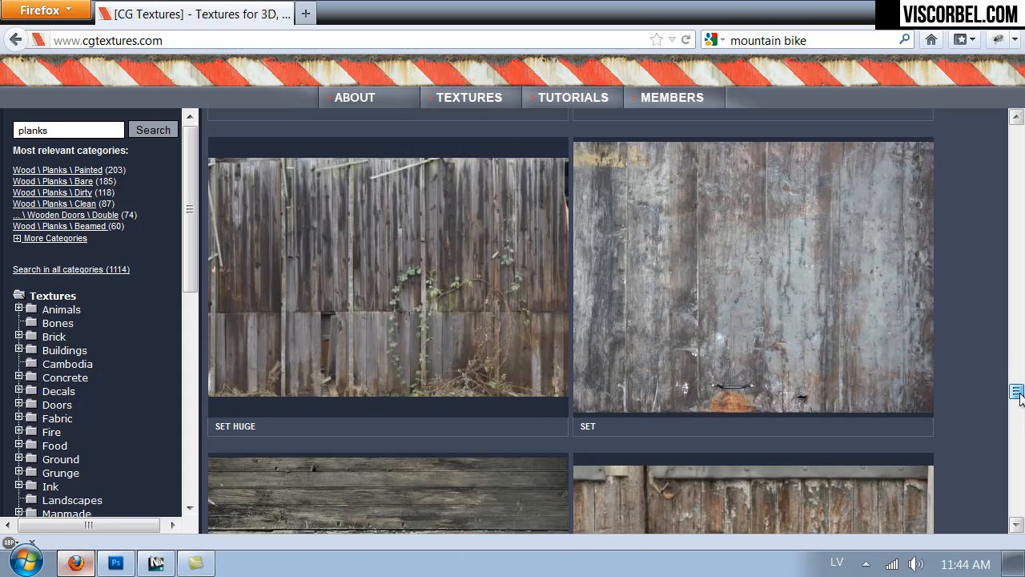
{"action": "scroll", "scroll_direction": "down", "scroll_amount": 3}
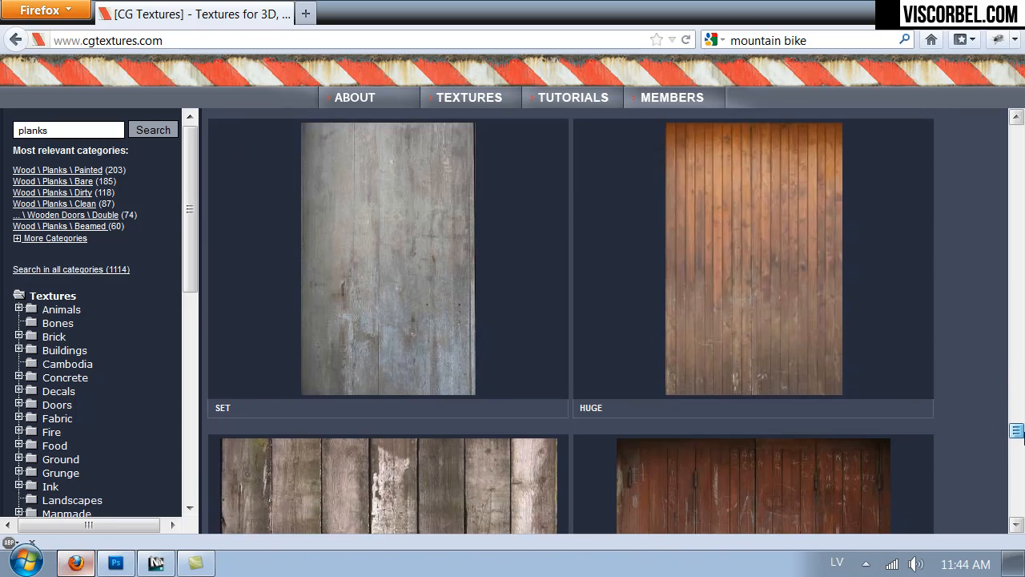
{"action": "scroll", "scroll_direction": "down", "scroll_amount": 3}
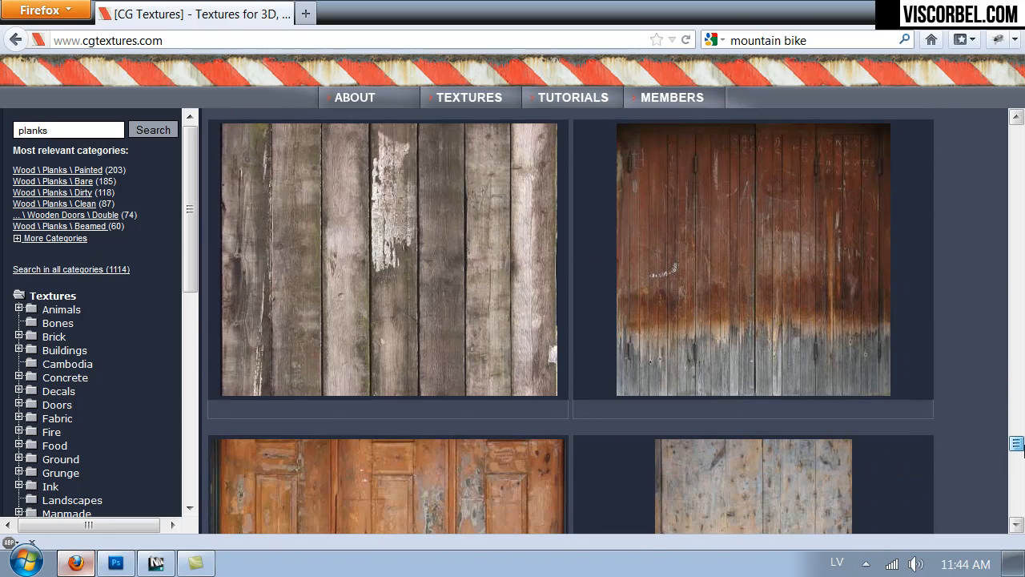
{"action": "scroll", "scroll_direction": "down", "scroll_amount": 3}
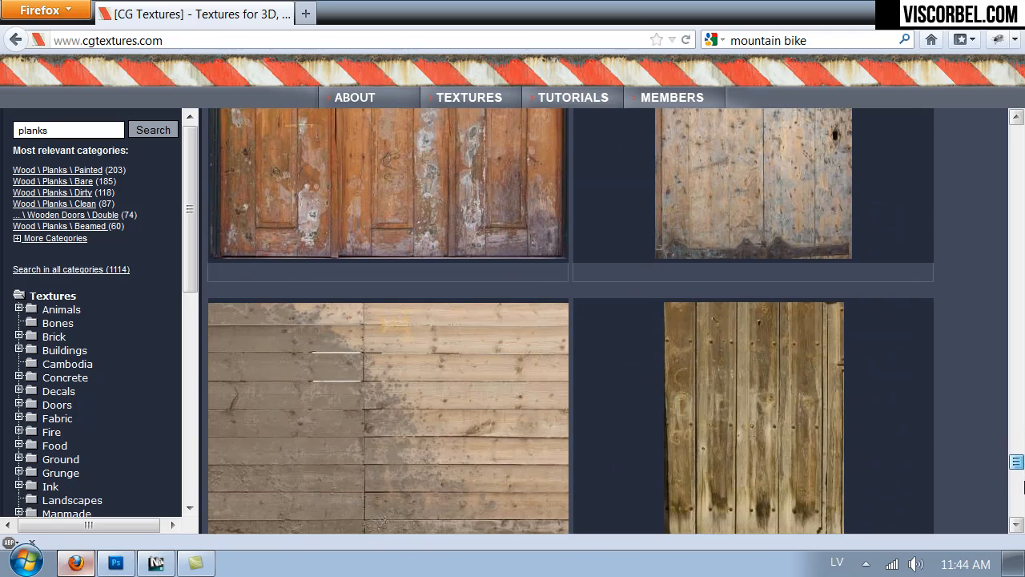
{"action": "scroll", "scroll_direction": "down", "scroll_amount": 3}
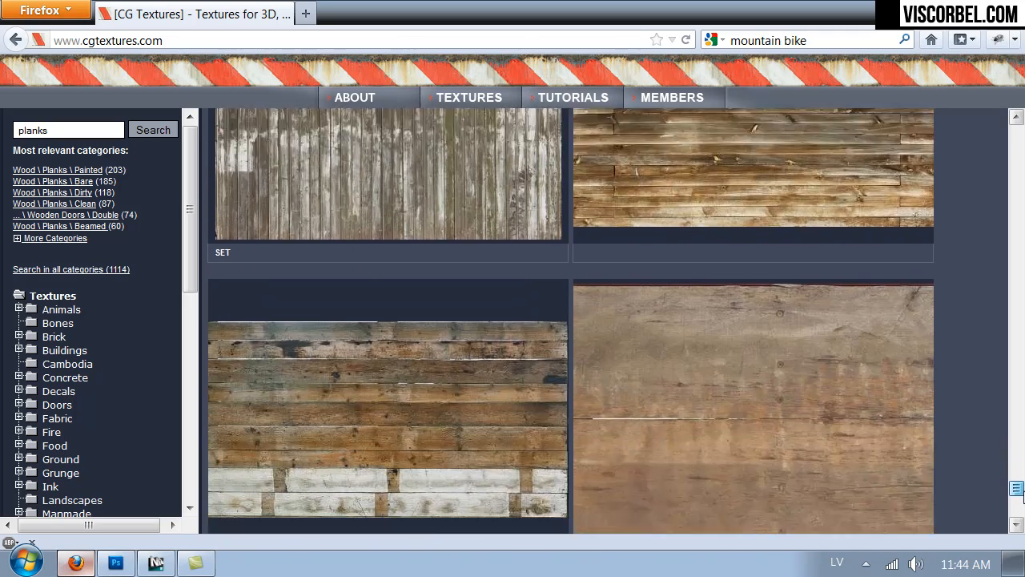
{"action": "scroll", "scroll_direction": "down", "scroll_amount": 3}
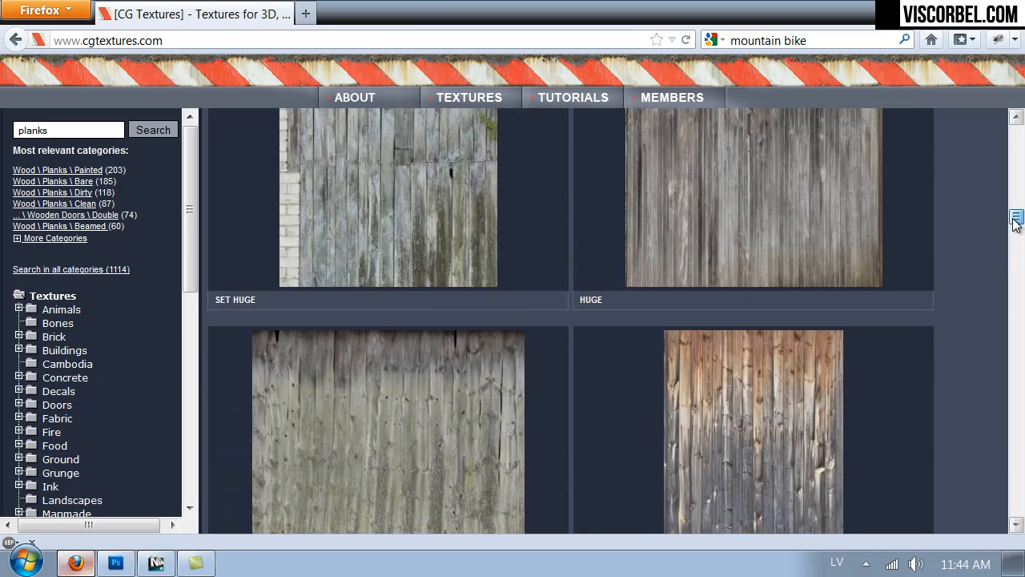
{"action": "scroll", "scroll_direction": "down", "scroll_amount": 3}
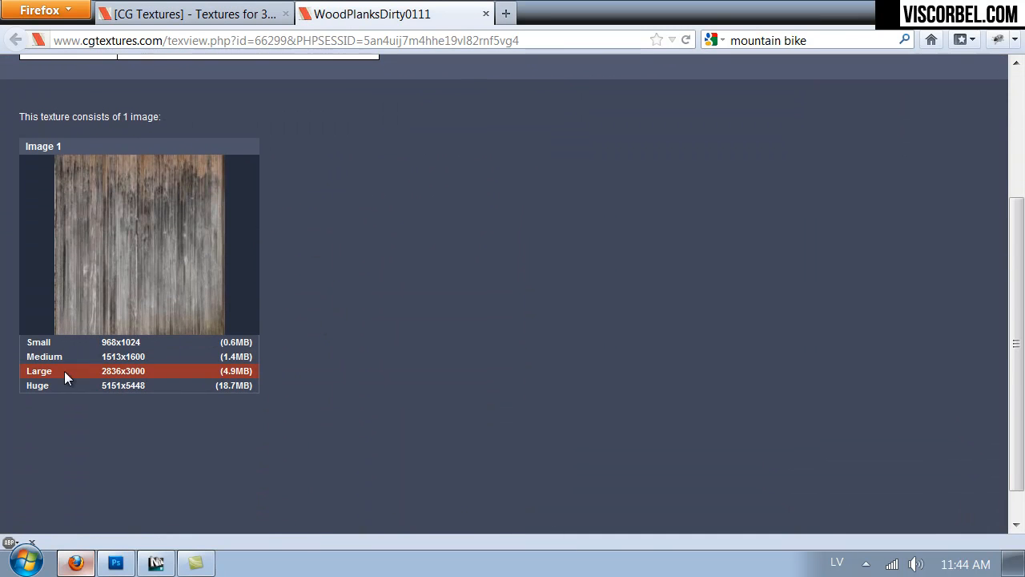
{"action": "mouse_move", "coordinate": [124, 371]}
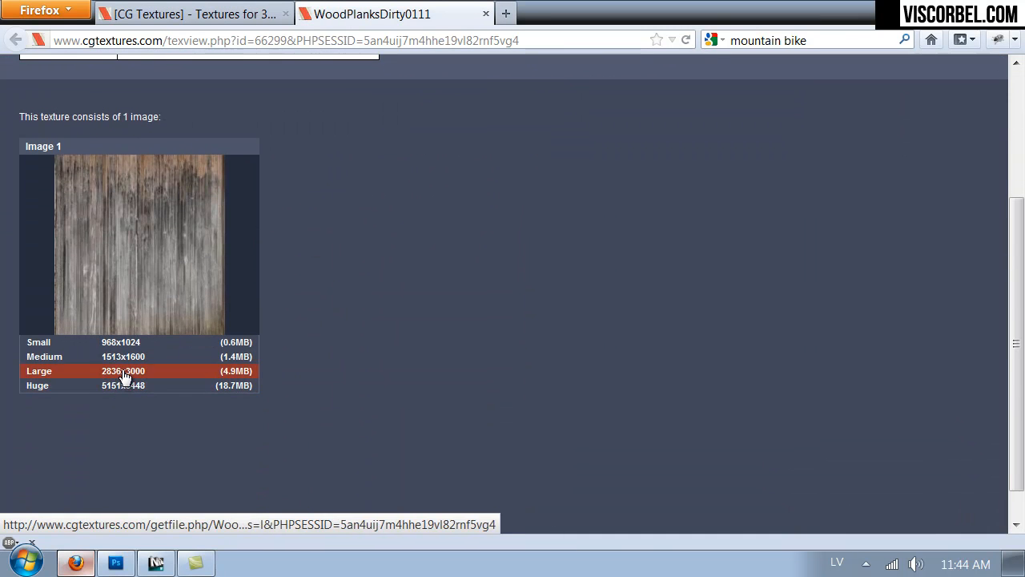
{"action": "left_click", "coordinate": [123, 370]}
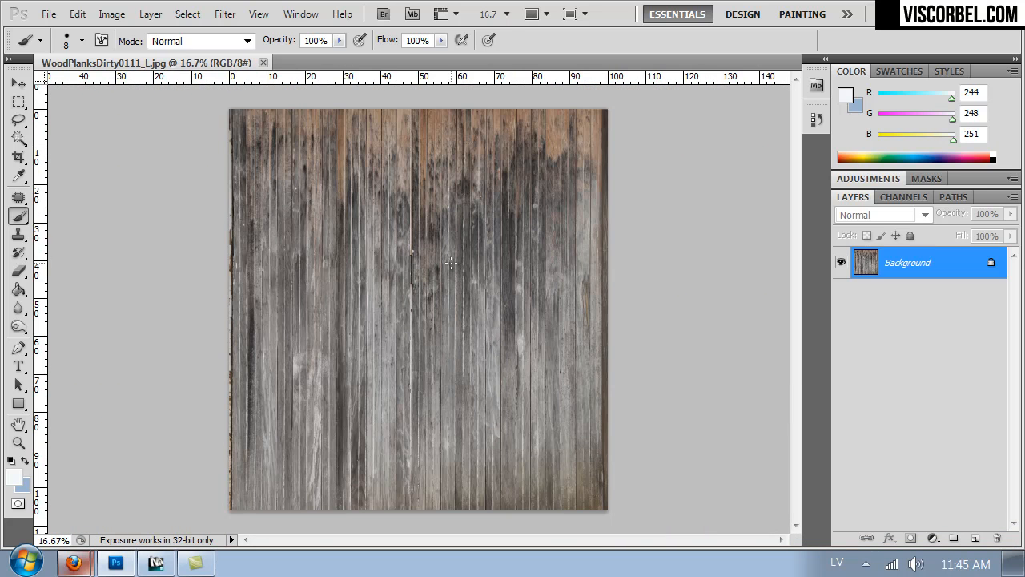
Crop WoodPlanksDirty0111_L.jpg to the planks area with the Crop tool
{"action": "left_click", "coordinate": [19, 157]}
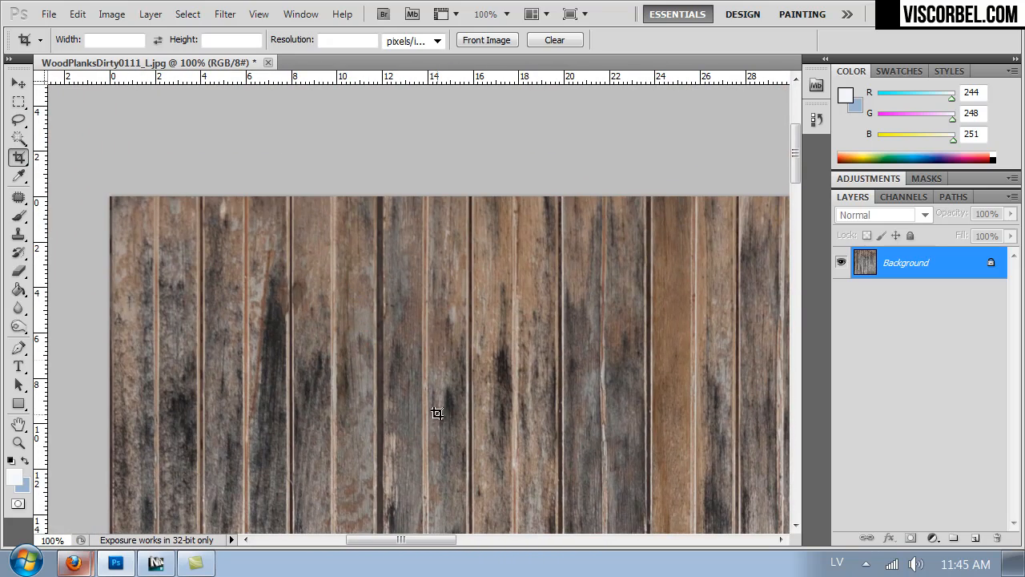
{"action": "mouse_move", "coordinate": [48, 14]}
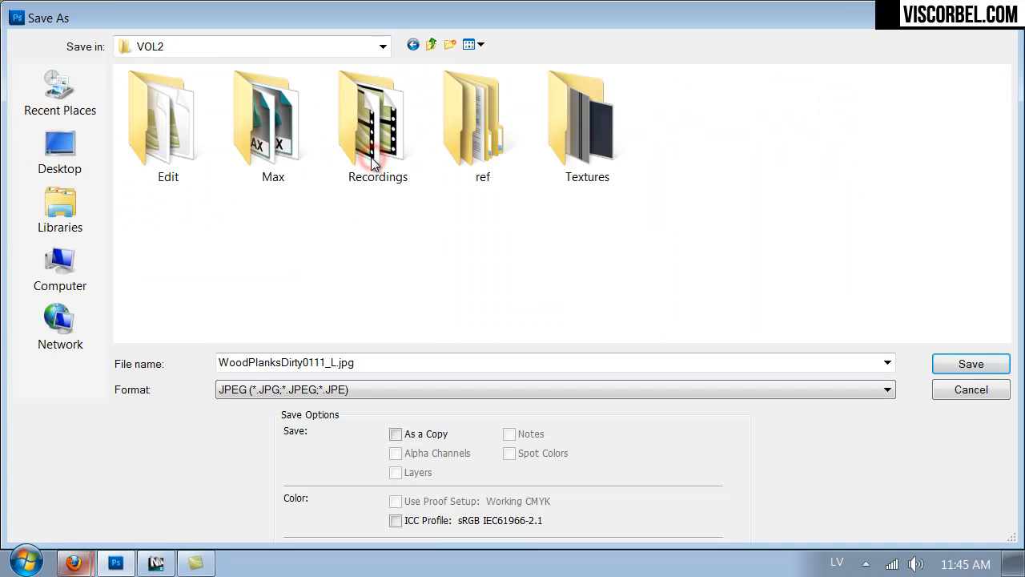
Save the image as planks_diffuse in PNG format inside the Textures folder
{"action": "double_click", "coordinate": [586, 120]}
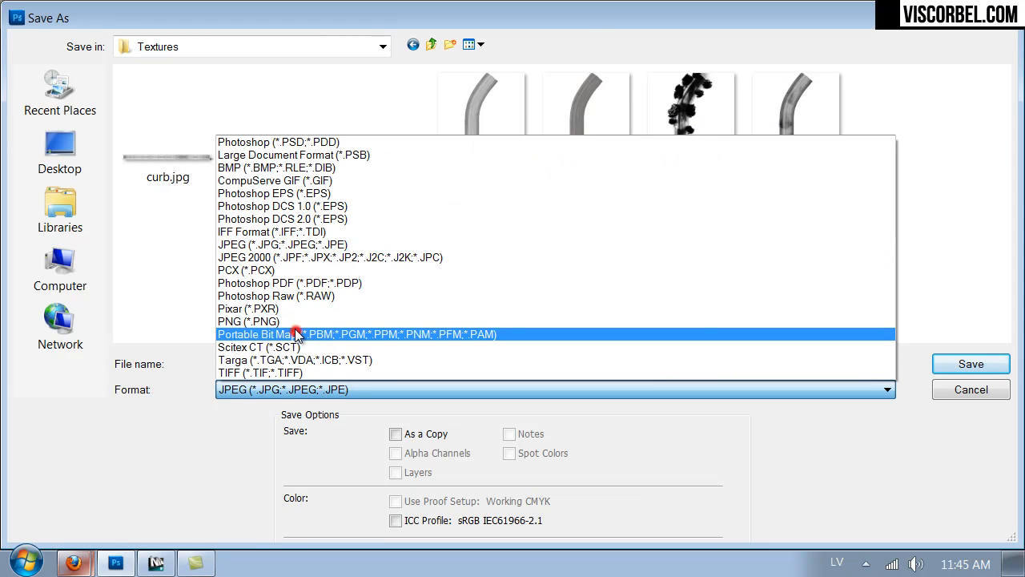
{"action": "left_click", "coordinate": [248, 321]}
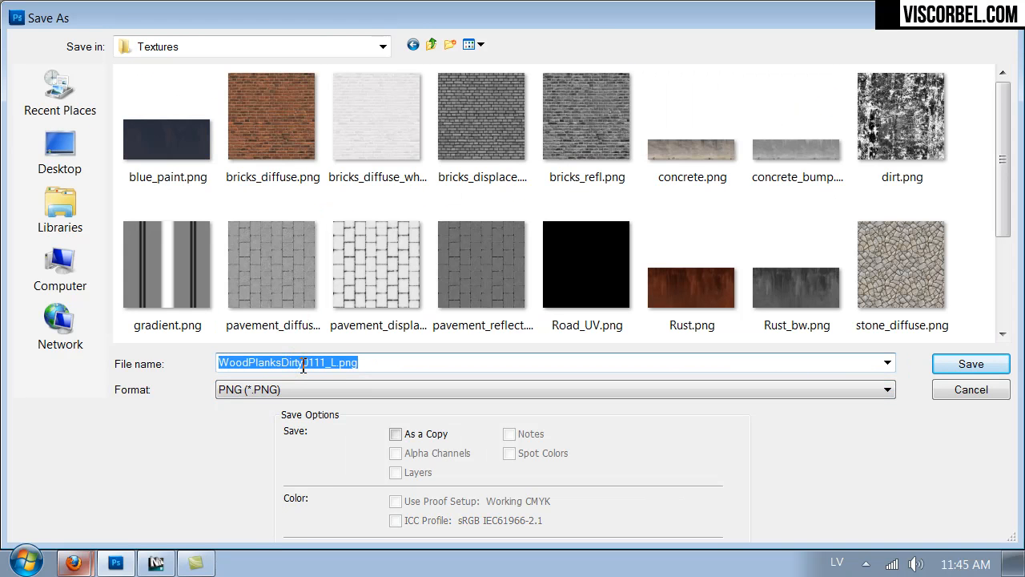
{"action": "type", "text": "planks_"}
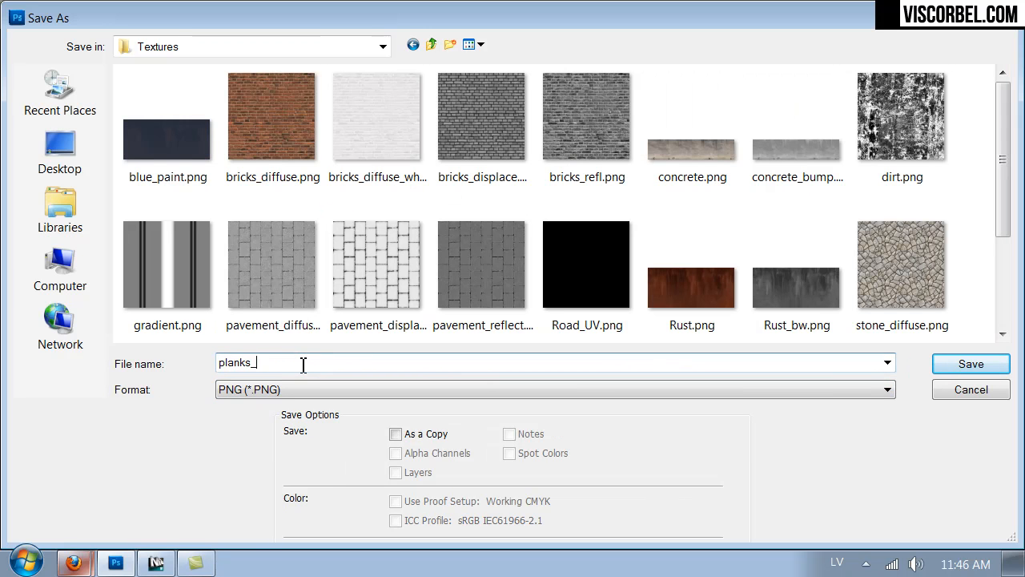
{"action": "left_click", "coordinate": [970, 363]}
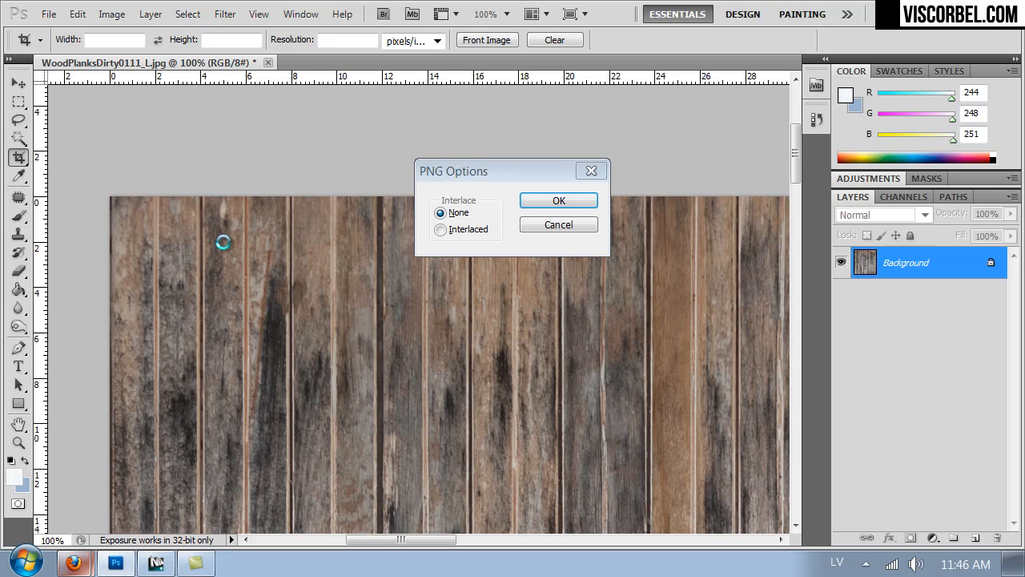
Fill a new layer with 128 grey at 71% opacity over the planks, then add empty Layer 2
{"action": "left_click", "coordinate": [559, 200]}
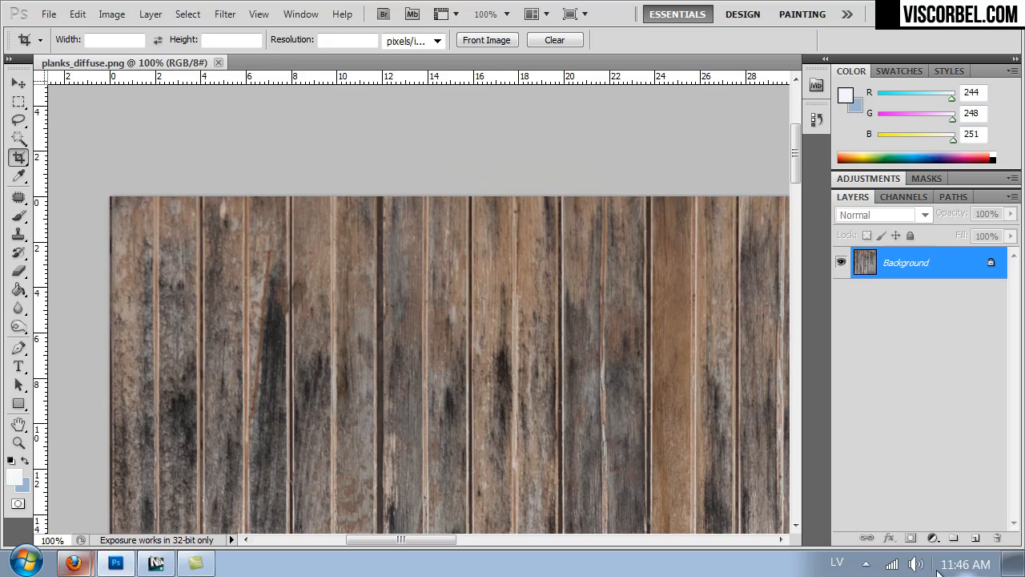
{"action": "left_click", "coordinate": [953, 538]}
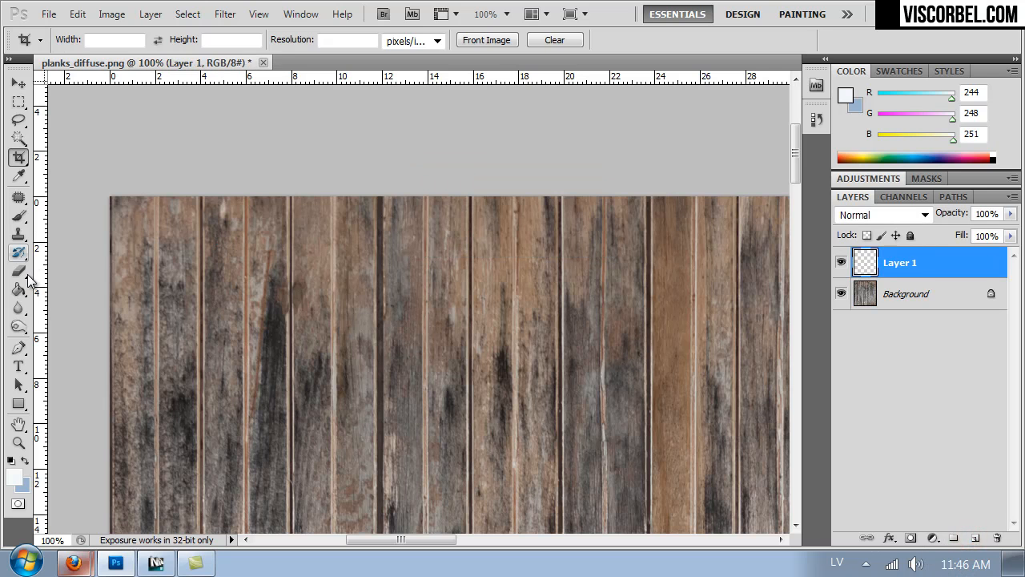
{"action": "left_click", "coordinate": [12, 479]}
{"action": "type", "text": "12"}
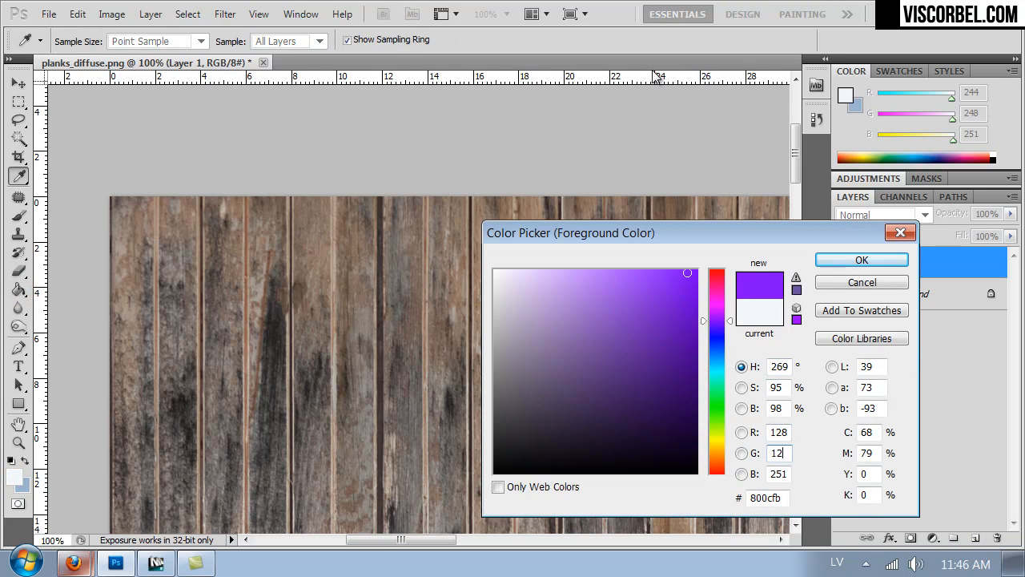
{"action": "left_click", "coordinate": [861, 260]}
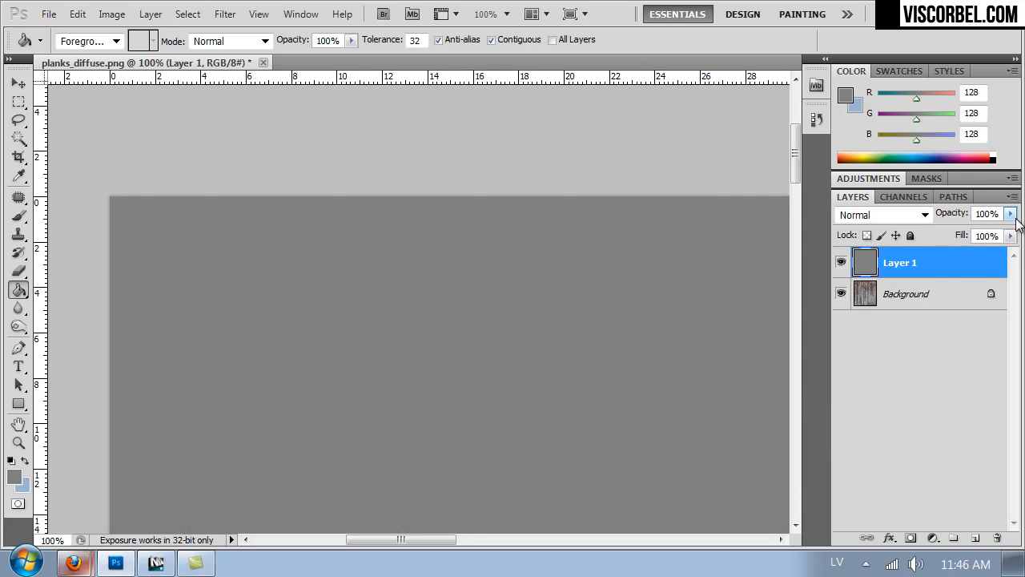
{"action": "left_click_drag", "start_coordinate": [1017, 229], "coordinate": [989, 233]}
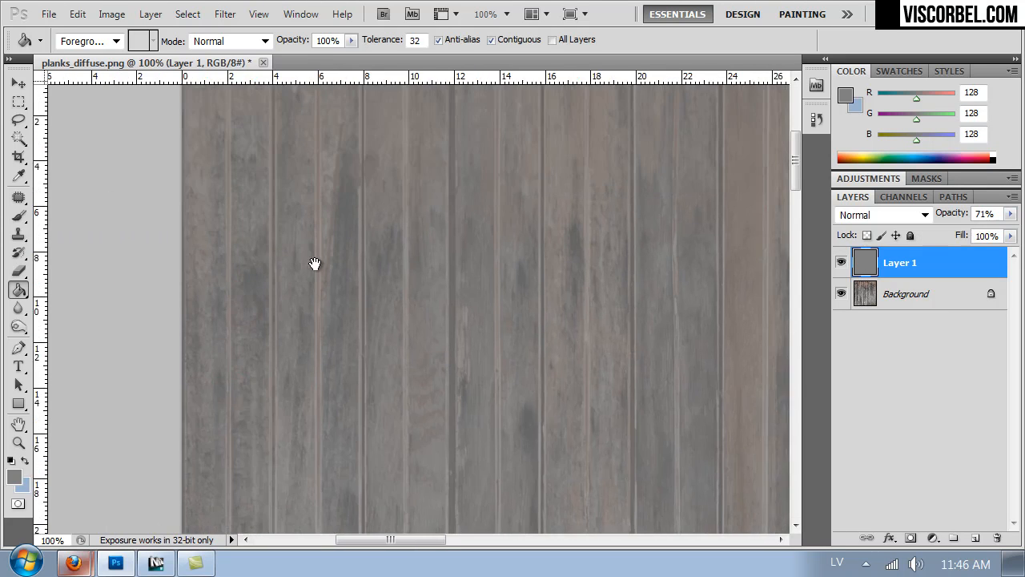
{"action": "left_click", "coordinate": [976, 537]}
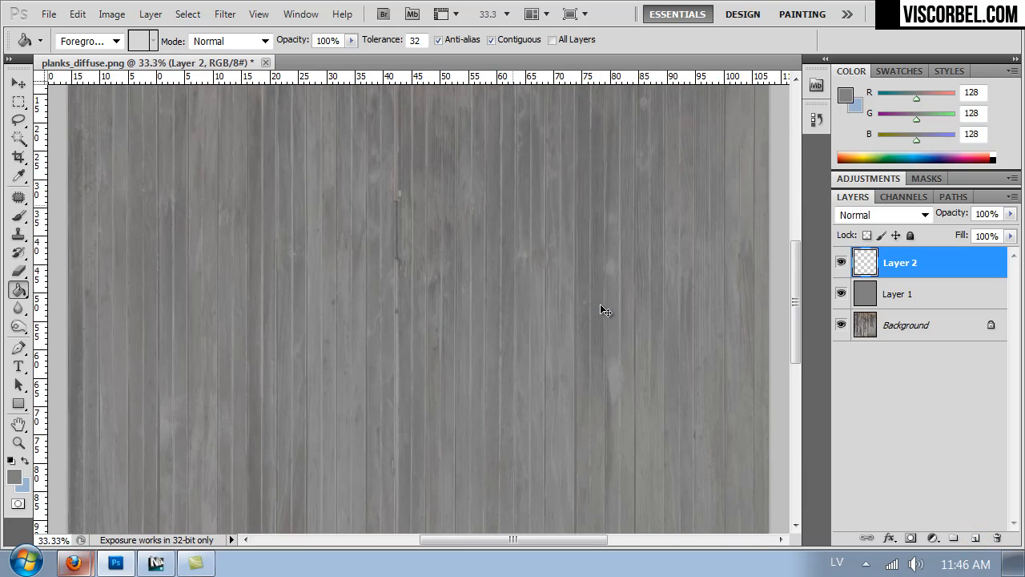
Set a thin 3 px black brush and draw a vertical seam line on Layer 2
{"action": "left_click_drag", "start_coordinate": [605, 311], "coordinate": [345, 388]}
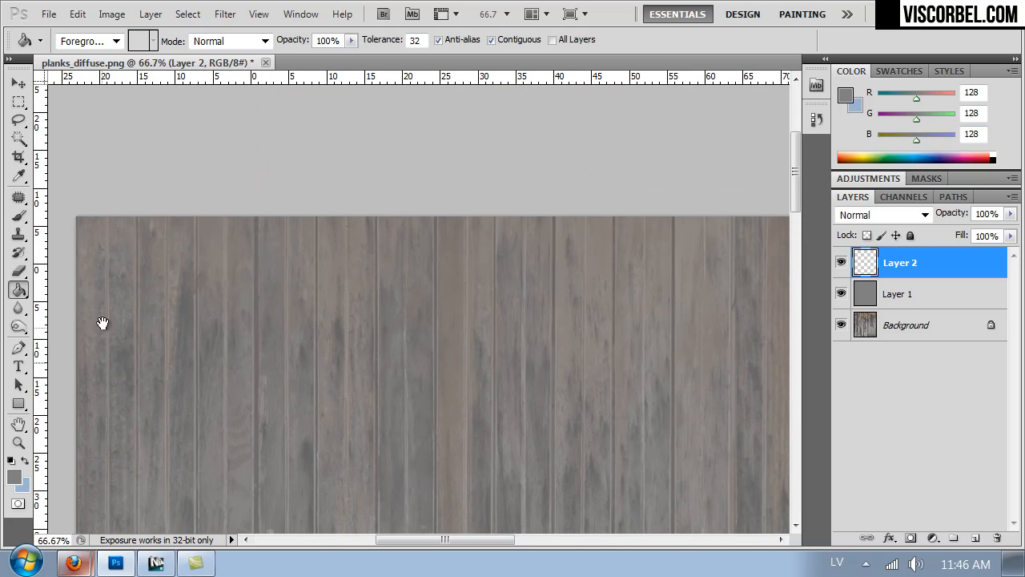
{"action": "left_click", "coordinate": [82, 41]}
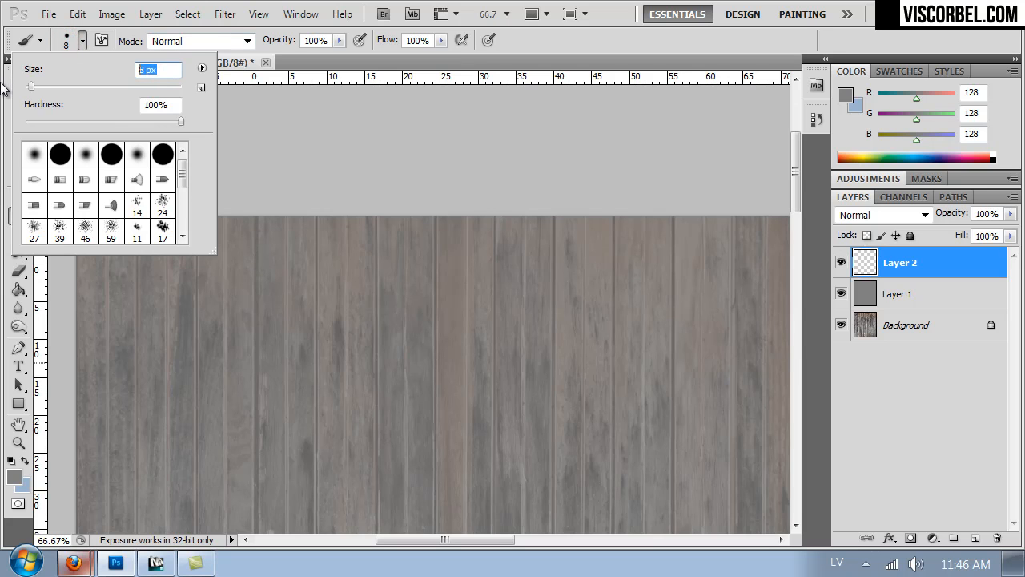
{"action": "type", "text": "5"}
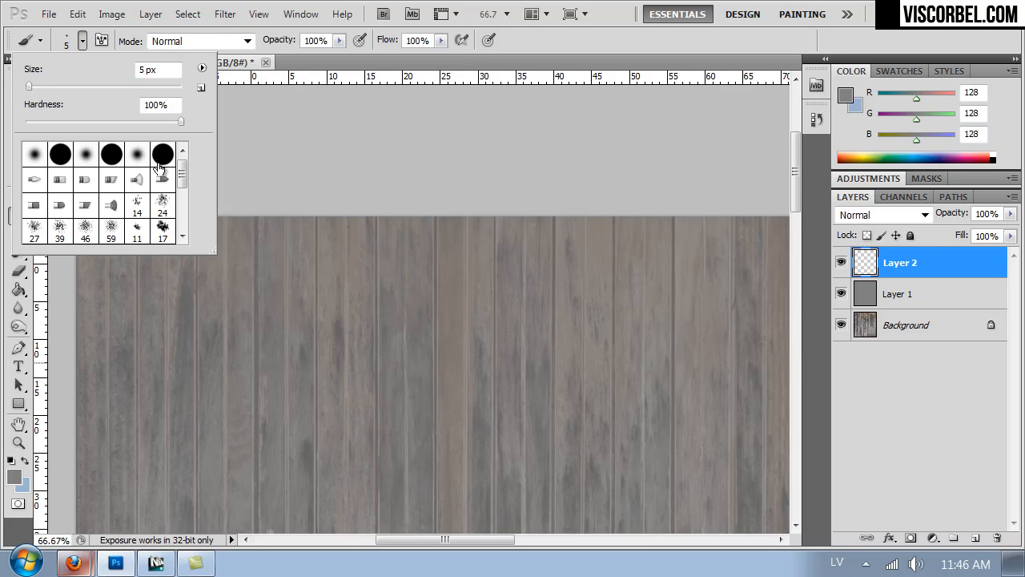
{"action": "mouse_move", "coordinate": [315, 214]}
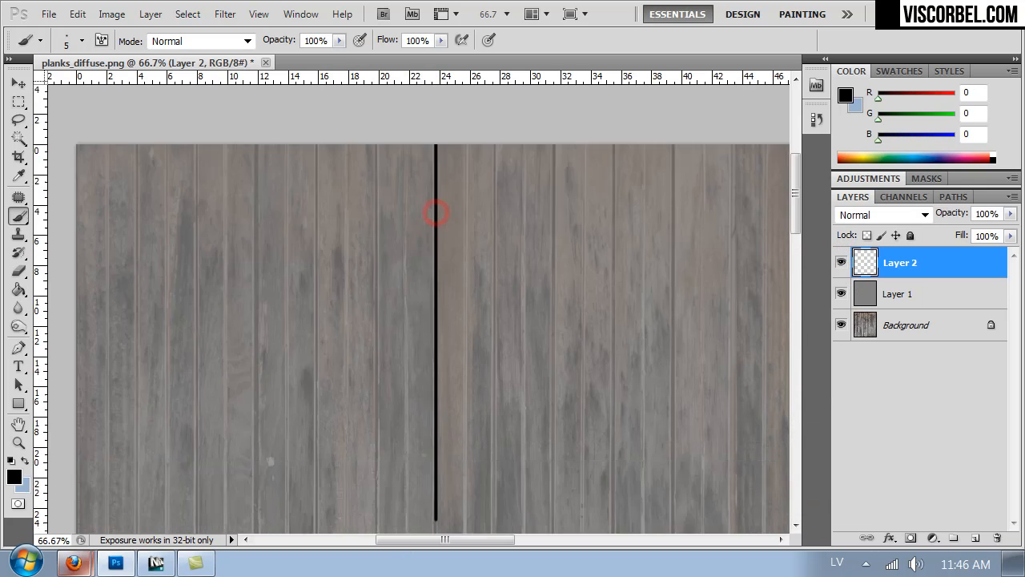
{"action": "scroll", "scroll_direction": "up", "scroll_amount": 3}
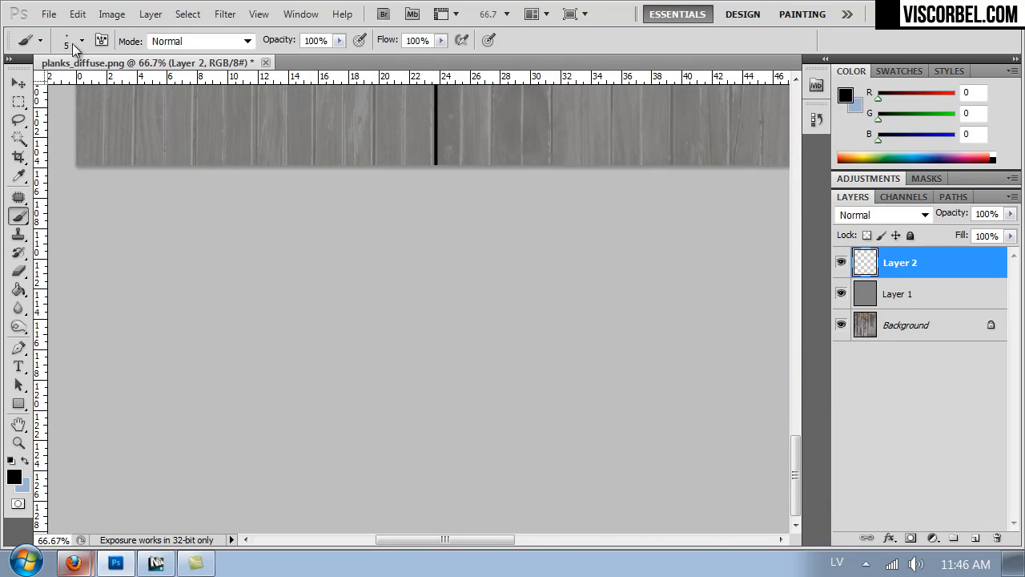
{"action": "left_click", "coordinate": [82, 40]}
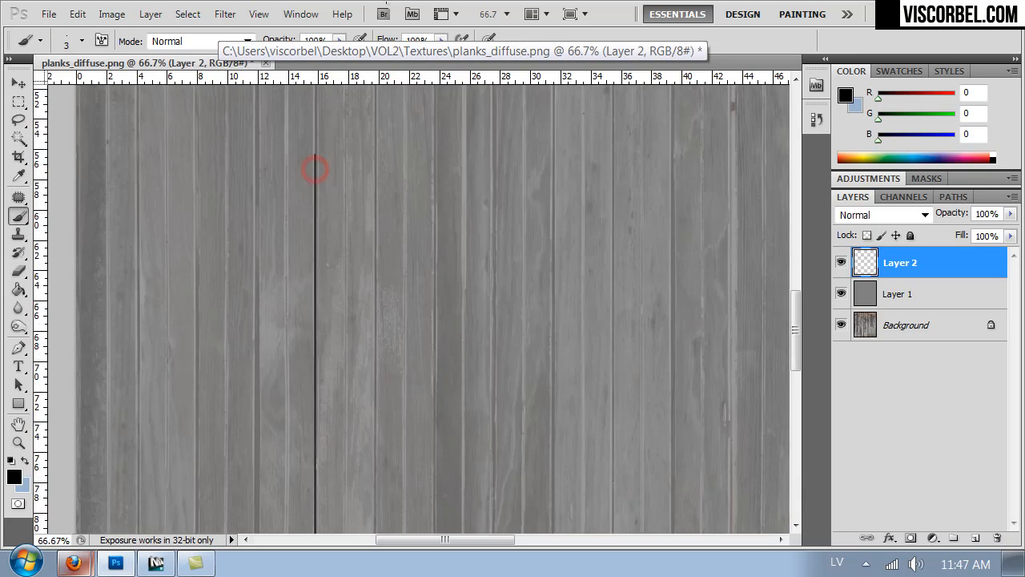
{"action": "scroll", "scroll_direction": "down", "scroll_amount": 3}
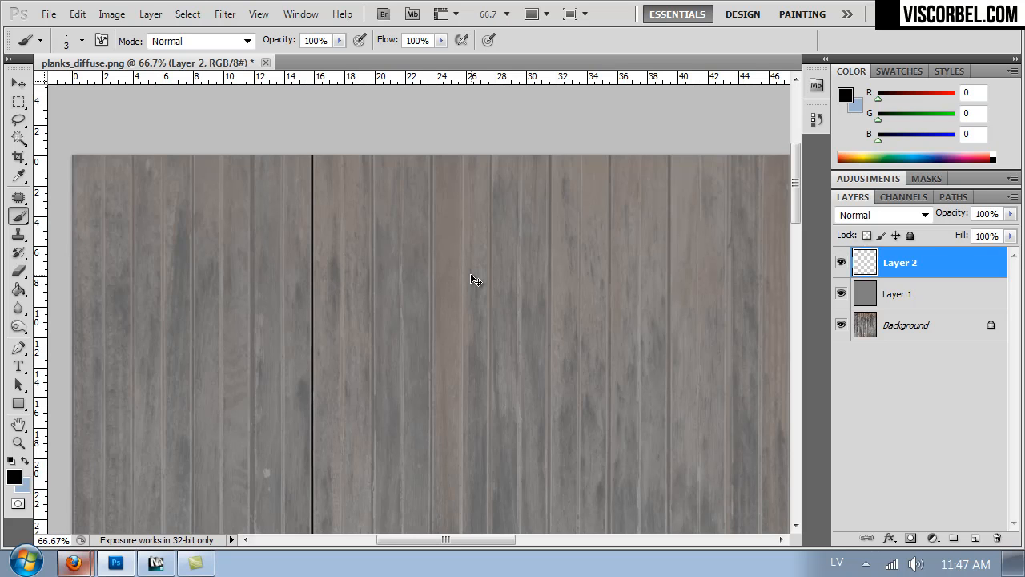
Duplicate the seam line (Ctrl+J) repeatedly, offsetting each copy onto the next plank seam
{"action": "key", "text": "ctrl+j"}
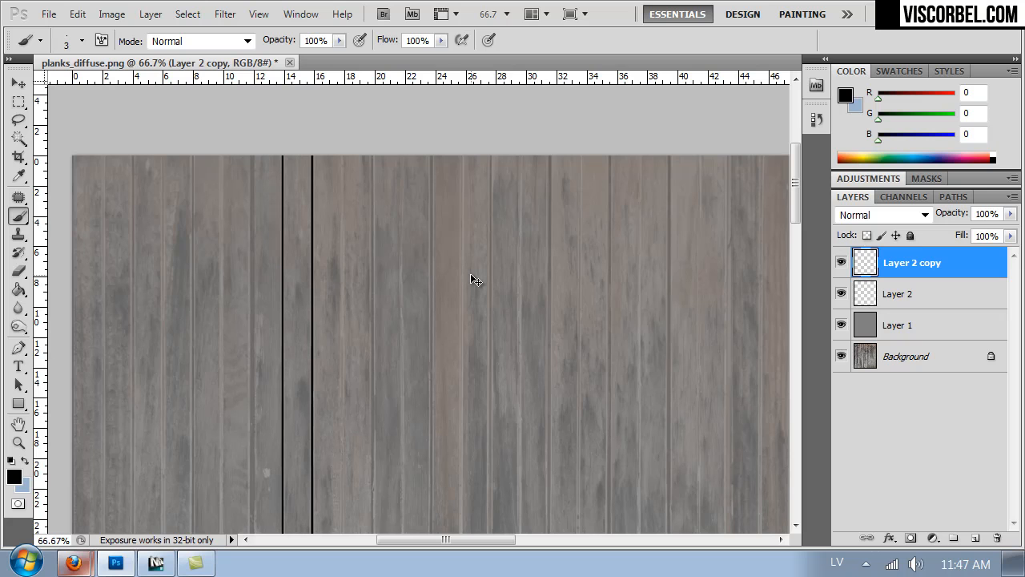
{"action": "key", "text": "ctrl+j"}
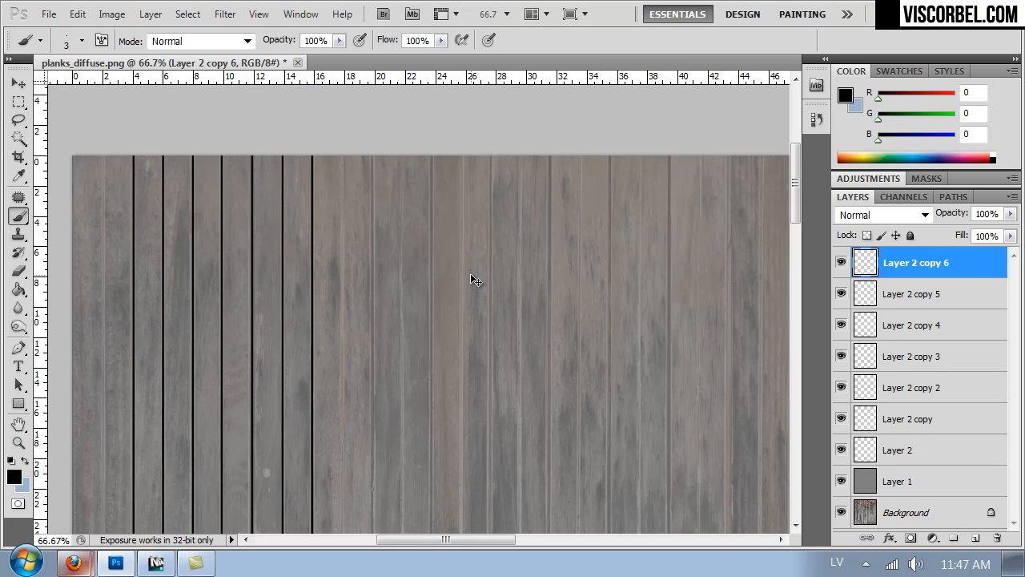
{"action": "key", "text": "ctrl+j"}
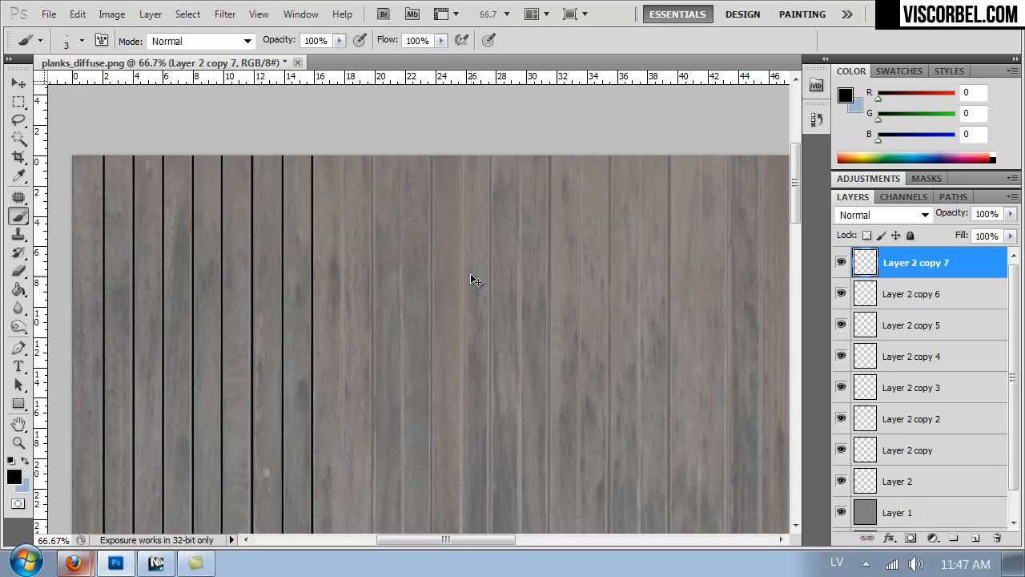
{"action": "key", "text": "ctrl+j"}
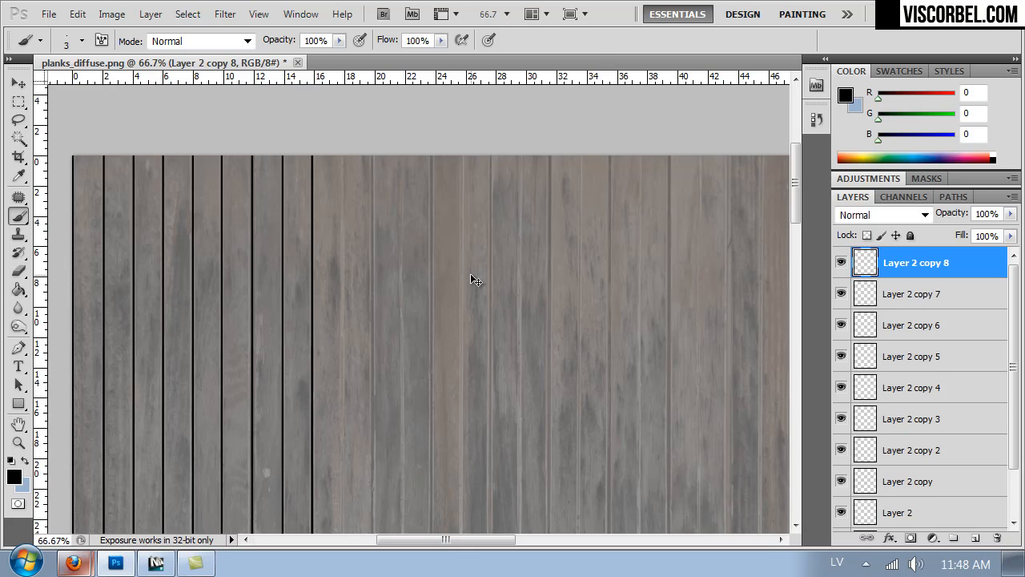
{"action": "key", "text": "ctrl+j"}
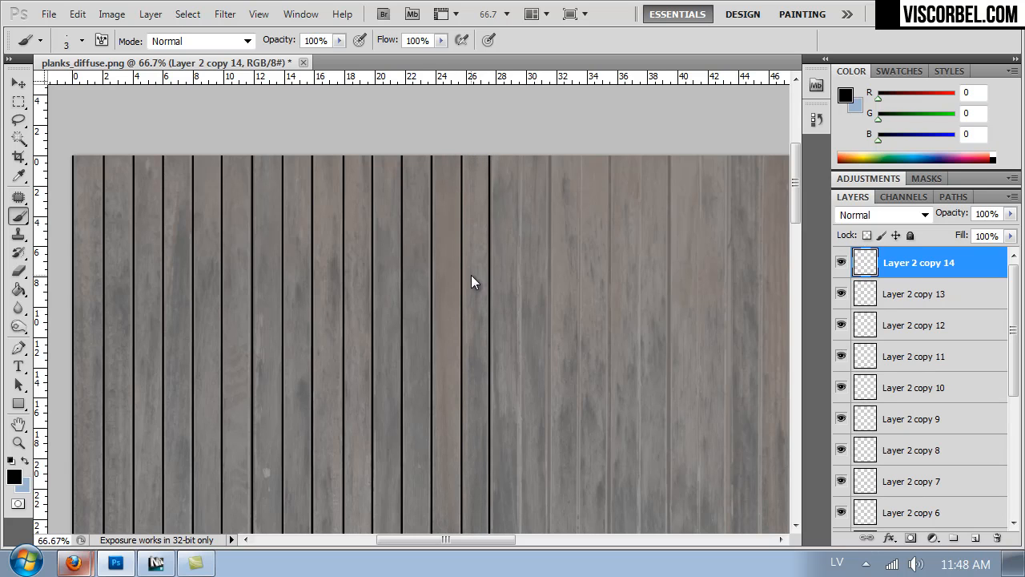
{"action": "key", "text": "ctrl+j"}
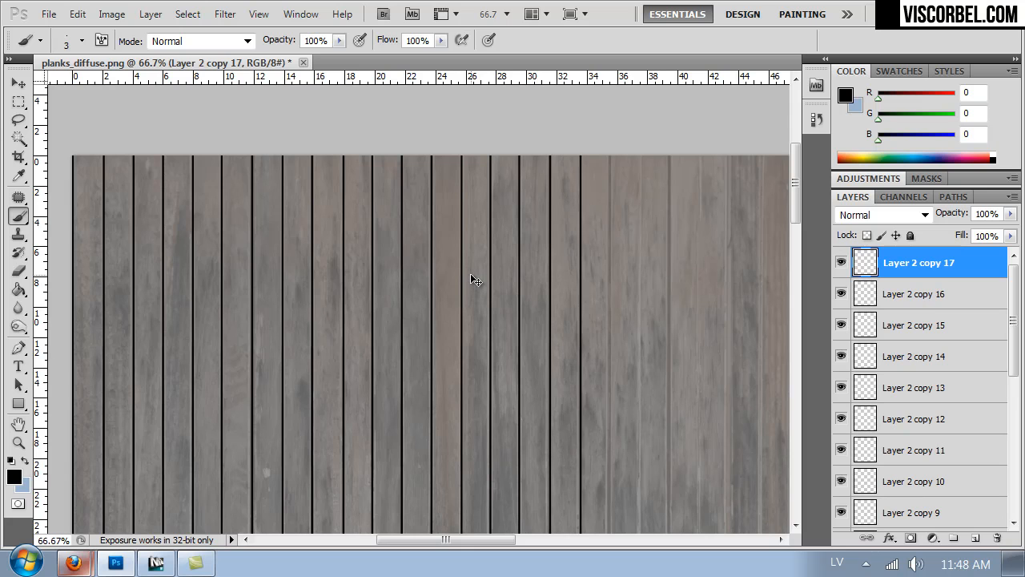
{"action": "key", "text": "ctrl+j"}
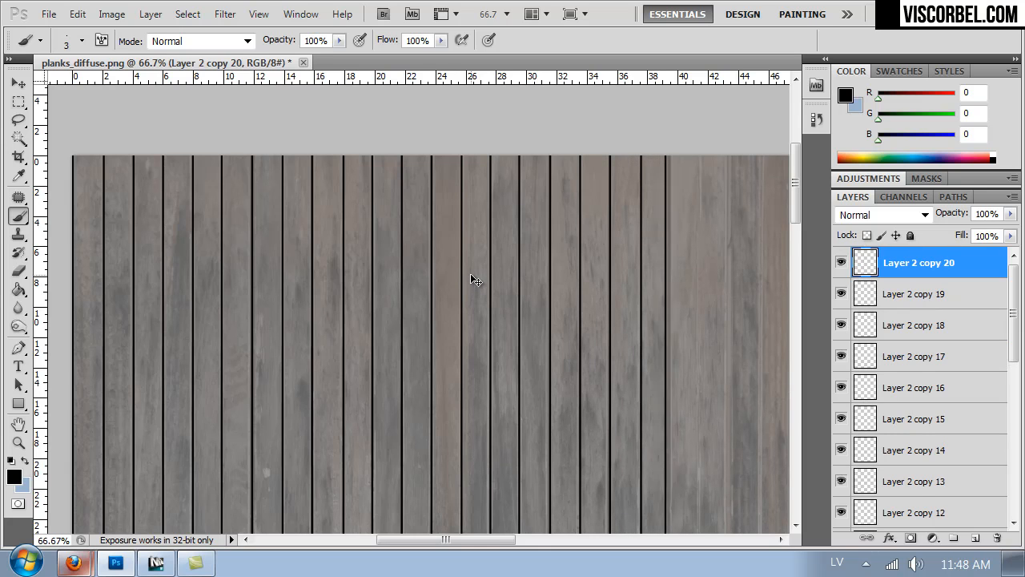
{"action": "key", "text": "ctrl+j"}
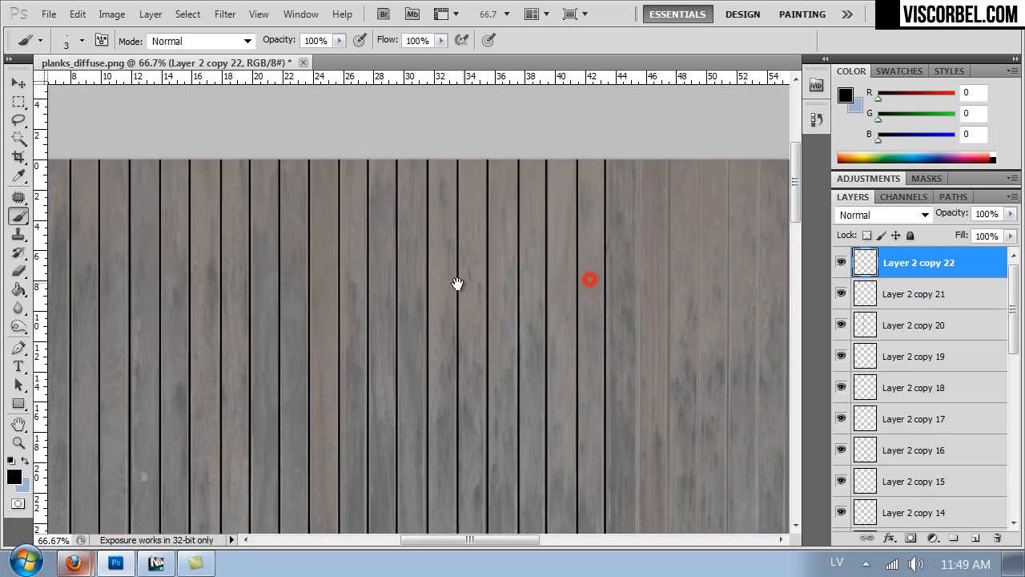
Continue duplicating the groove line across the right-hand planks, then zoom out to 25%
{"action": "left_click_drag", "start_coordinate": [457, 284], "coordinate": [110, 299]}
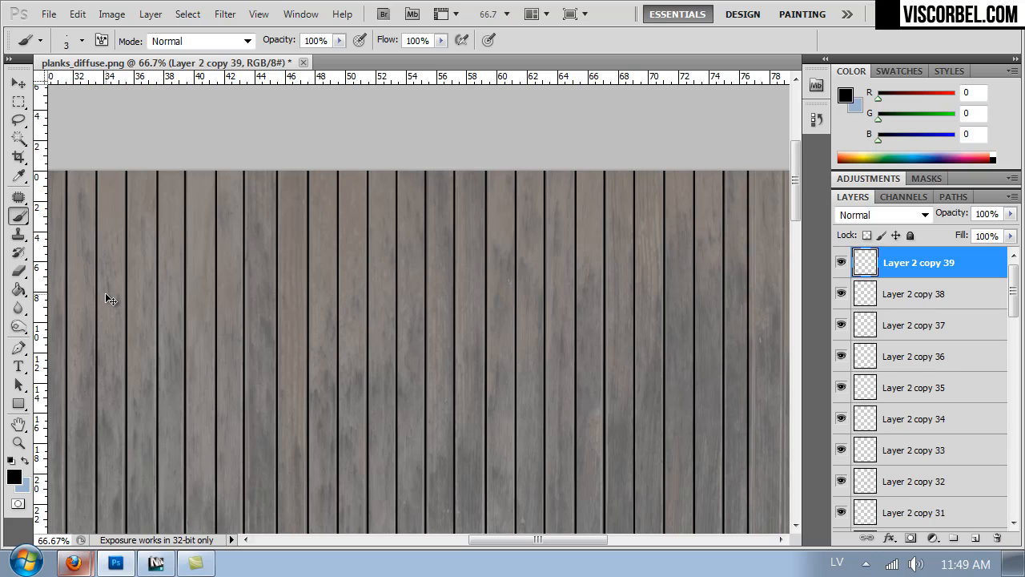
{"action": "mouse_move", "coordinate": [228, 313]}
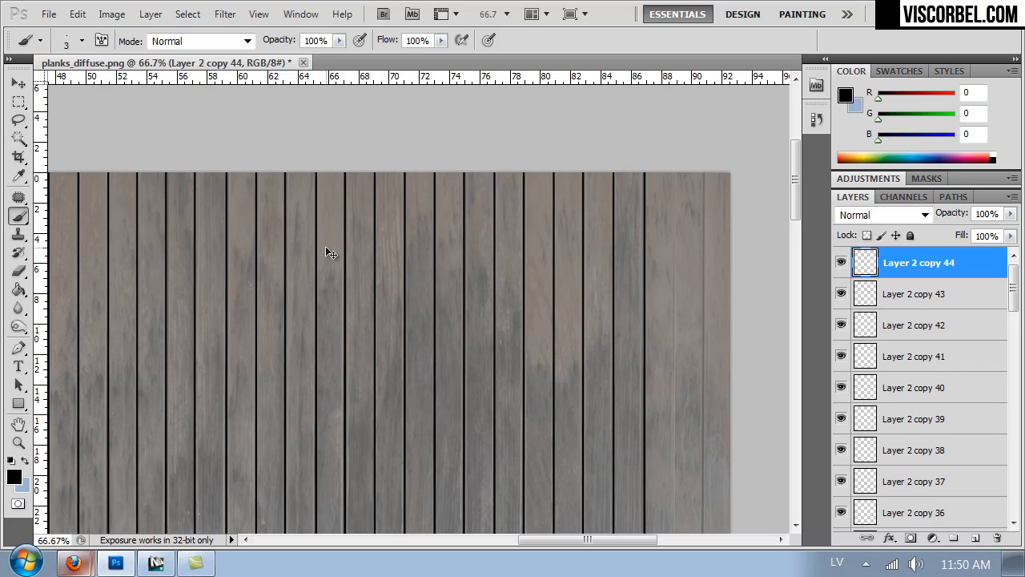
{"action": "key", "text": "ctrl+j"}
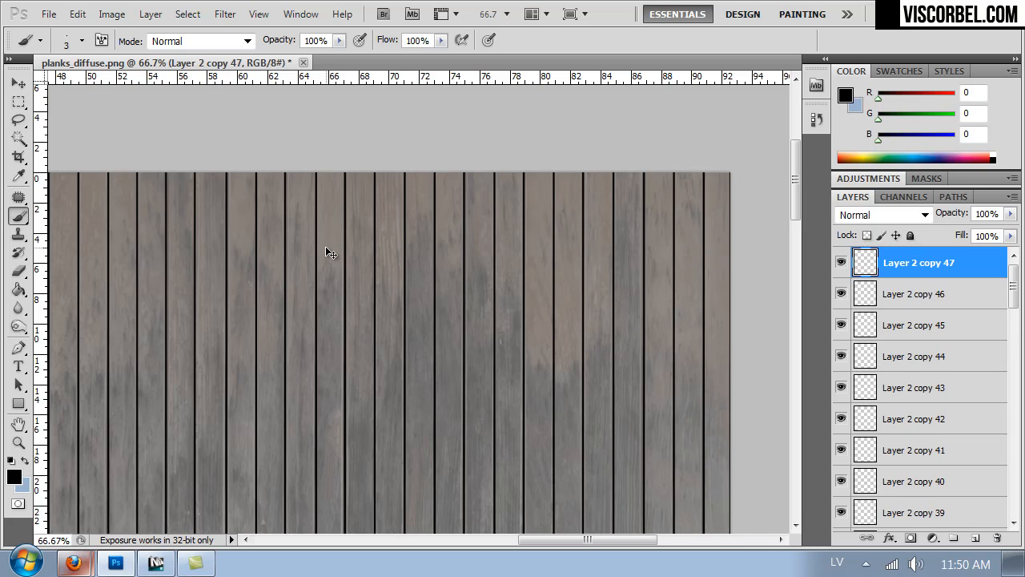
{"action": "key", "text": "ctrl+minus"}
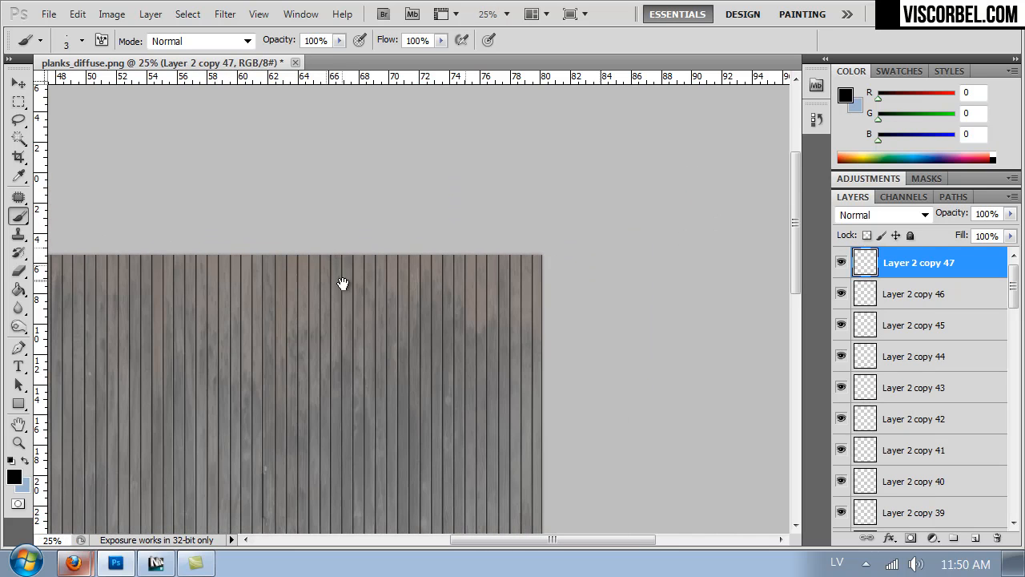
Merge the line layers, duplicate Background and desaturate the copy with Saturation -100
{"action": "left_click_drag", "start_coordinate": [342, 283], "coordinate": [528, 257]}
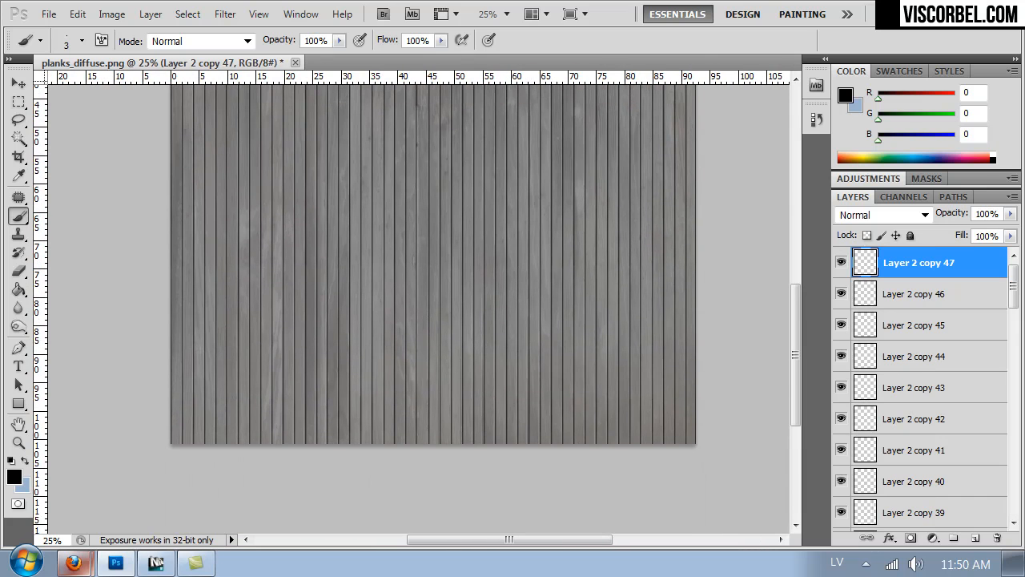
{"action": "scroll", "scroll_direction": "down", "scroll_amount": 3}
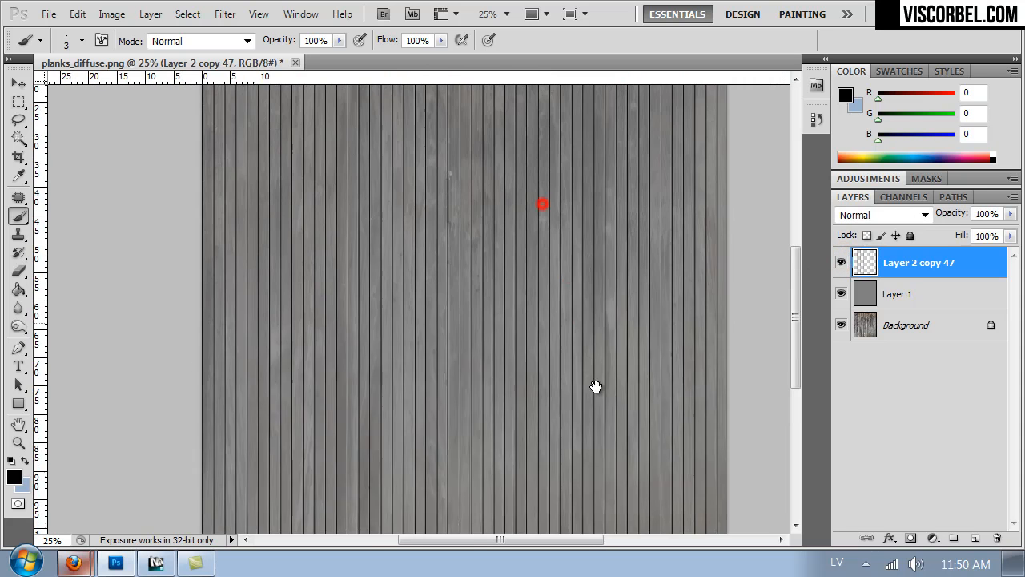
{"action": "left_click", "coordinate": [905, 324]}
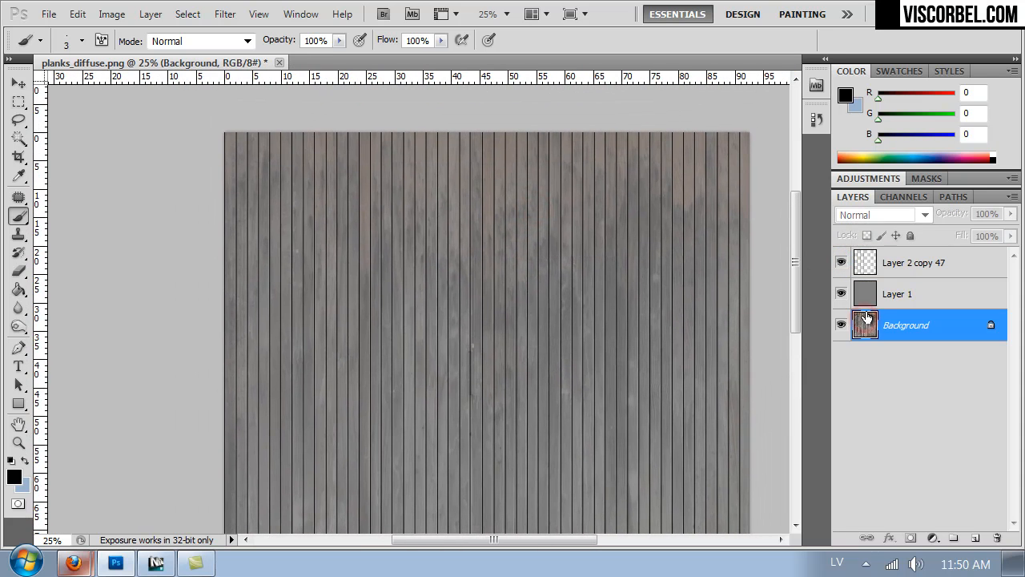
{"action": "left_click", "coordinate": [841, 325]}
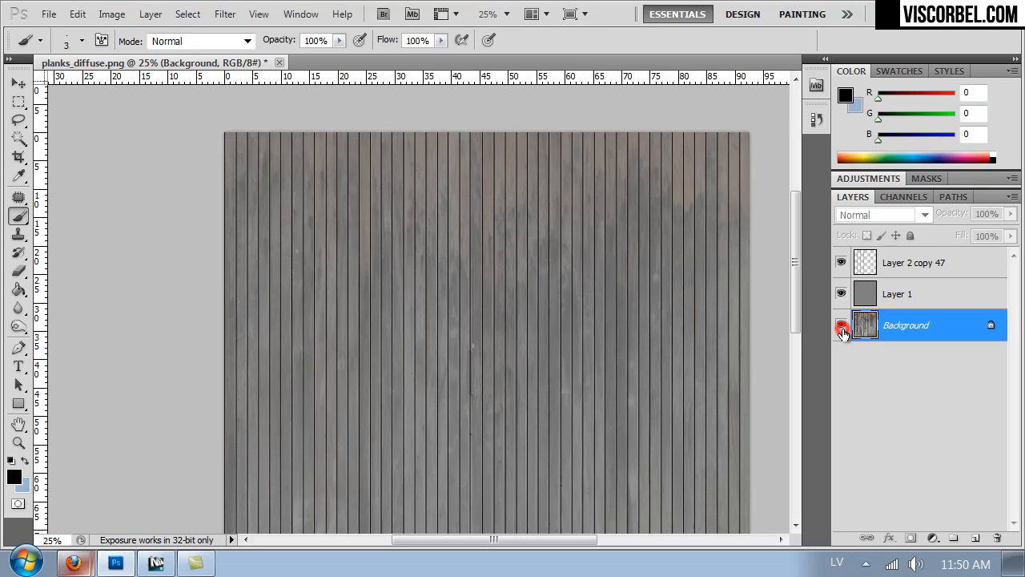
{"action": "left_click", "coordinate": [841, 331]}
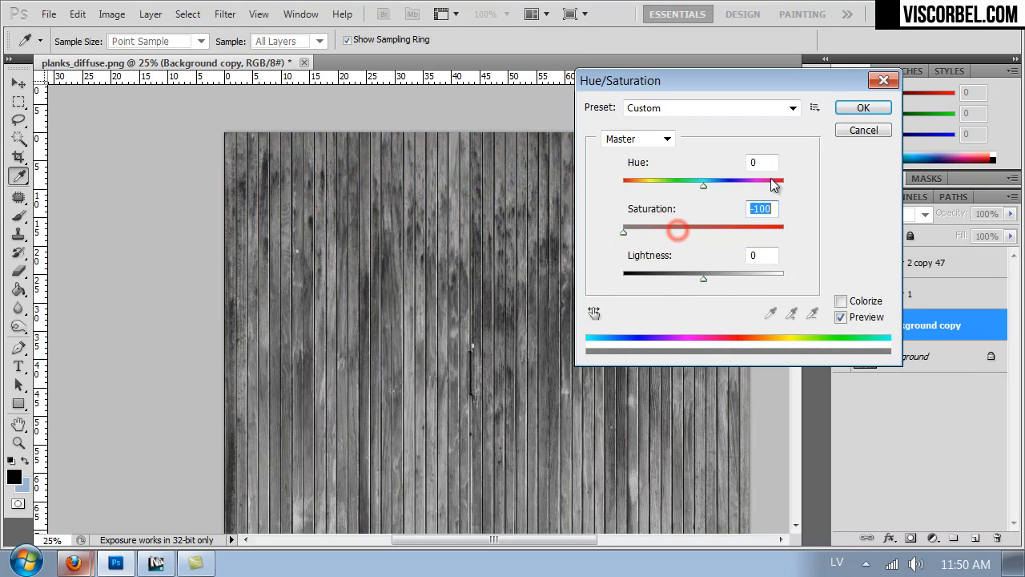
{"action": "left_click", "coordinate": [863, 107]}
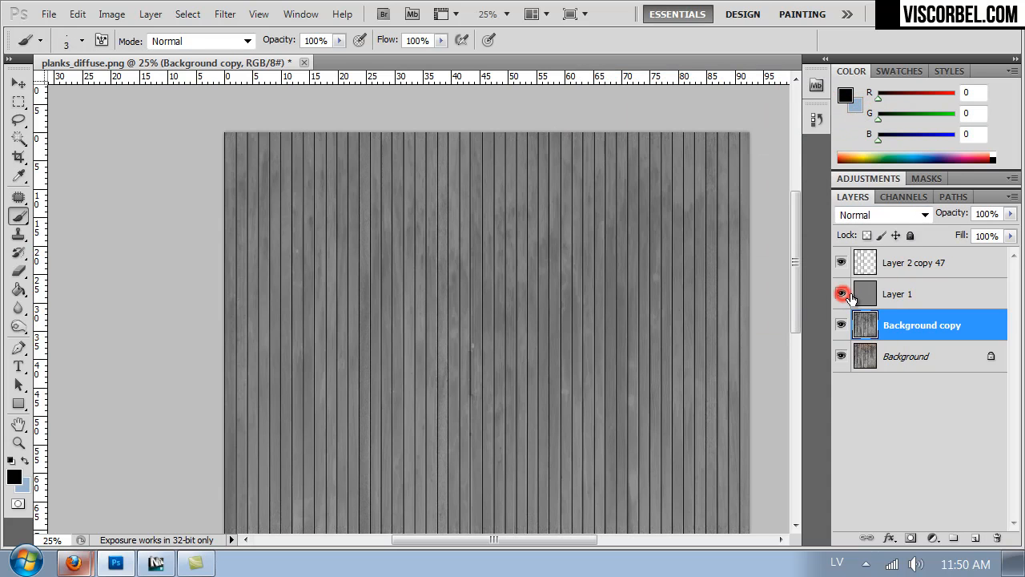
{"action": "left_click", "coordinate": [840, 293]}
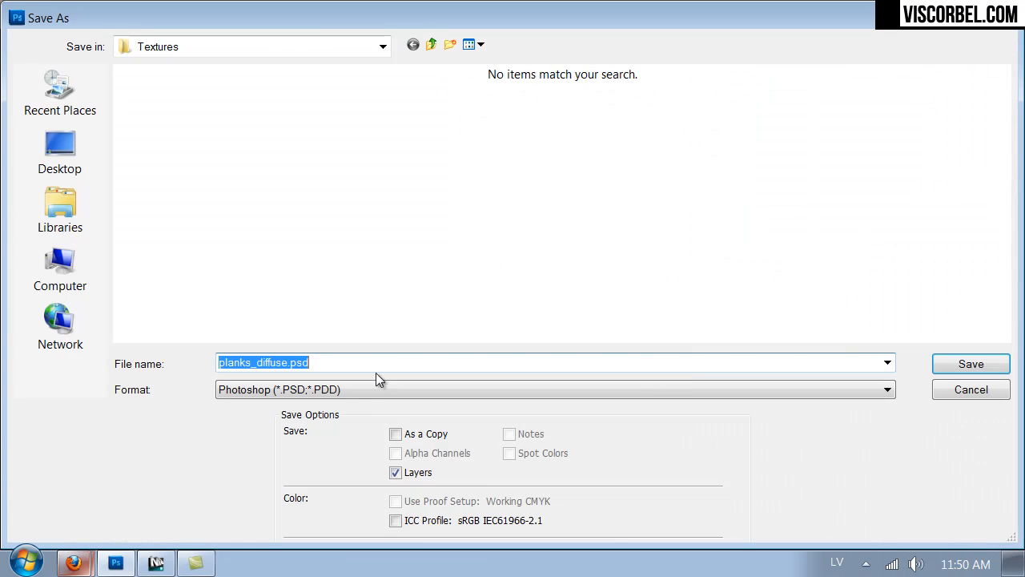
Save the grey planks image as a separate PNG in the Textures folder
{"action": "left_click", "coordinate": [555, 390]}
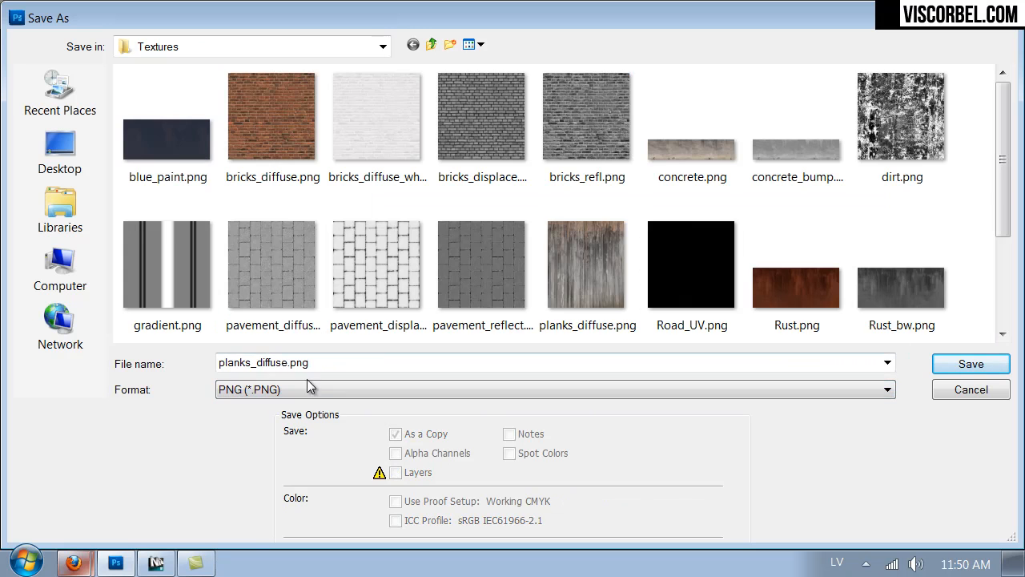
{"action": "triple_click", "coordinate": [262, 362]}
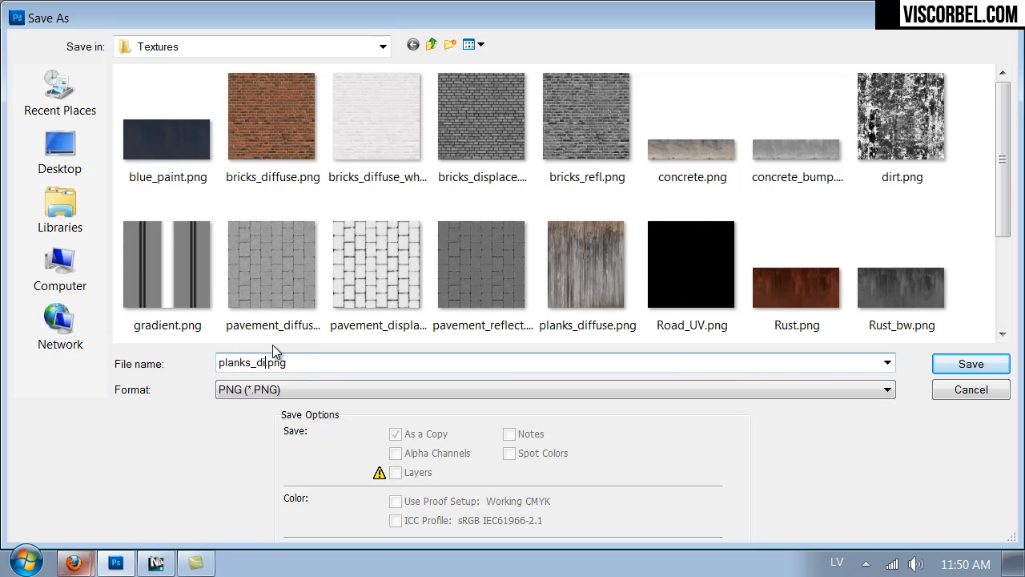
{"action": "left_click", "coordinate": [970, 363]}
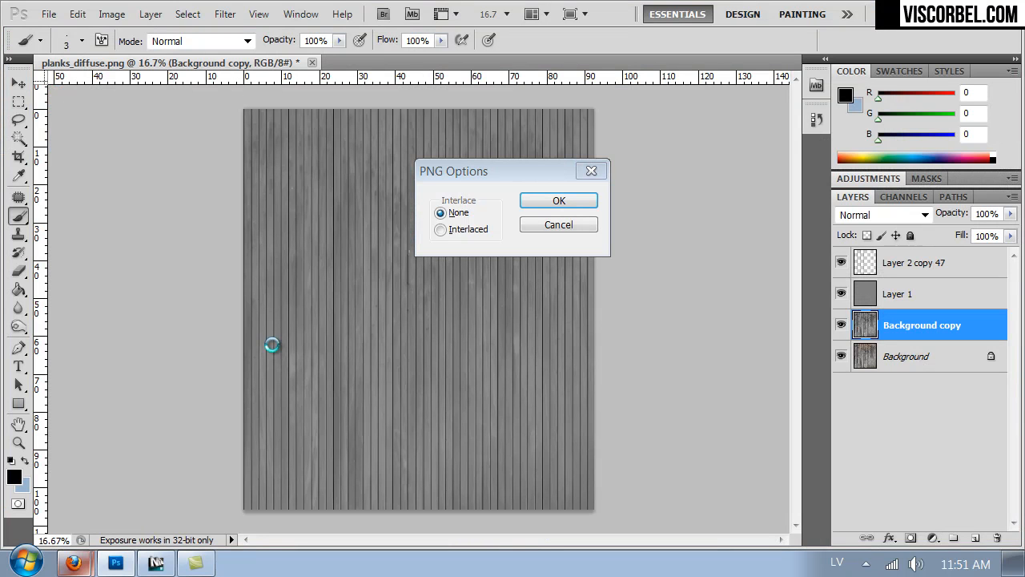
{"action": "mouse_move", "coordinate": [176, 455]}
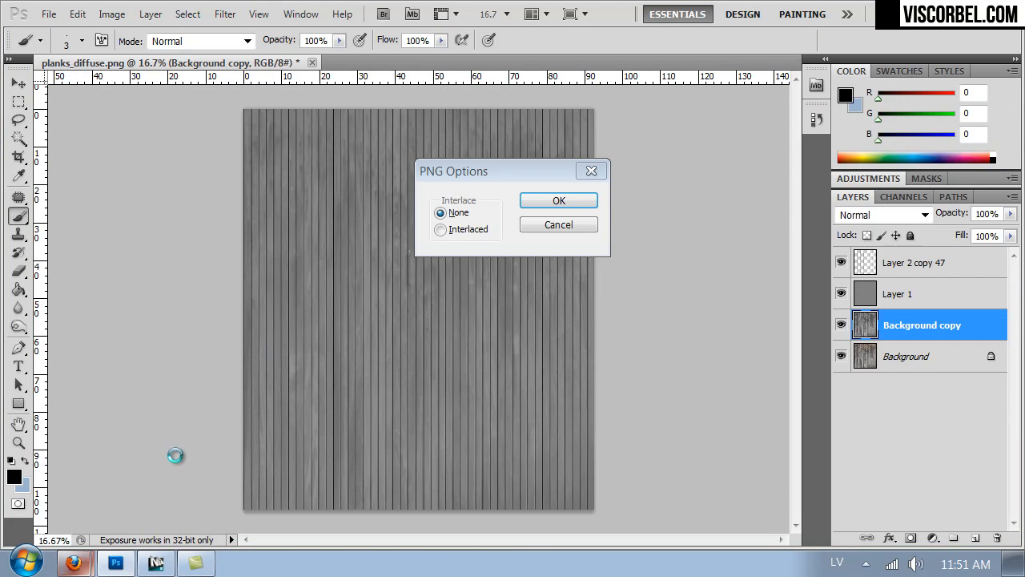
{"action": "mouse_move", "coordinate": [164, 467]}
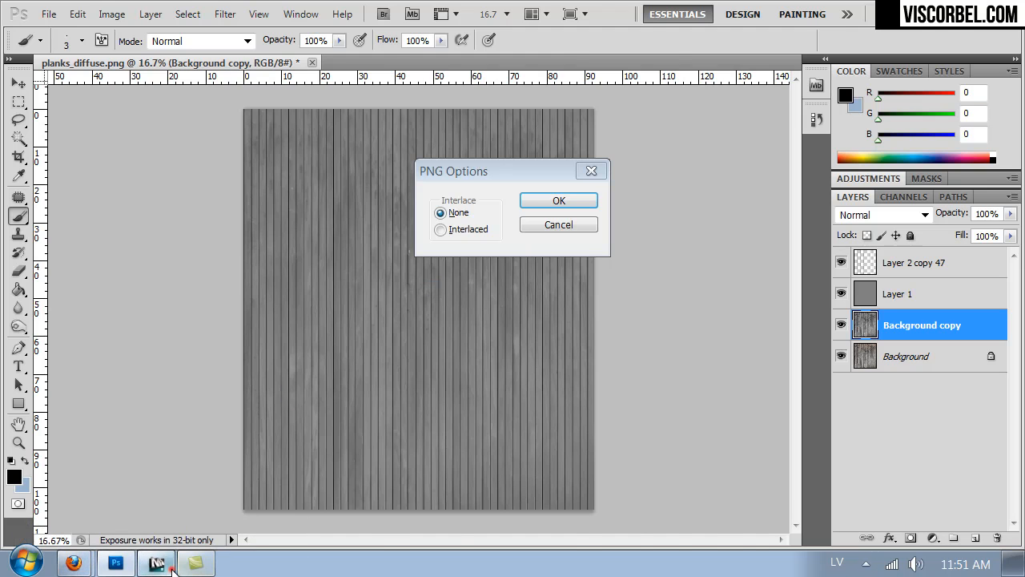
Assign planks_diffuse.png from VOL2 > Textures as the Bitmap in the Diffuse map slot
{"action": "left_click", "coordinate": [156, 563]}
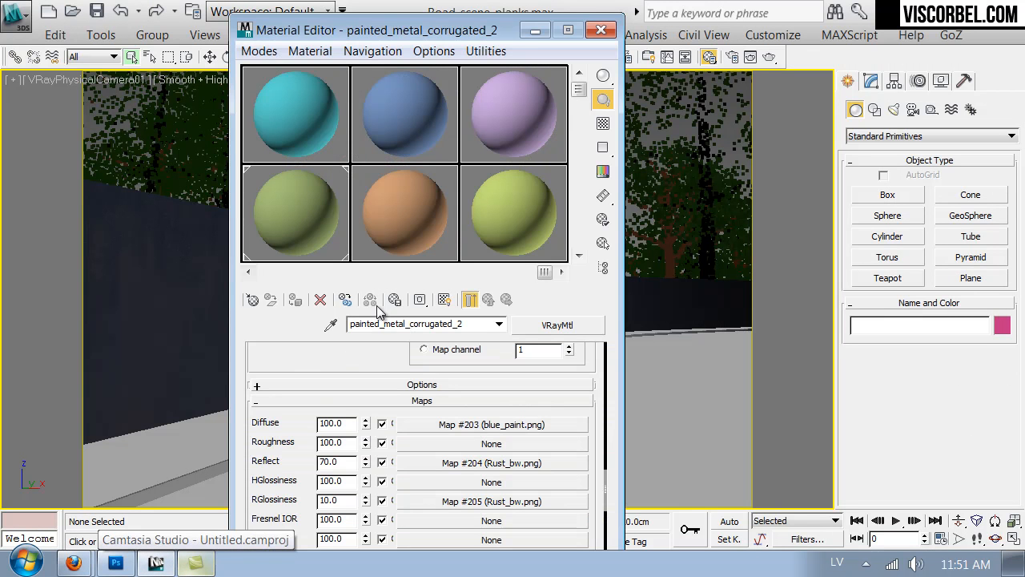
{"action": "left_click", "coordinate": [253, 298]}
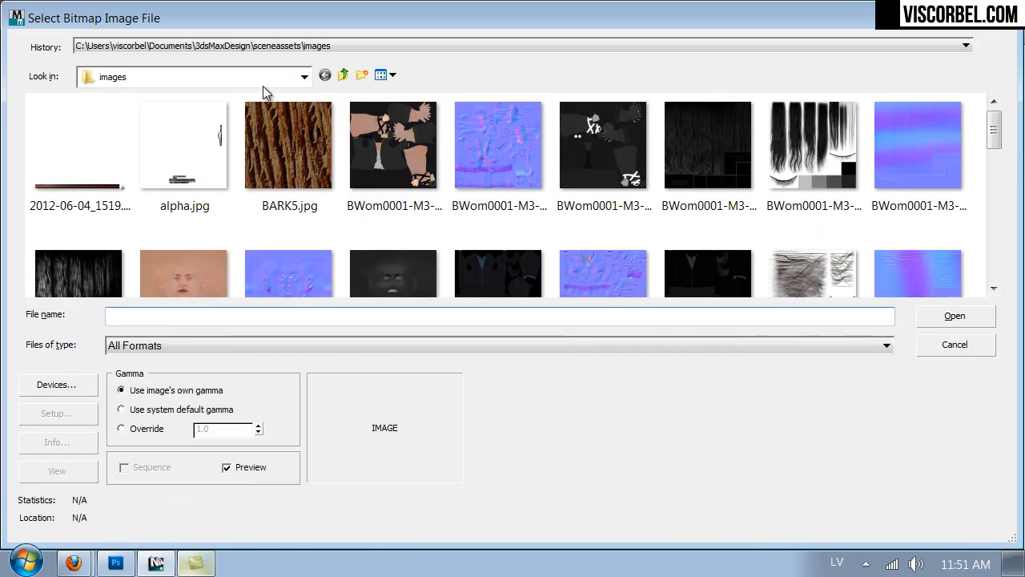
{"action": "left_click", "coordinate": [343, 75]}
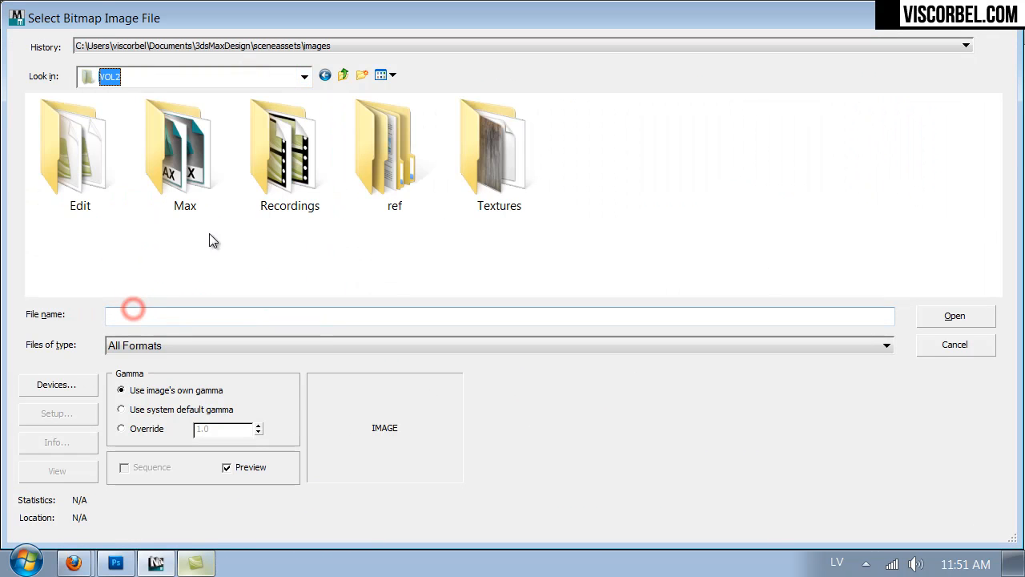
{"action": "double_click", "coordinate": [498, 149]}
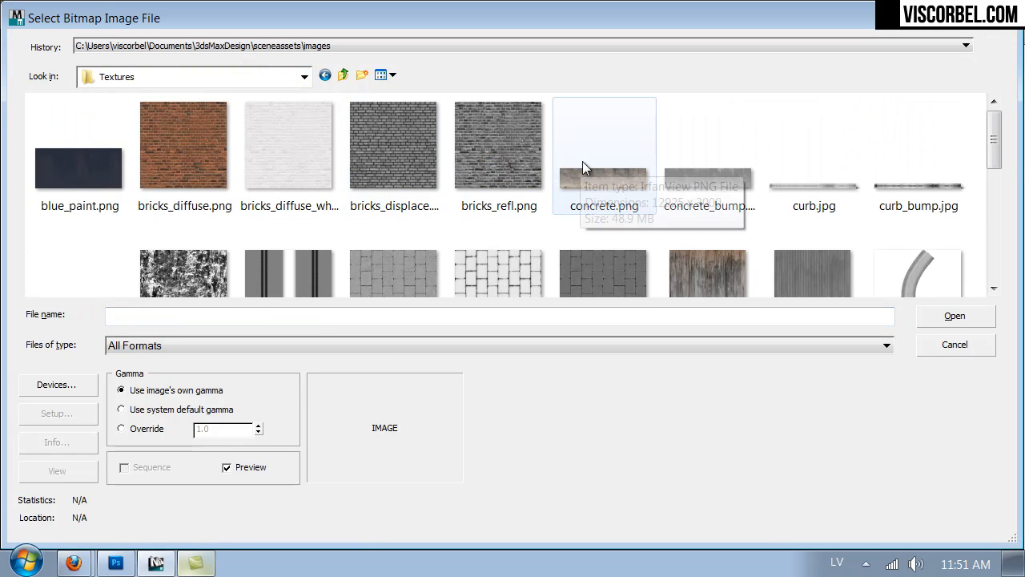
{"action": "scroll", "scroll_direction": "down", "scroll_amount": 3}
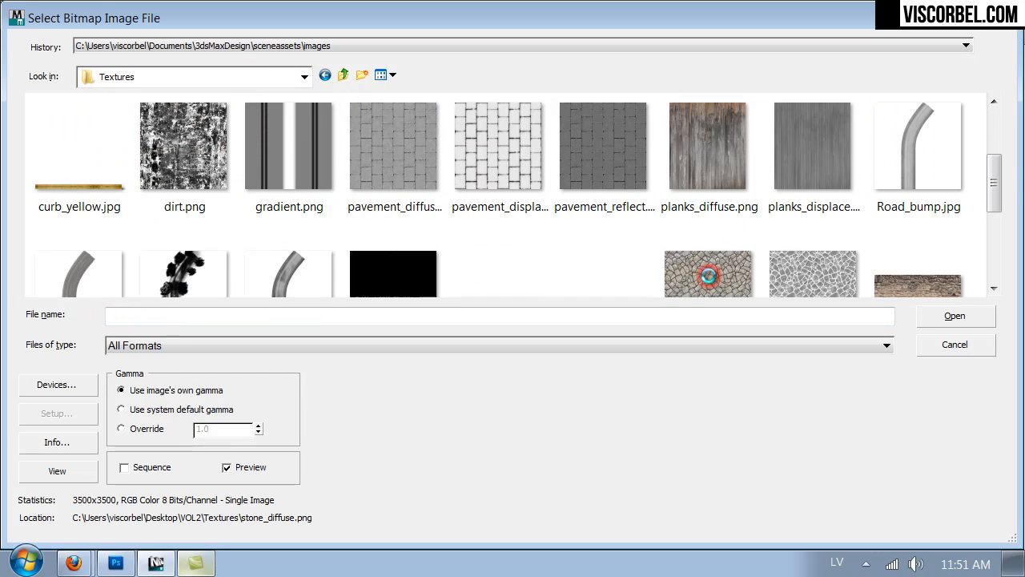
{"action": "left_click", "coordinate": [708, 145]}
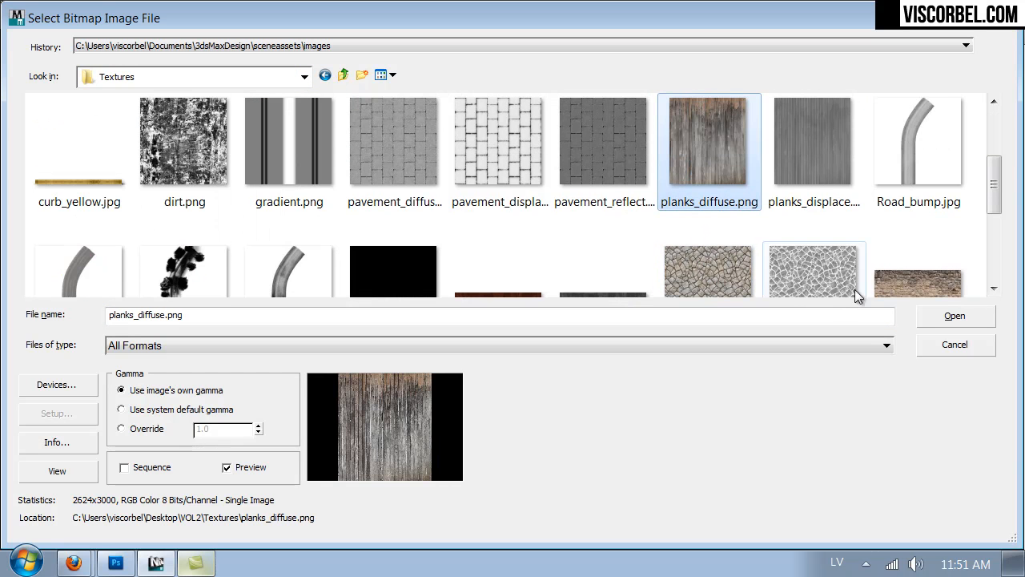
{"action": "left_click", "coordinate": [955, 315]}
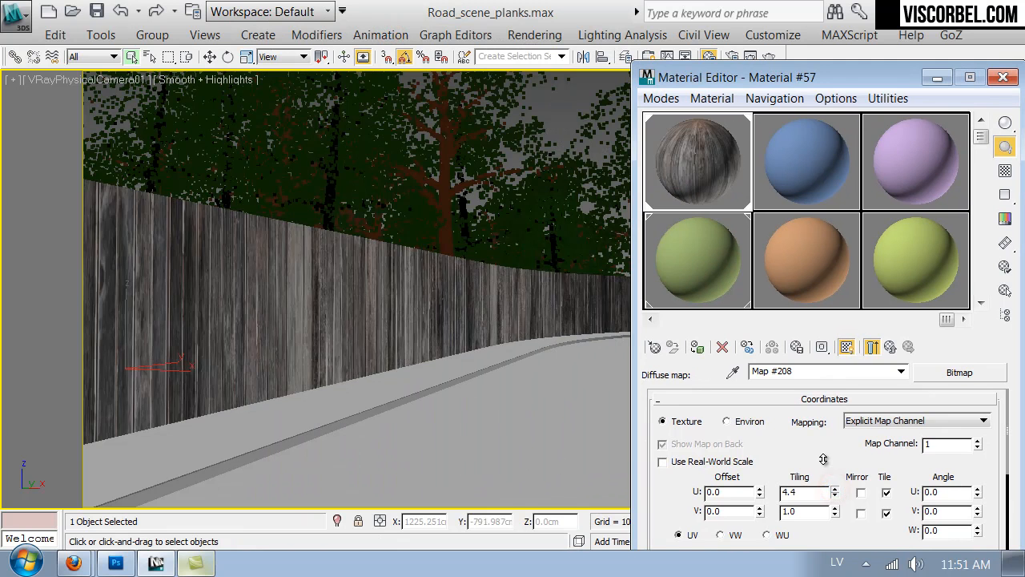
Set bitmap Tiling U 5.4, V 9.8 and Offset V -0.002 for the fence planks
{"action": "left_click", "coordinate": [835, 488]}
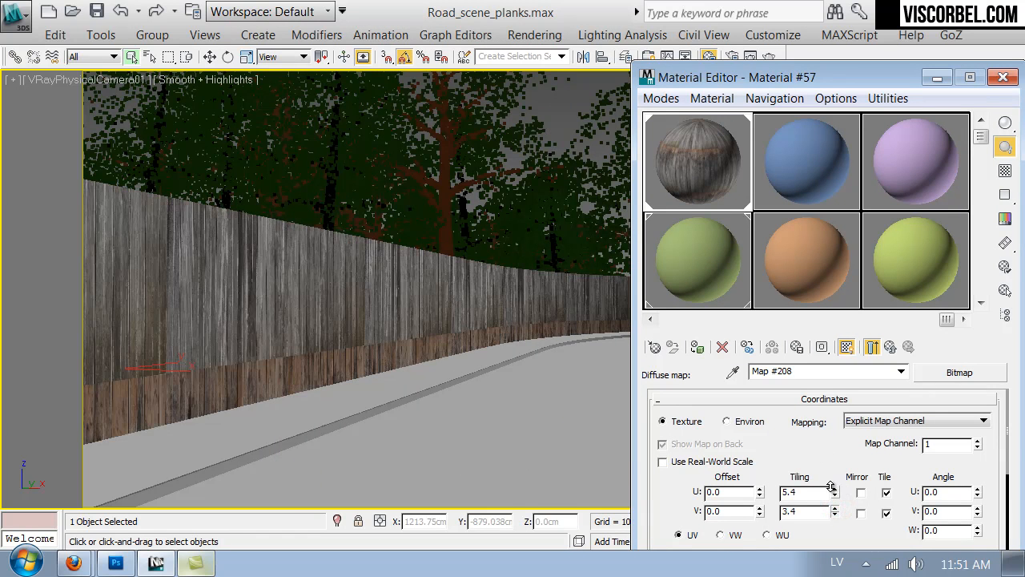
{"action": "left_click", "coordinate": [832, 509]}
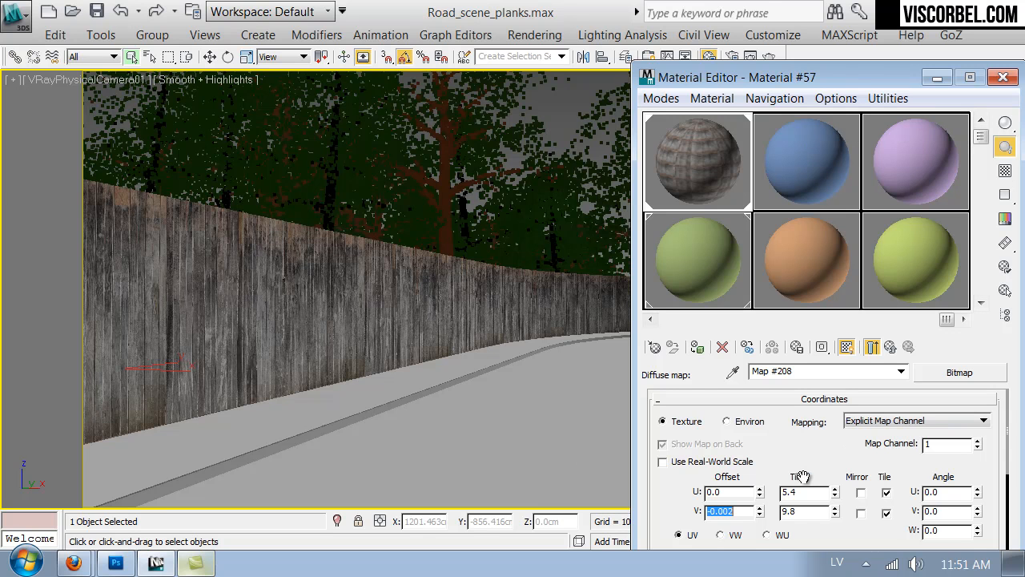
{"action": "left_click", "coordinate": [1003, 77]}
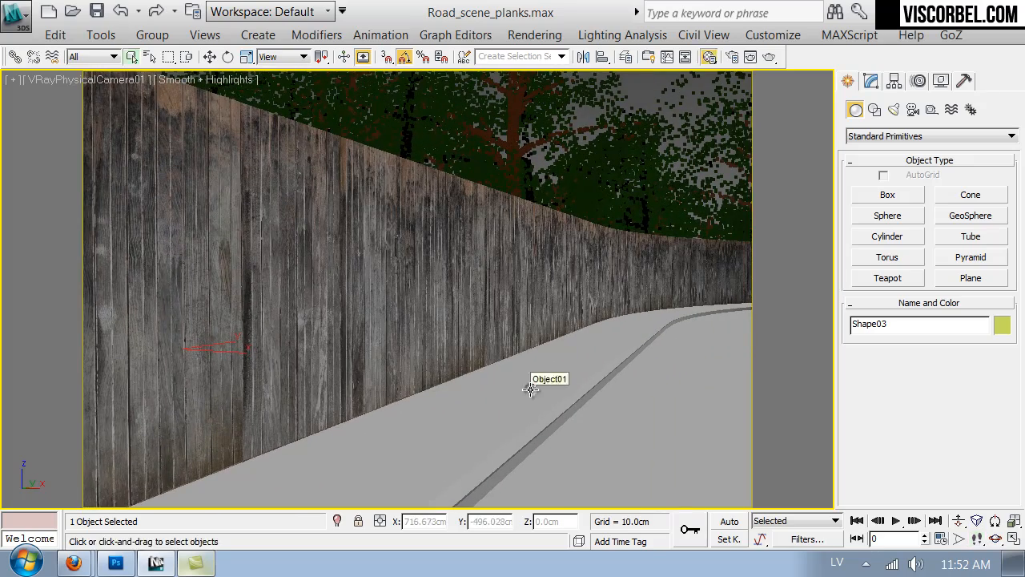
Copy the existing map into the Reflect slot and swap its image to planks_displace.png
{"action": "left_click", "coordinate": [879, 347]}
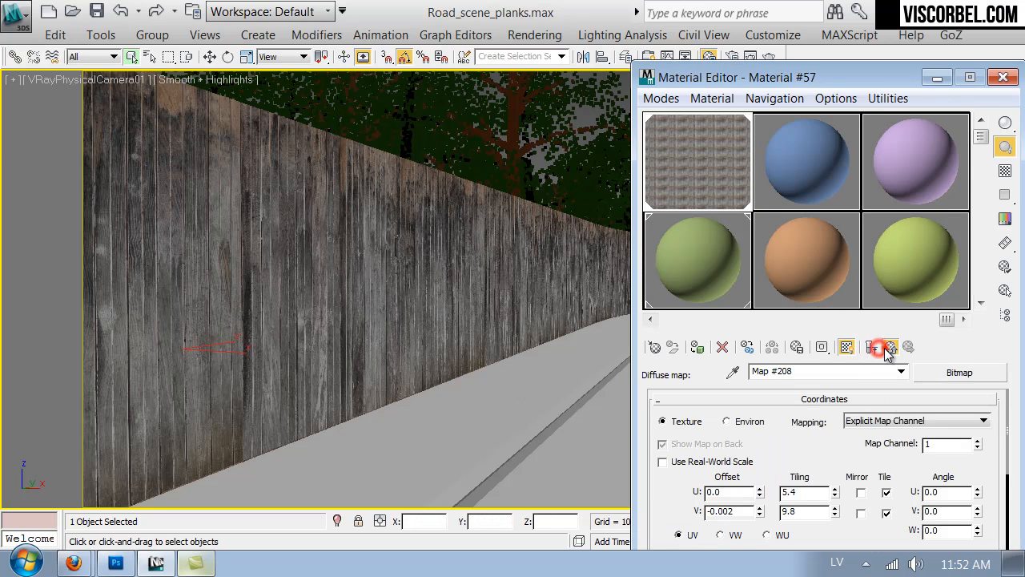
{"action": "left_click", "coordinate": [885, 347]}
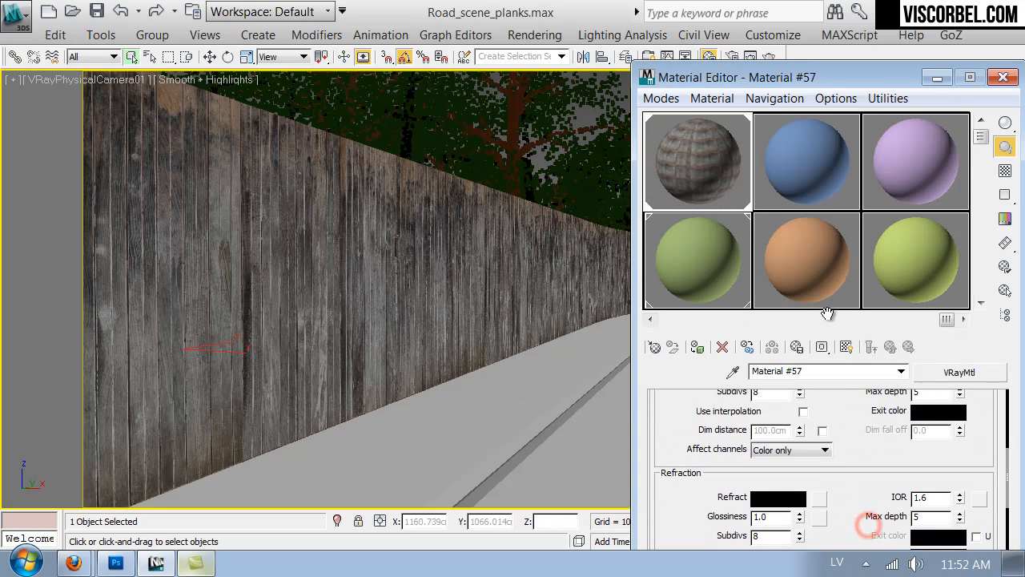
{"action": "right_click", "coordinate": [818, 397]}
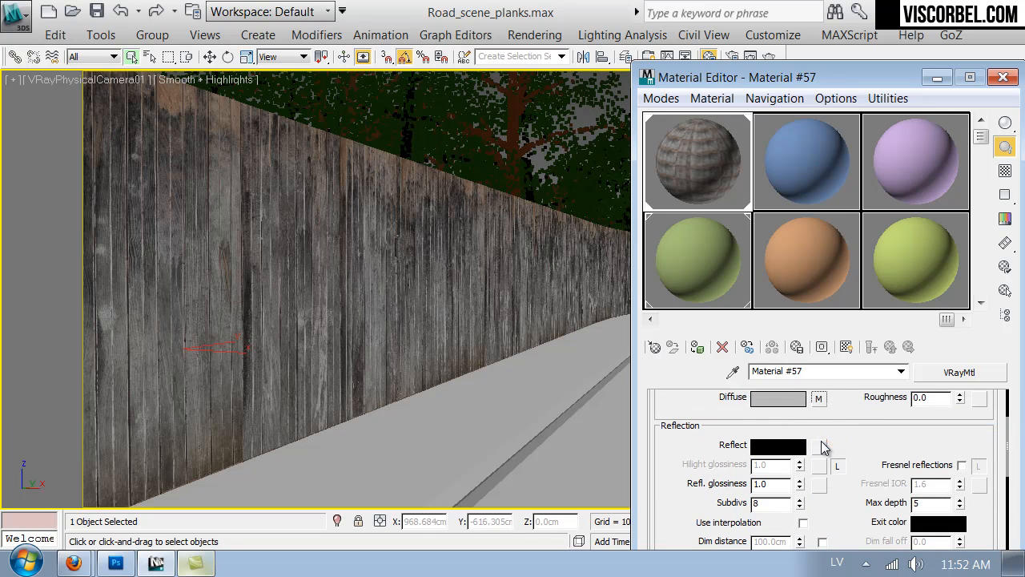
{"action": "left_click", "coordinate": [821, 446]}
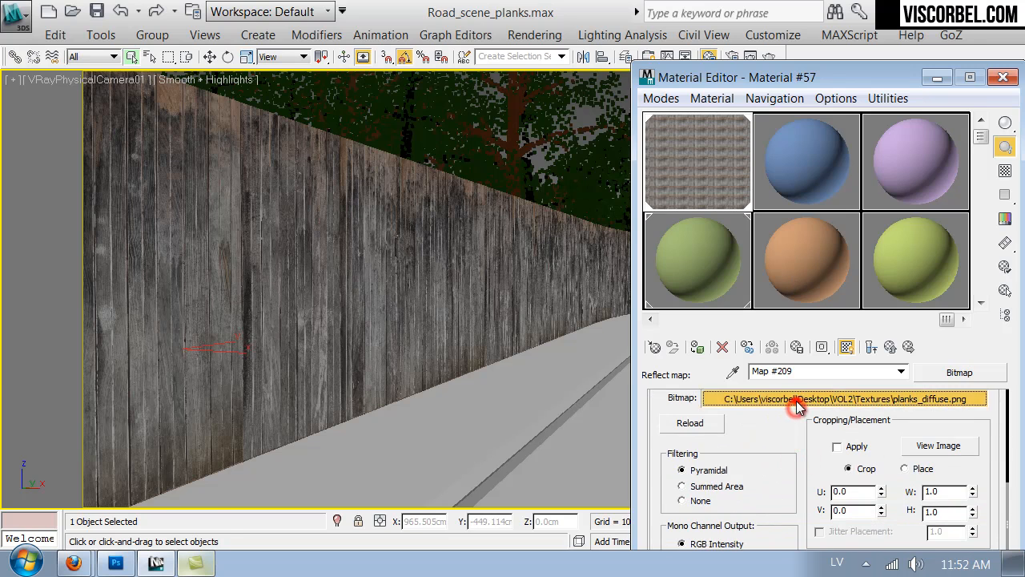
{"action": "left_click", "coordinate": [843, 398]}
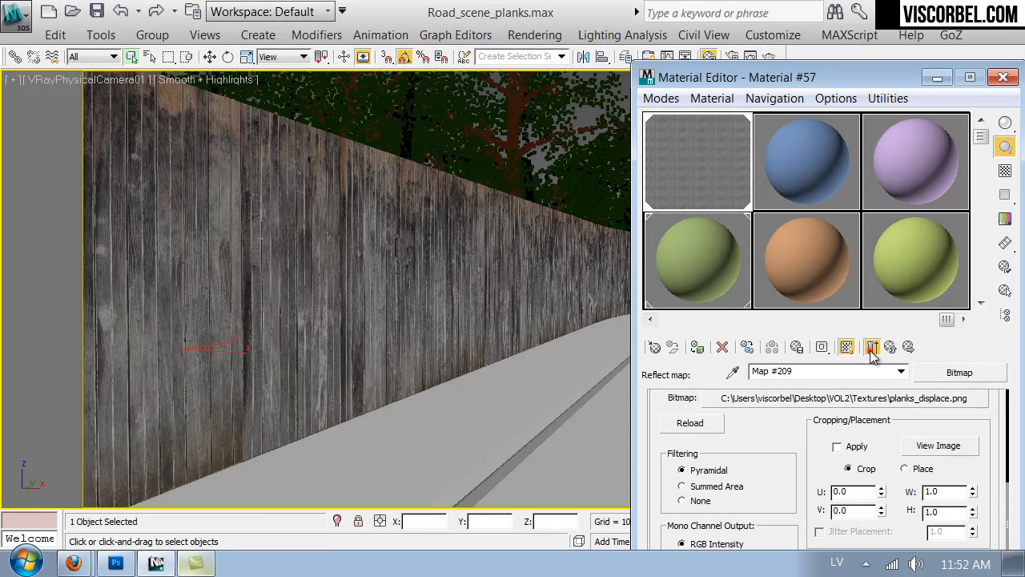
{"action": "left_click", "coordinate": [890, 346]}
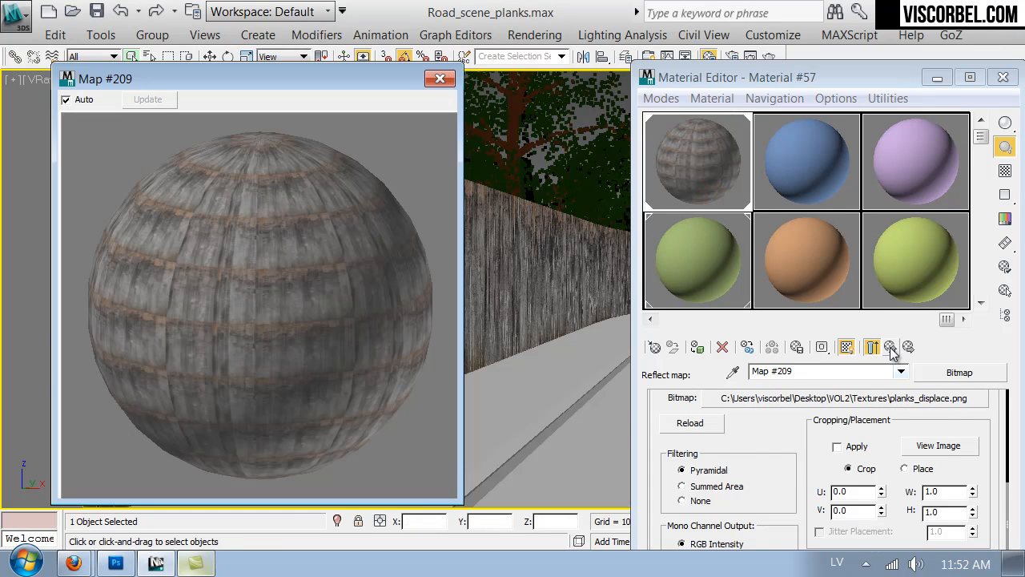
{"action": "left_click", "coordinate": [872, 346]}
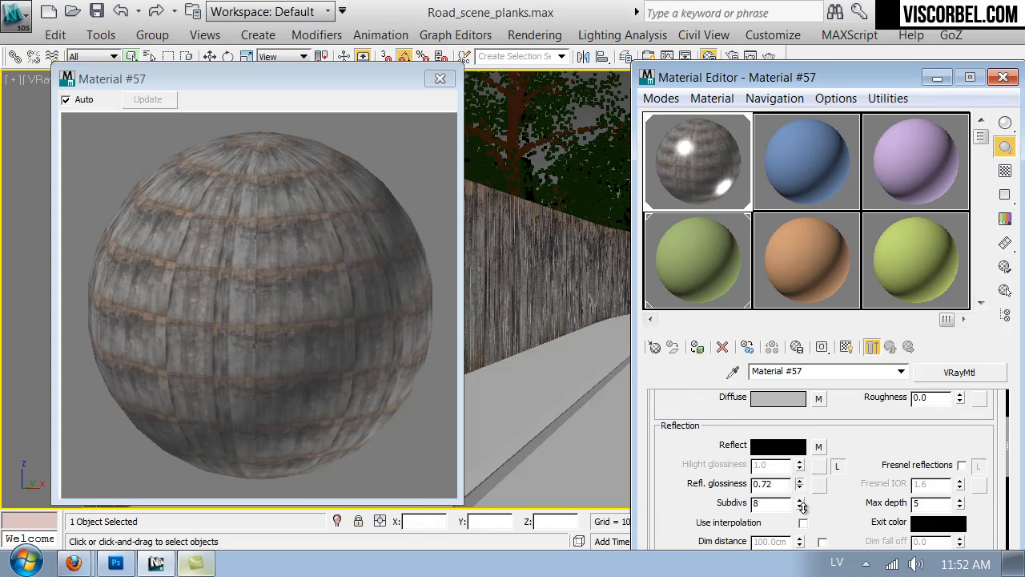
Set reflection glossiness to 0.45 and enable Fresnel reflections with IOR 4.0
{"action": "left_click", "coordinate": [798, 487]}
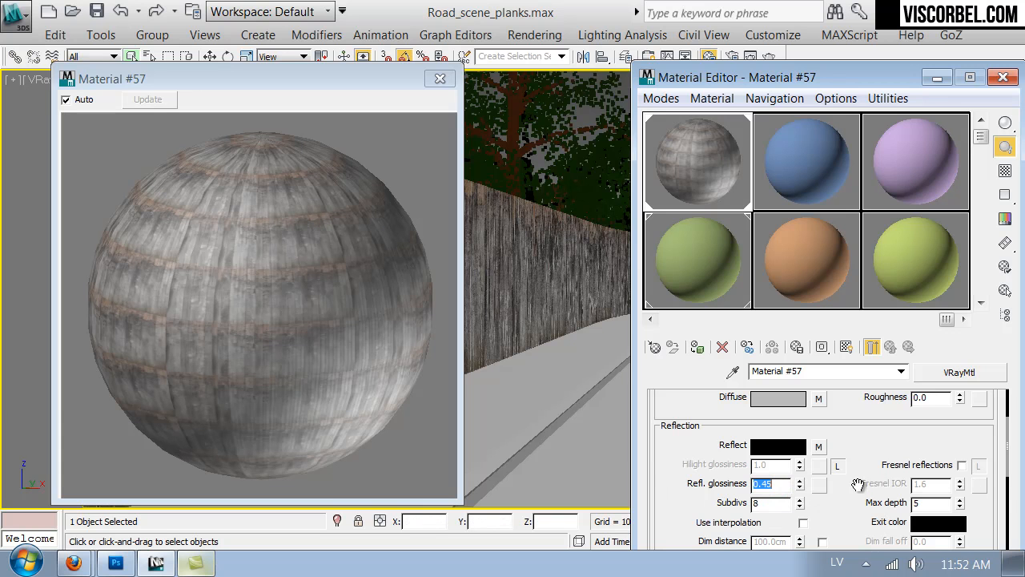
{"action": "left_click", "coordinate": [961, 465]}
{"action": "type", "text": "4"}
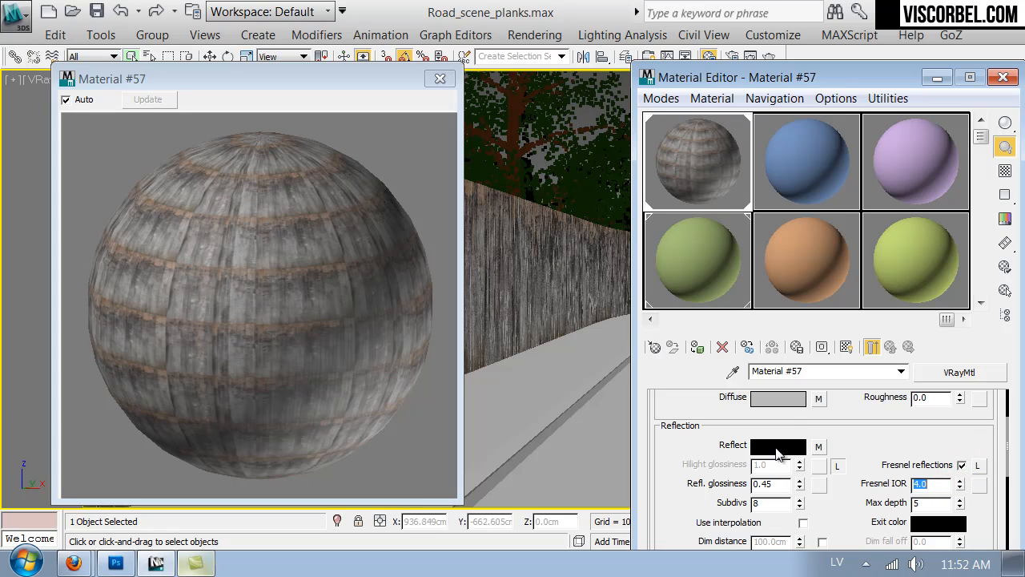
{"action": "mouse_move", "coordinate": [769, 336]}
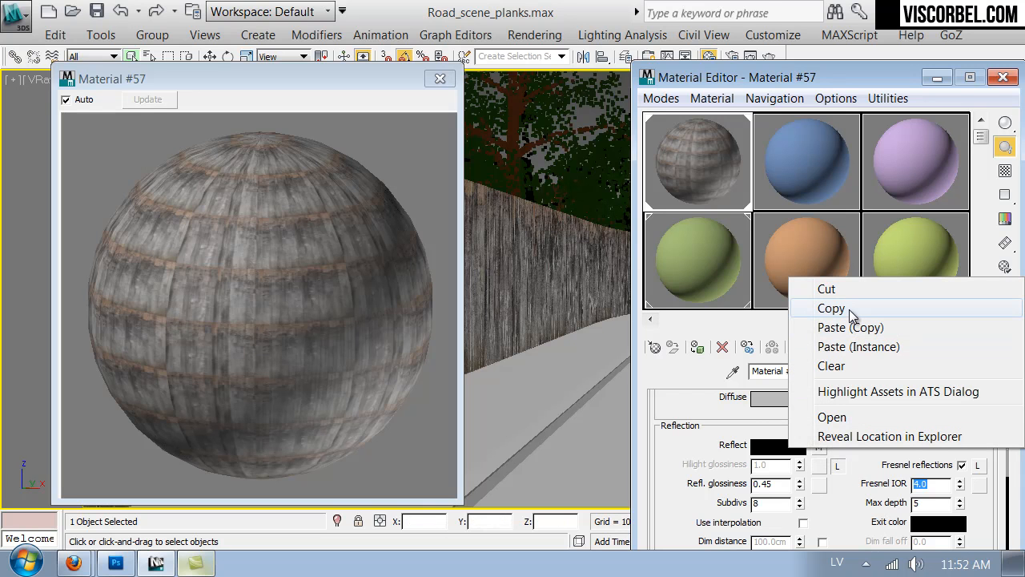
{"action": "mouse_move", "coordinate": [156, 561]}
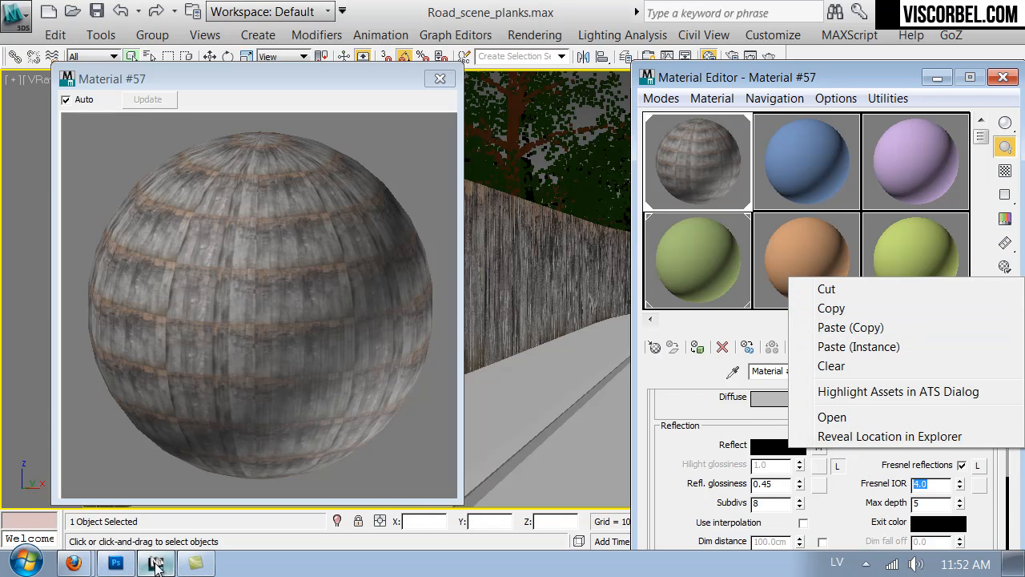
Back in Photoshop, hide the flat gray overlay layer so the grayscale planks show
{"action": "left_click", "coordinate": [114, 562]}
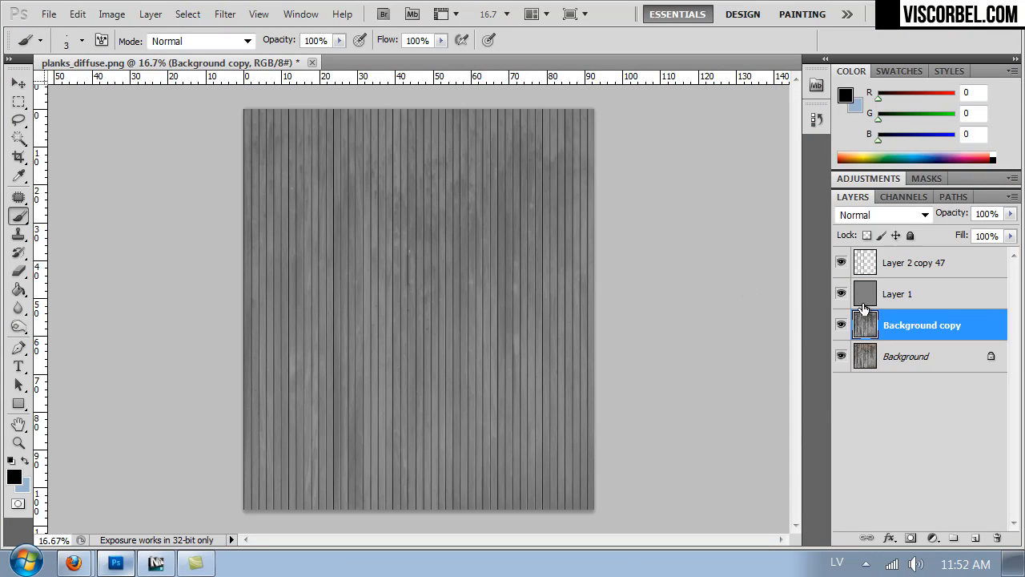
{"action": "left_click", "coordinate": [841, 293]}
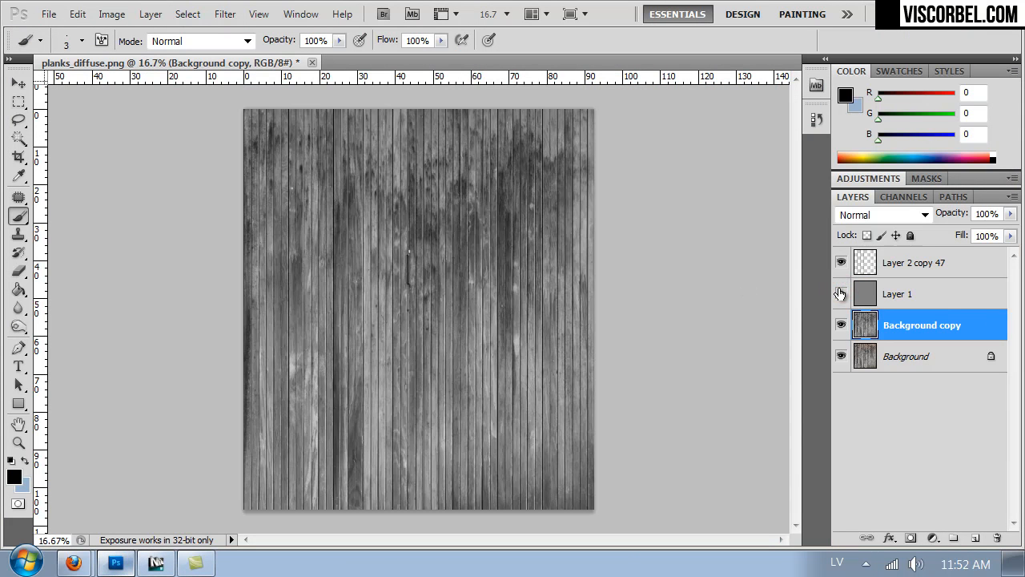
{"action": "left_click", "coordinate": [841, 293]}
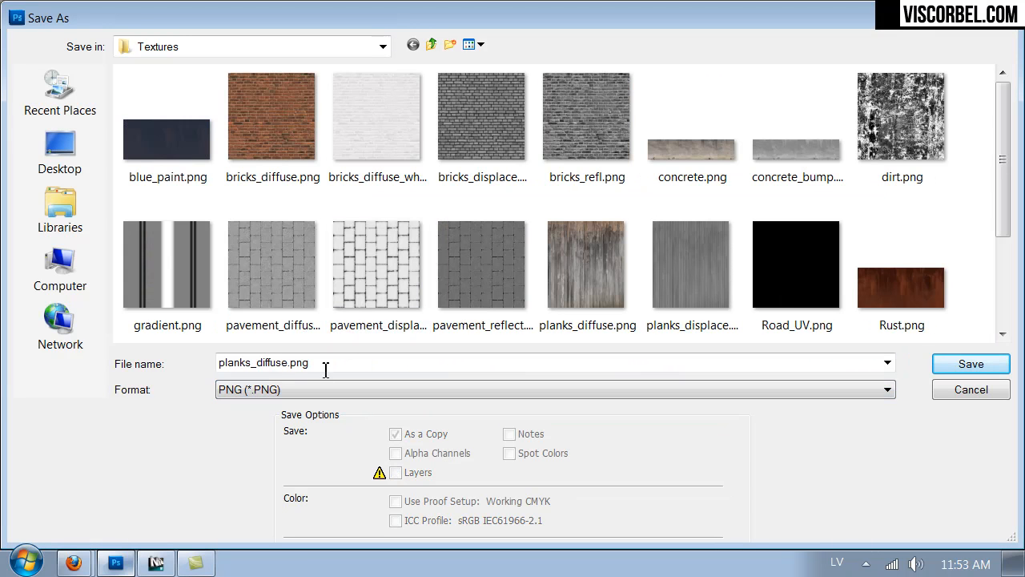
Save the texture as a renamed PNG copy, planks_diffuse.png, confirming the PNG options
{"action": "triple_click", "coordinate": [262, 362]}
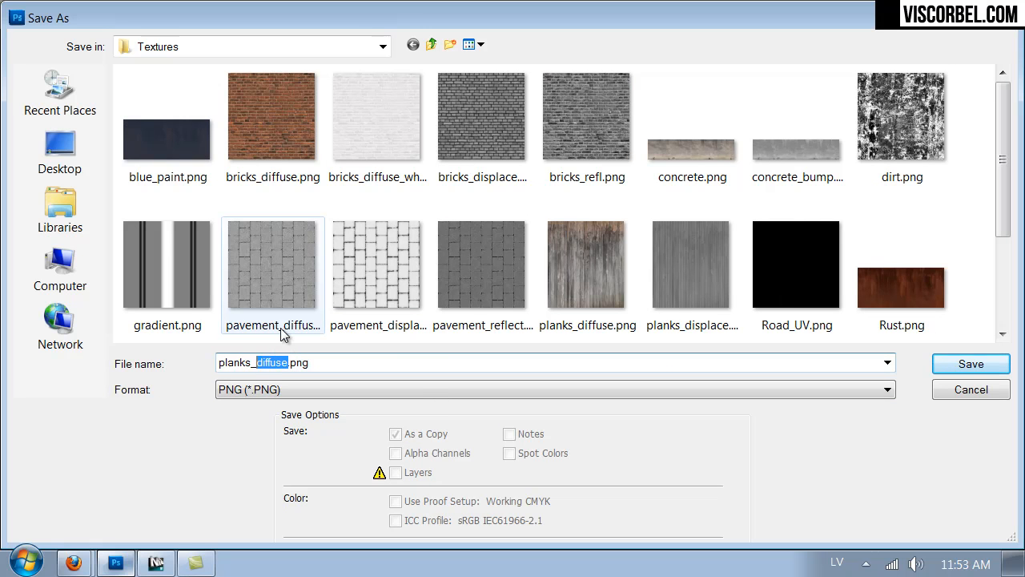
{"action": "left_click", "coordinate": [970, 363]}
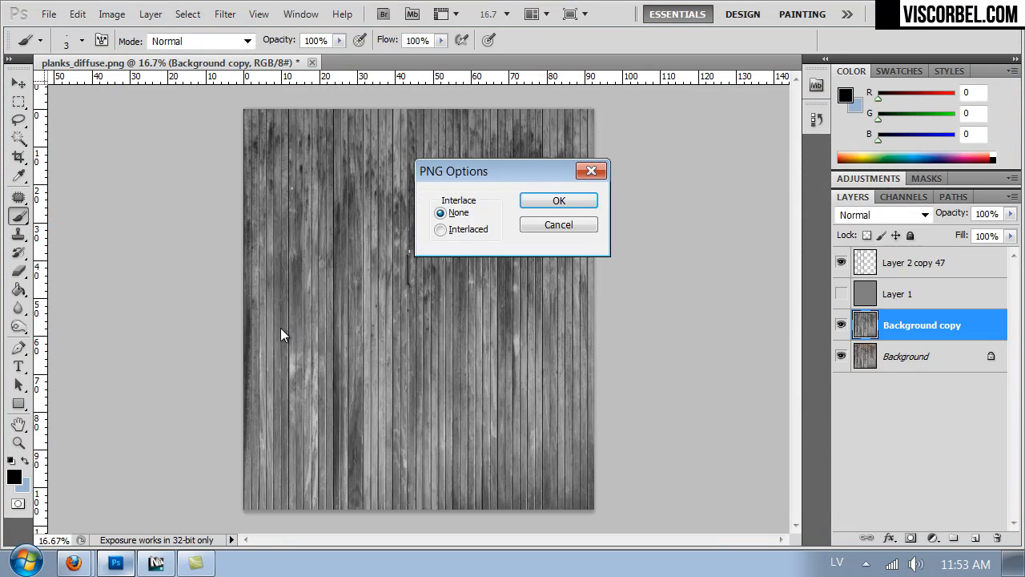
{"action": "left_click", "coordinate": [558, 199]}
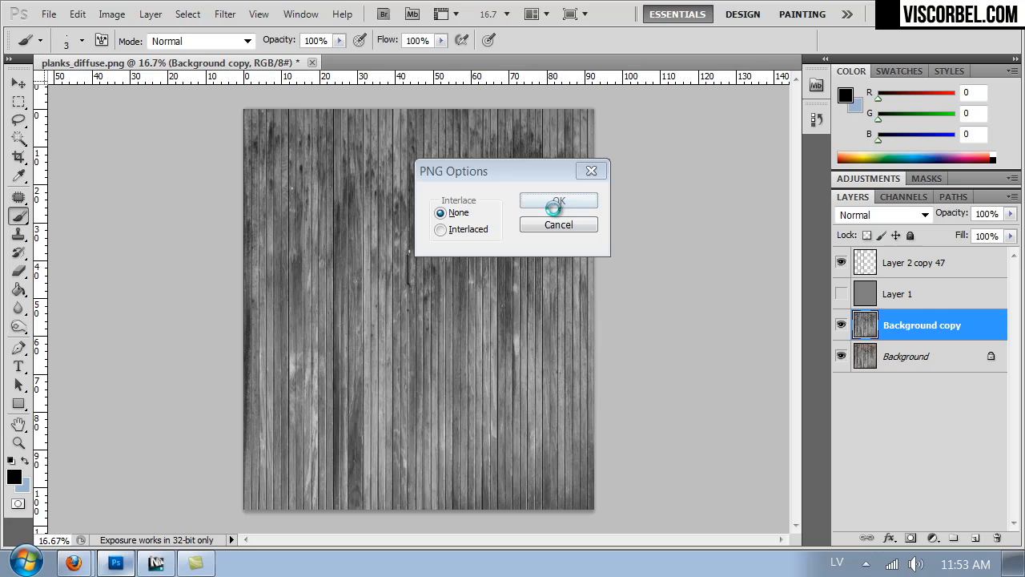
{"action": "mouse_move", "coordinate": [248, 375]}
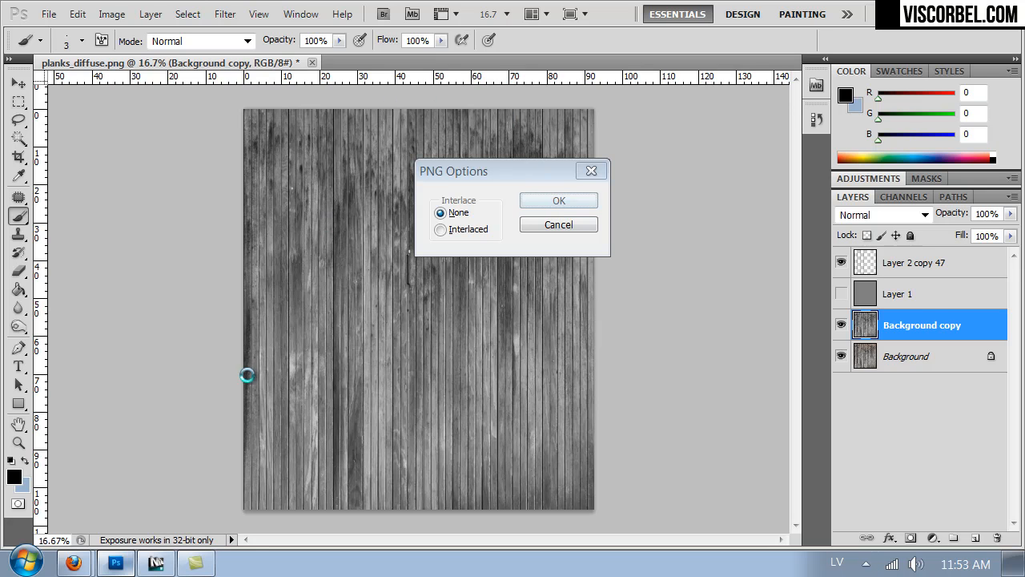
{"action": "mouse_move", "coordinate": [157, 563]}
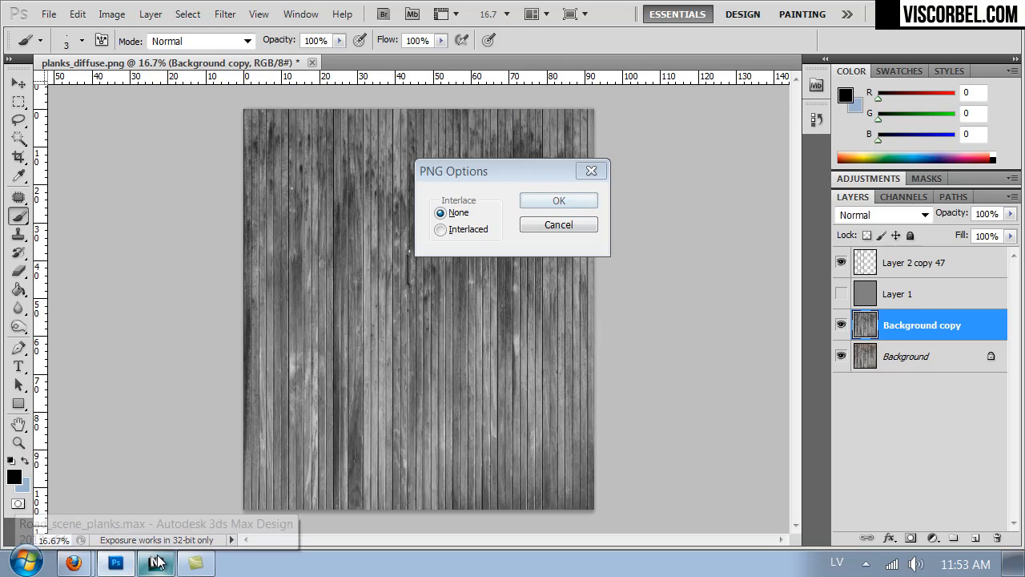
Brighten the top texture layer with a Hue/Saturation lightness boost
{"action": "left_click", "coordinate": [558, 200]}
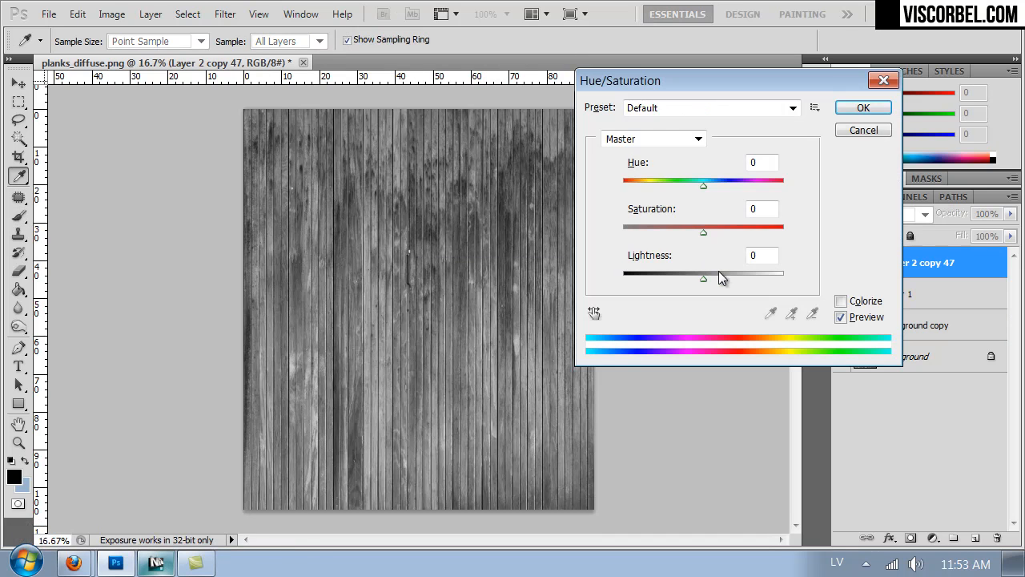
{"action": "left_click_drag", "start_coordinate": [703, 278], "coordinate": [747, 278]}
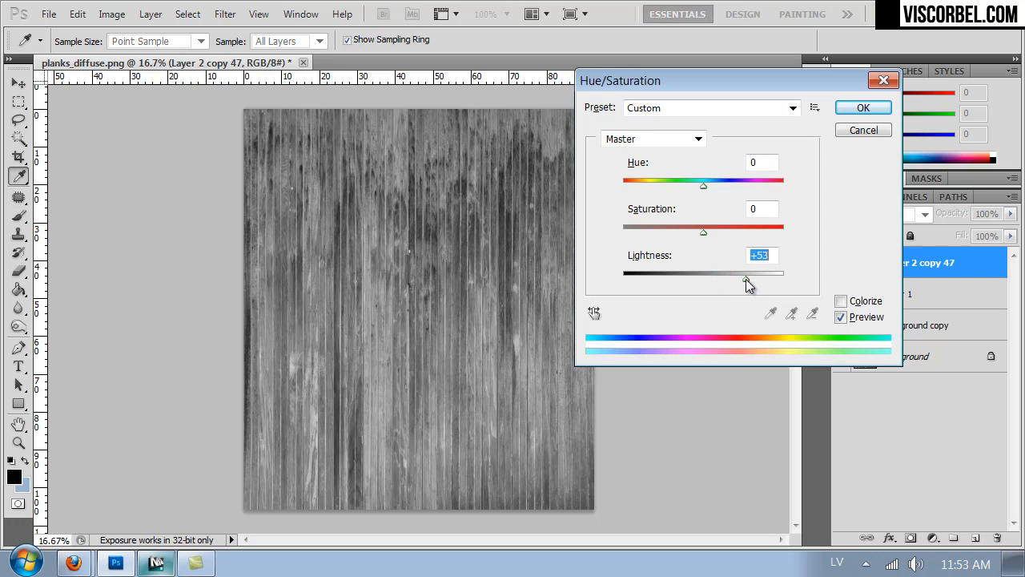
{"action": "left_click", "coordinate": [863, 108]}
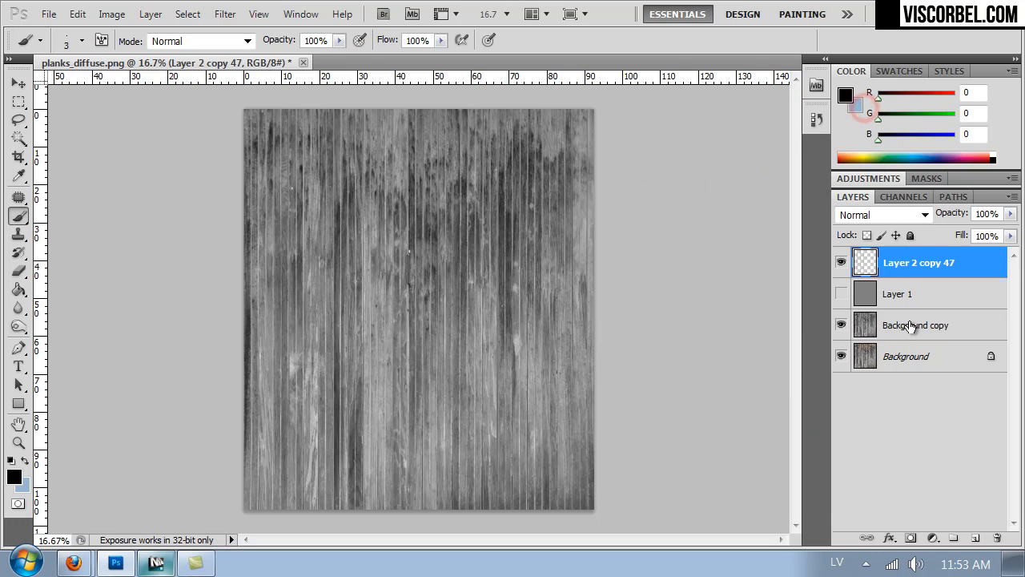
Brighten the Background copy layer with a raised, slightly eased-back Curves adjustment
{"action": "left_click", "coordinate": [922, 324]}
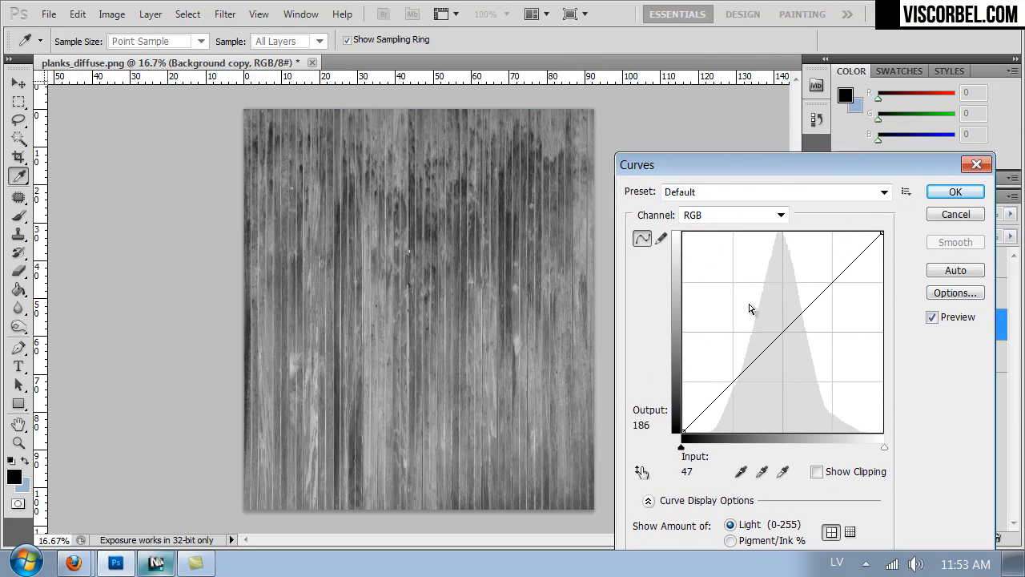
{"action": "left_click_drag", "start_coordinate": [750, 308], "coordinate": [729, 308]}
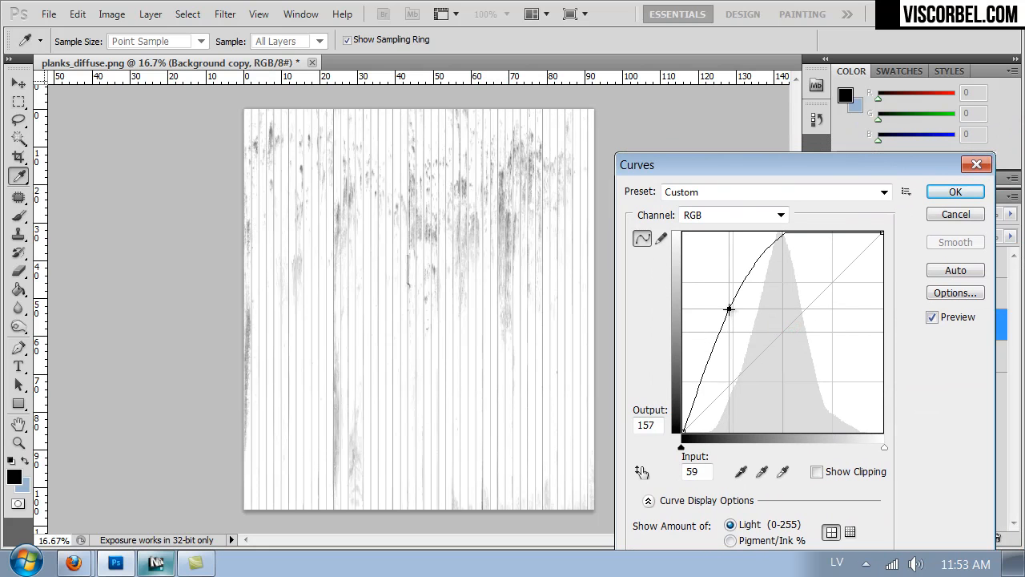
{"action": "left_click_drag", "start_coordinate": [729, 309], "coordinate": [735, 321]}
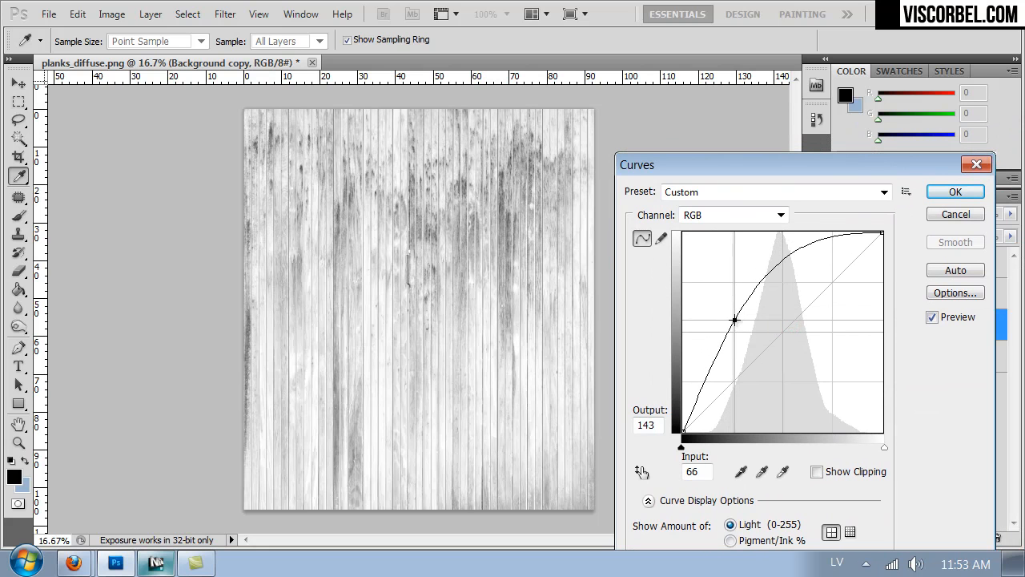
{"action": "left_click_drag", "start_coordinate": [735, 320], "coordinate": [731, 316]}
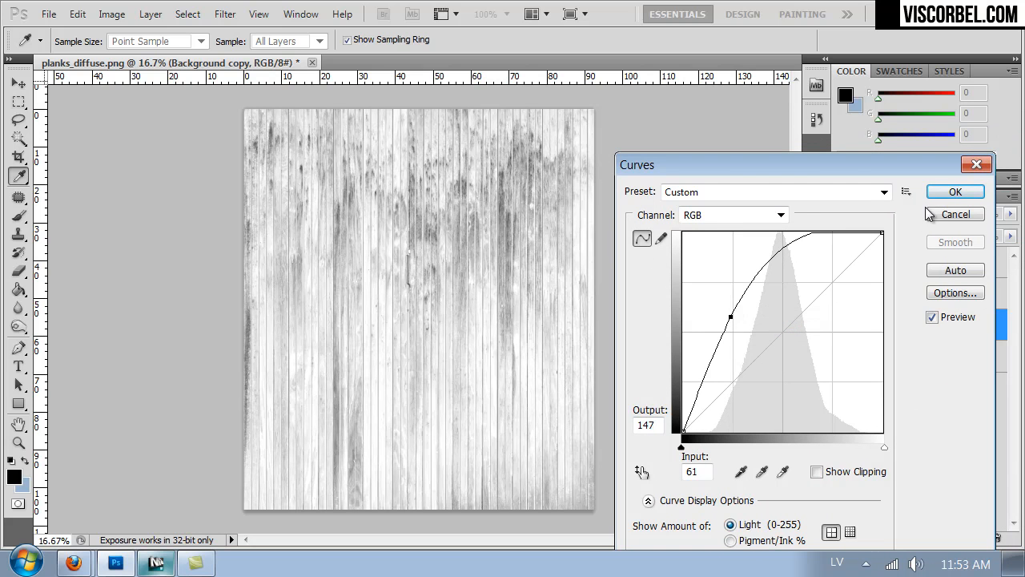
{"action": "left_click", "coordinate": [955, 191]}
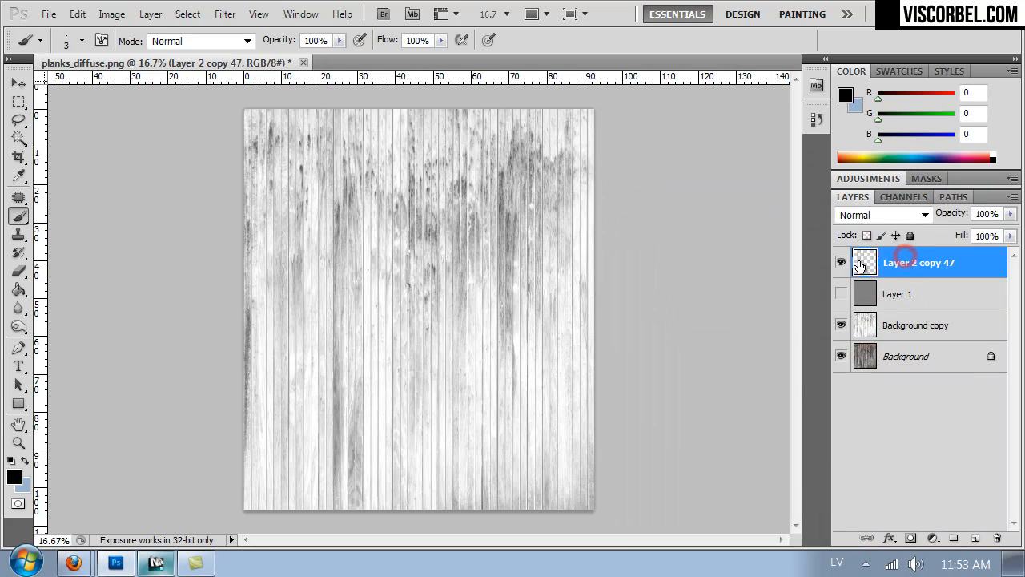
Strongly lighten the Layer 2 copy planks texture, raising lightness by +74
{"action": "left_click", "coordinate": [841, 262]}
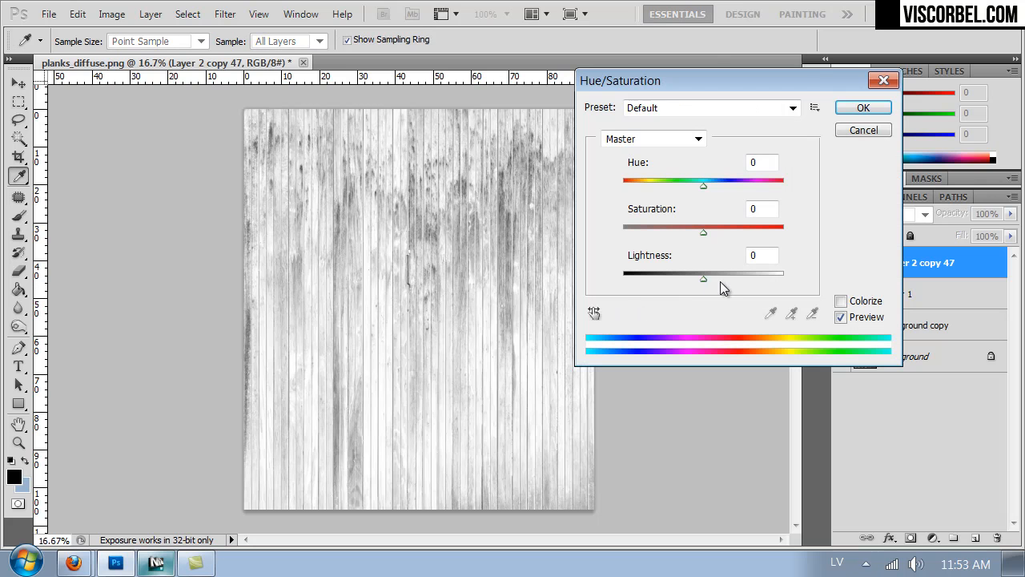
{"action": "left_click_drag", "start_coordinate": [704, 274], "coordinate": [762, 274]}
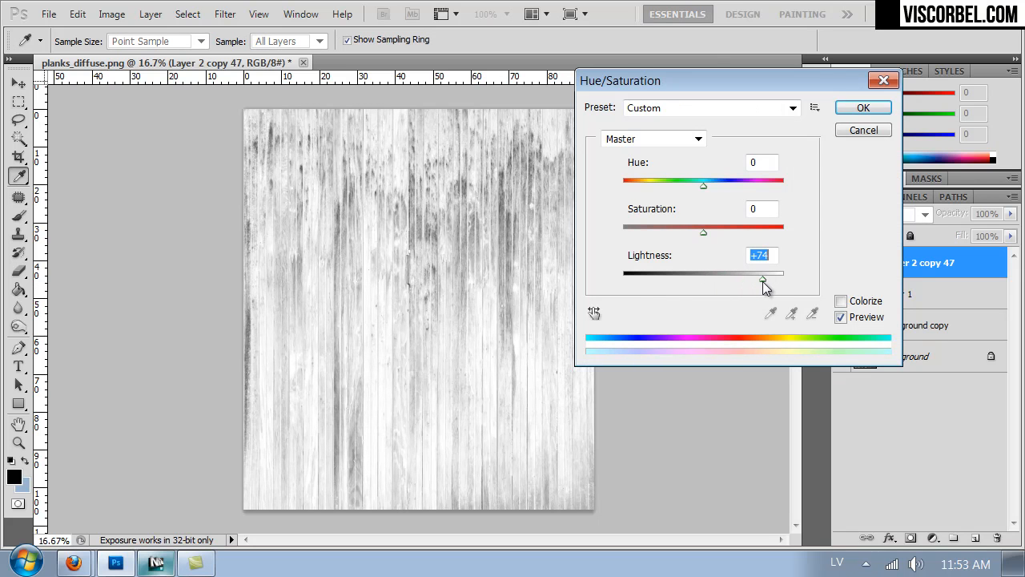
{"action": "left_click", "coordinate": [863, 107]}
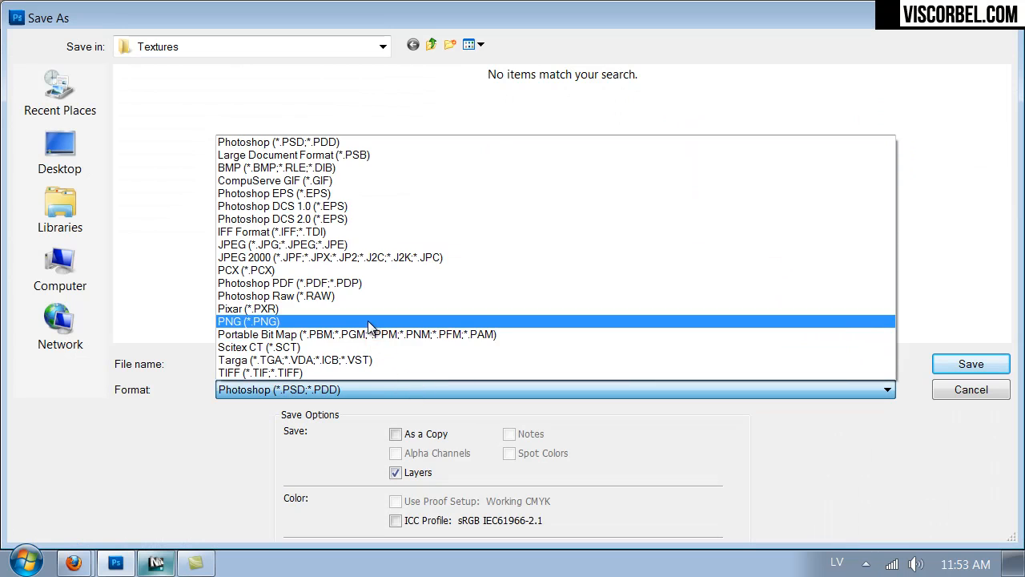
Save the lightened texture as PNG over the existing planks_gloss.png in Textures
{"action": "left_click", "coordinate": [248, 320]}
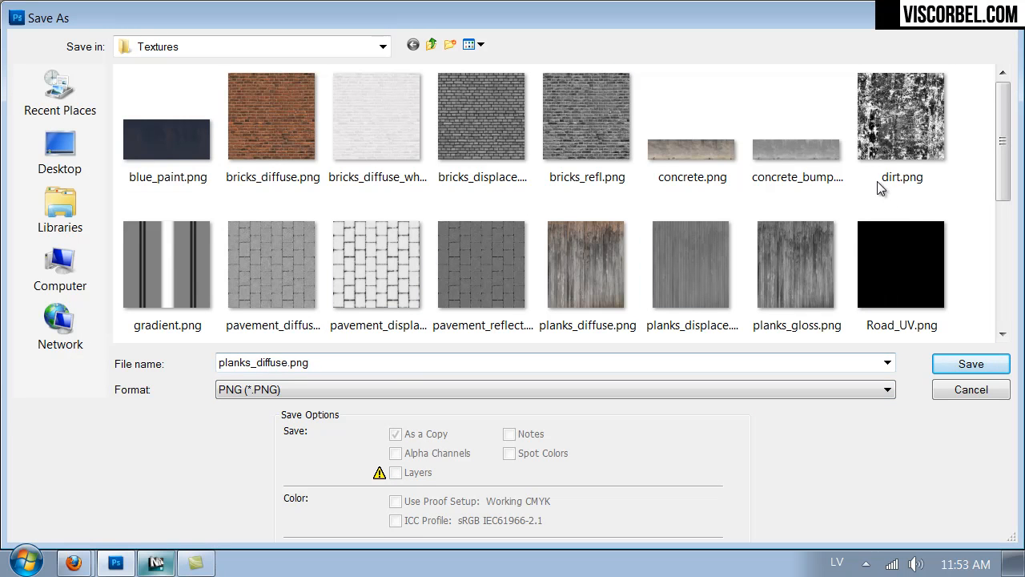
{"action": "left_click", "coordinate": [970, 364]}
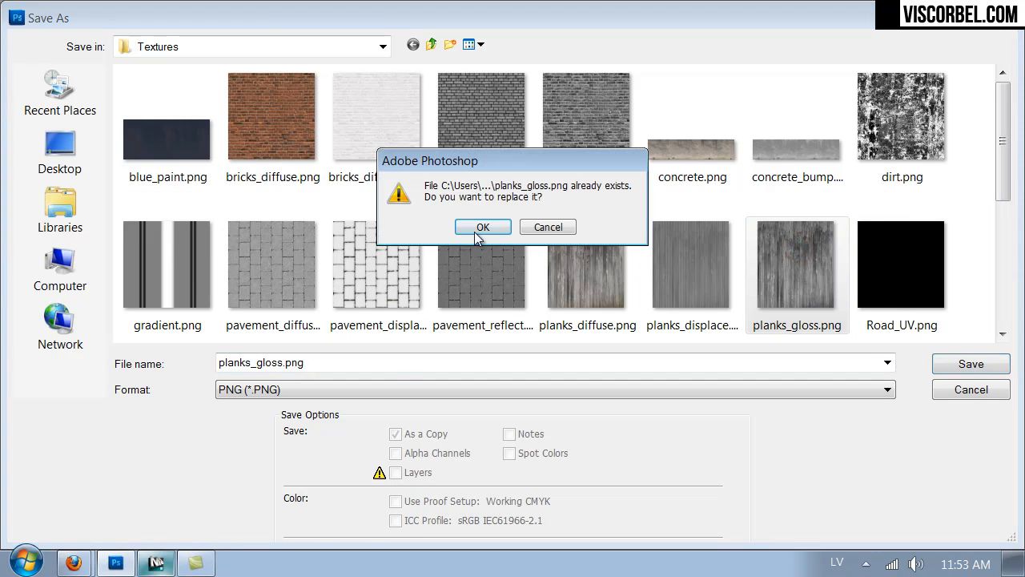
{"action": "left_click", "coordinate": [482, 226]}
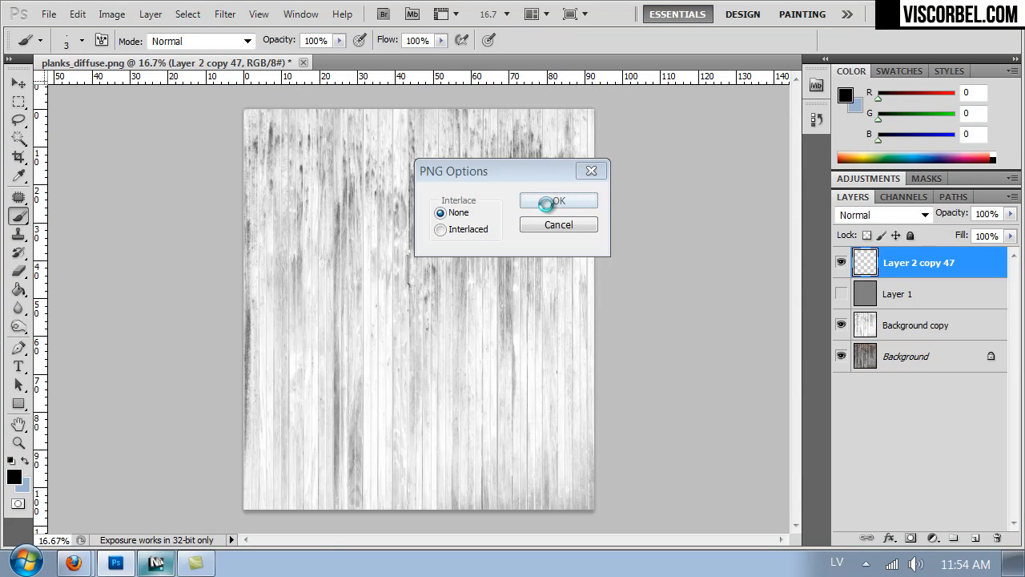
{"action": "mouse_move", "coordinate": [545, 215]}
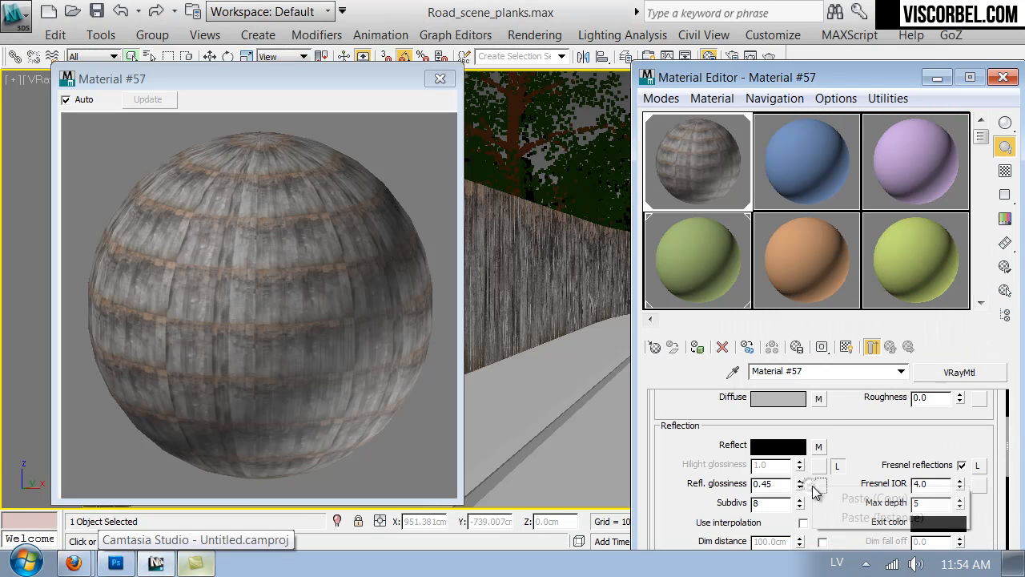
Point the reflection glossiness map's bitmap at the updated planks_gloss.png
{"action": "left_click", "coordinate": [819, 483]}
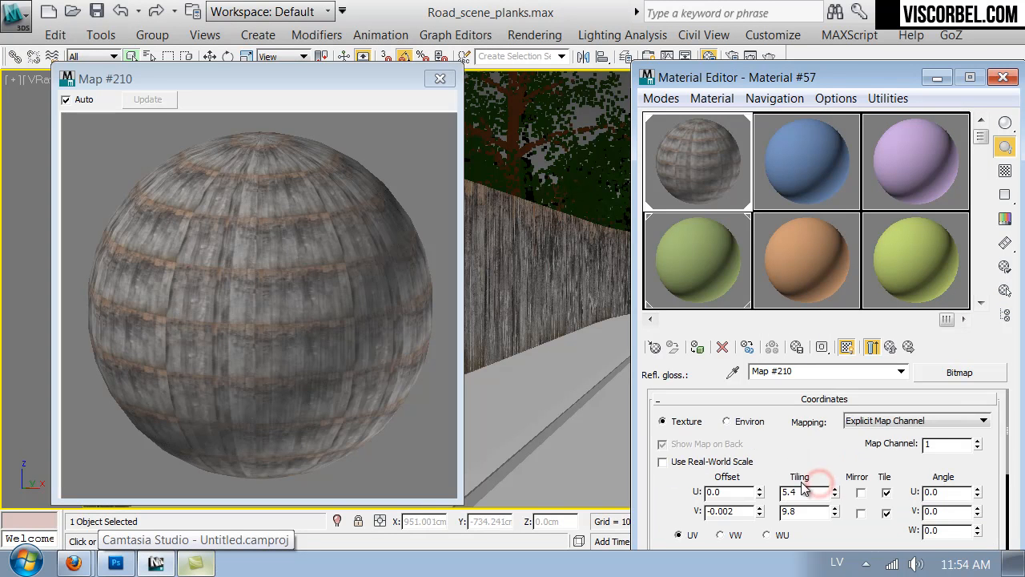
{"action": "left_click", "coordinate": [960, 372]}
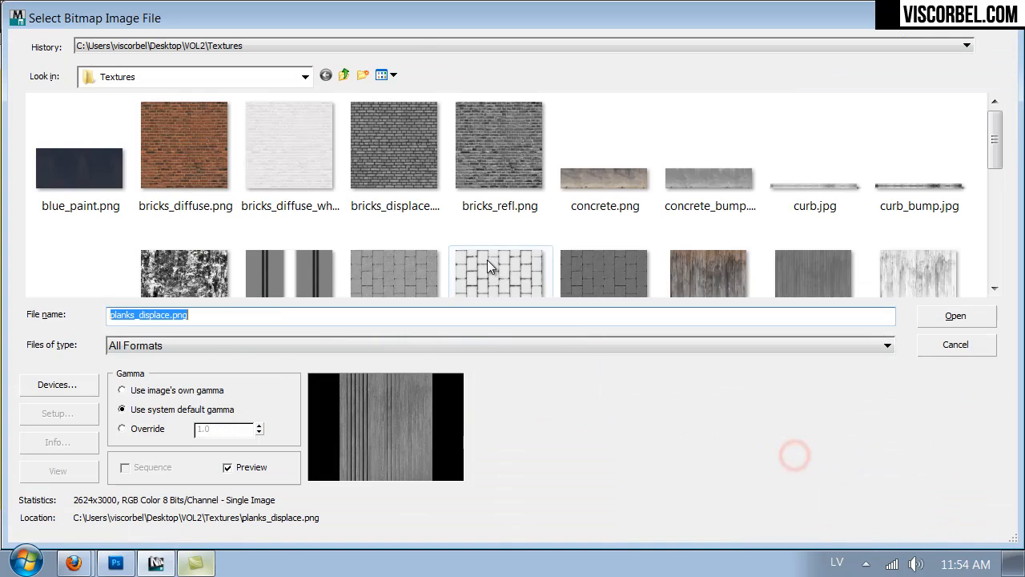
{"action": "left_click", "coordinate": [920, 273]}
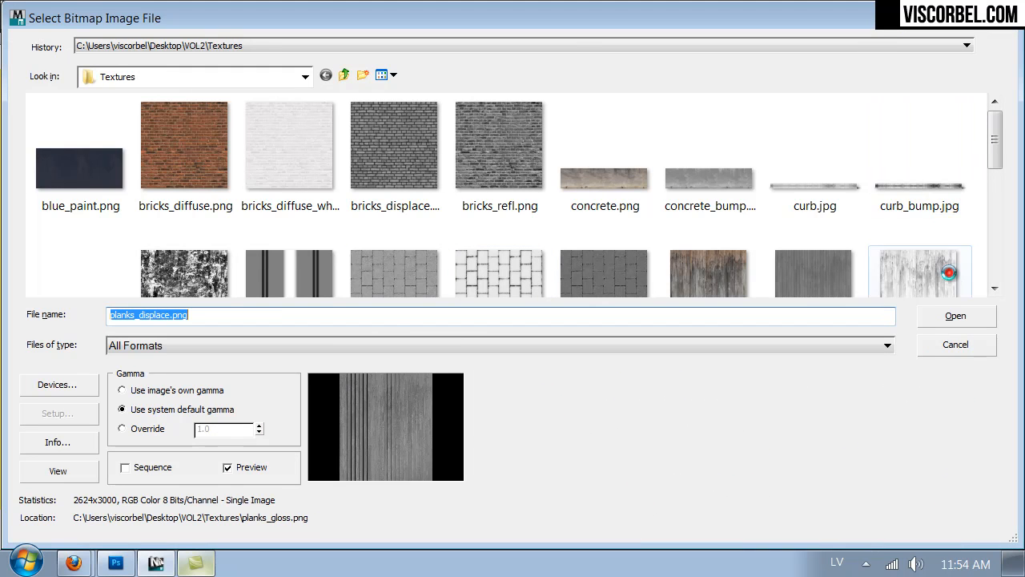
{"action": "left_click", "coordinate": [955, 314]}
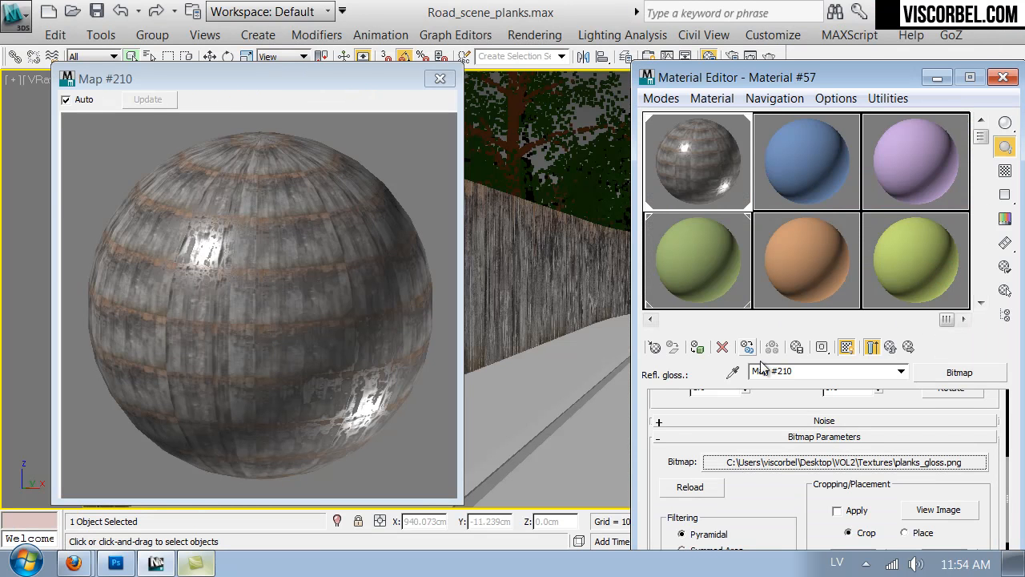
{"action": "left_click", "coordinate": [889, 347]}
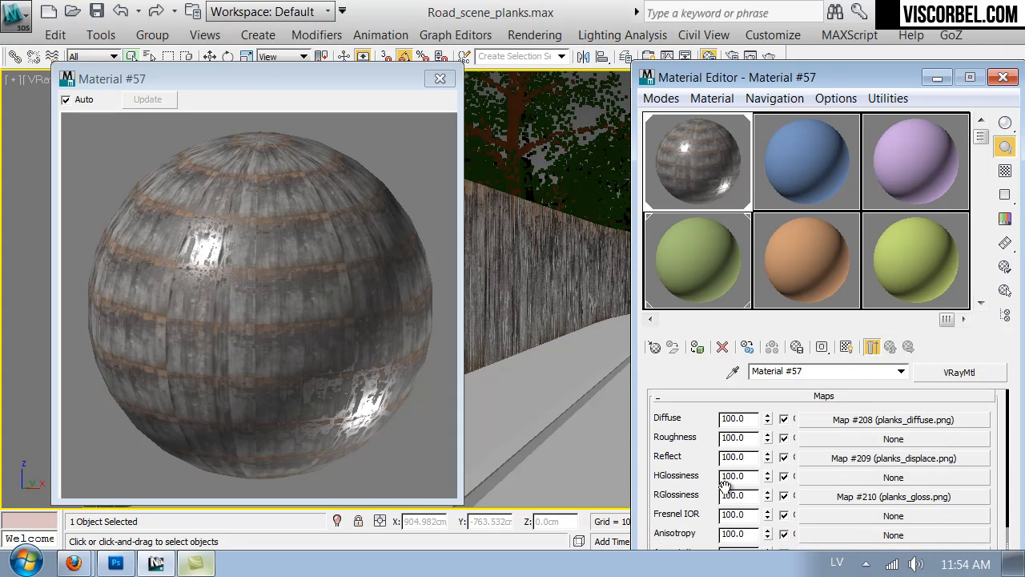
Set the RGlossiness map amount to 50
{"action": "triple_click", "coordinate": [733, 494]}
{"action": "type", "text": "50"}
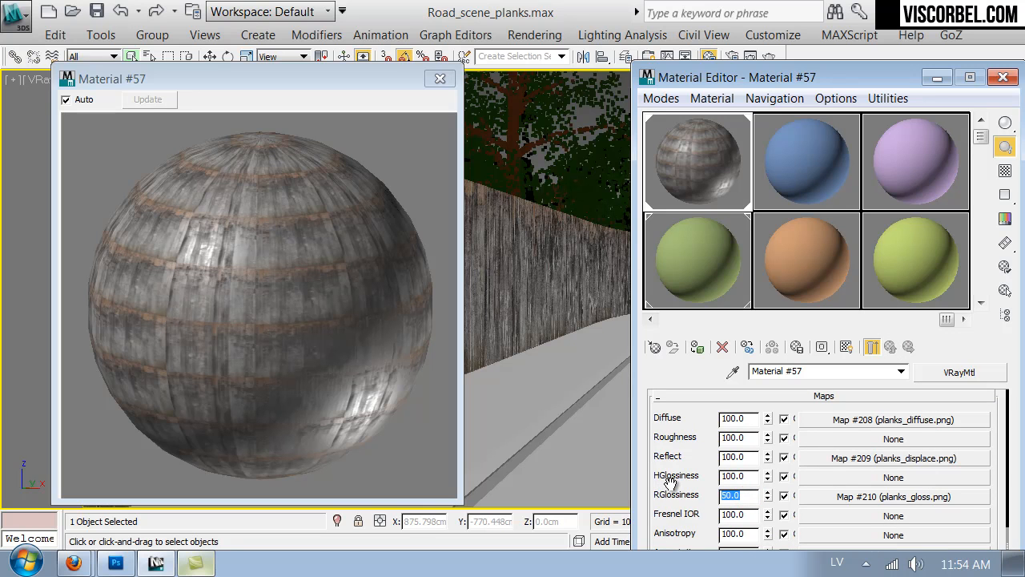
{"action": "scroll", "scroll_direction": "down", "scroll_amount": 3}
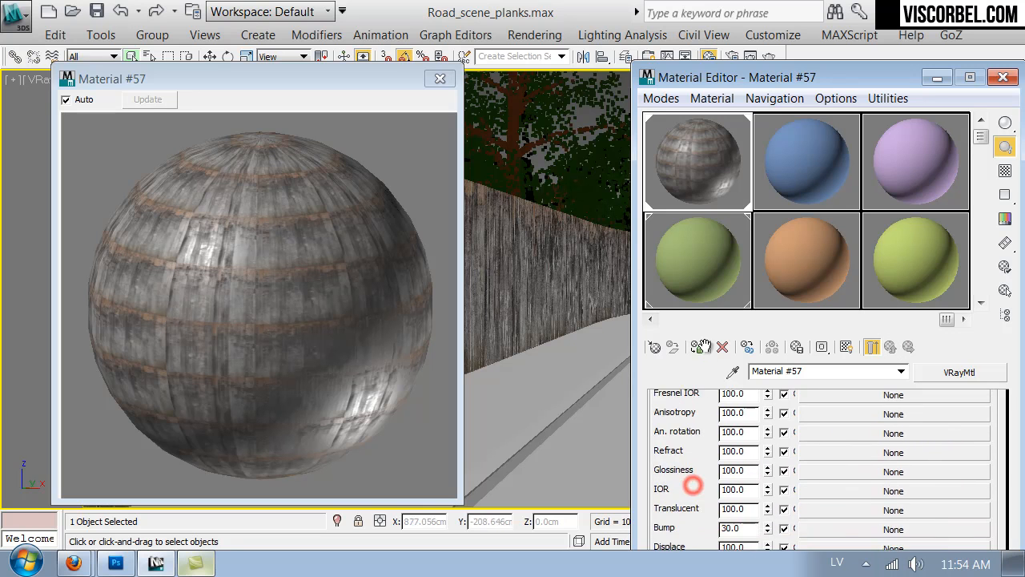
{"action": "scroll", "scroll_direction": "up", "scroll_amount": 3}
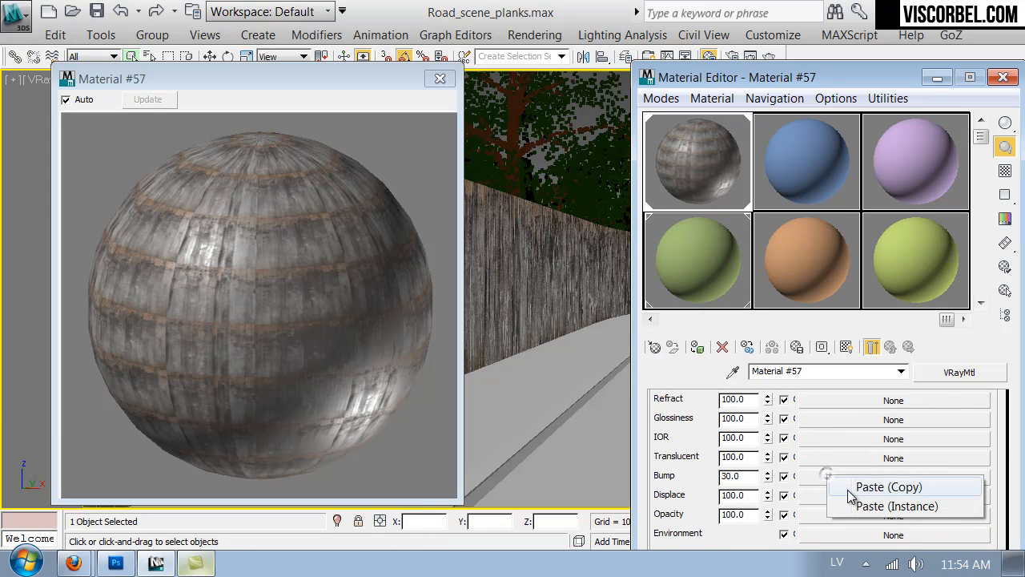
Paste the planks_displace.png map into the bump and displacement slots
{"action": "left_click", "coordinate": [887, 486]}
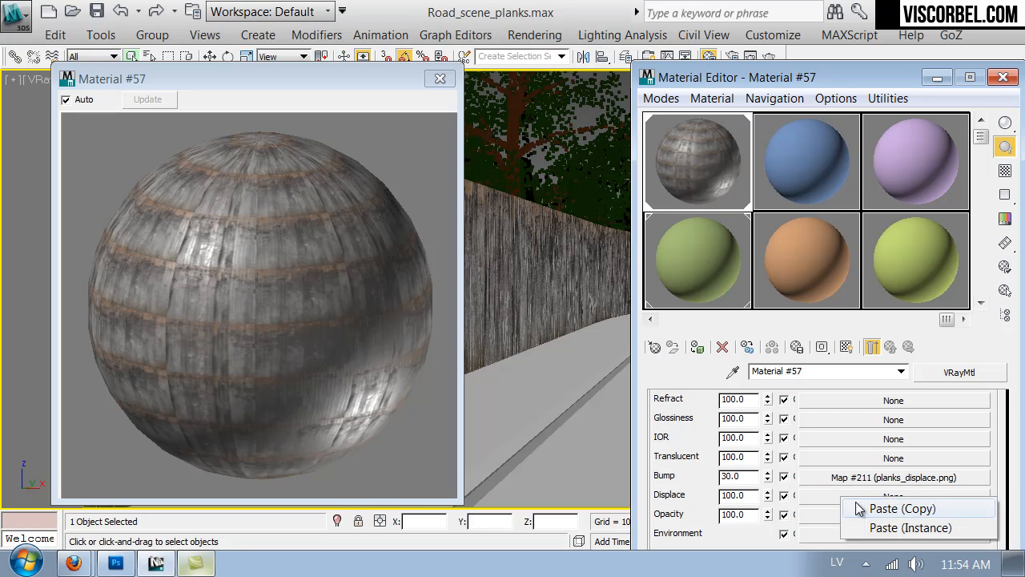
{"action": "left_click", "coordinate": [900, 508]}
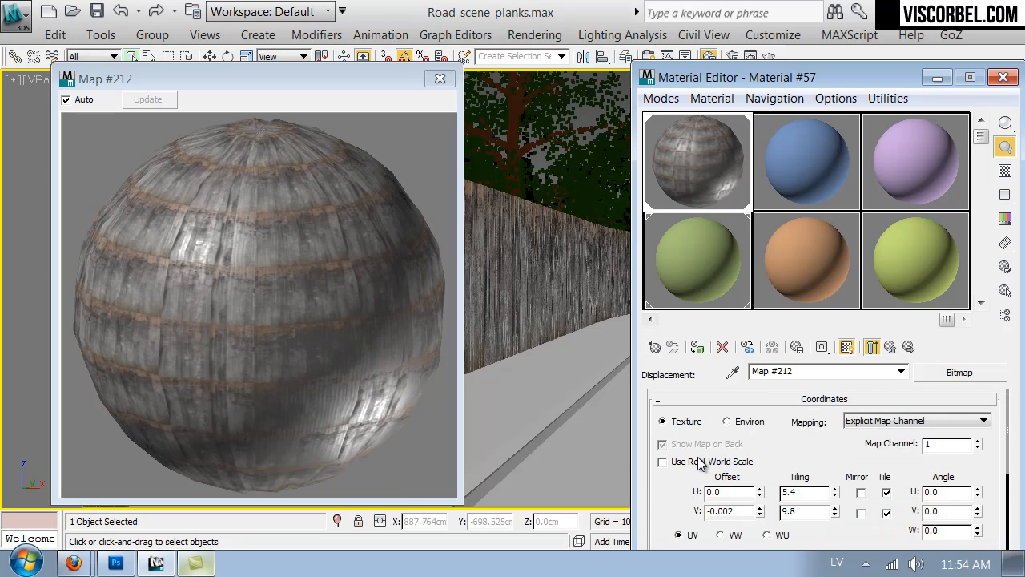
{"action": "left_click", "coordinate": [959, 372]}
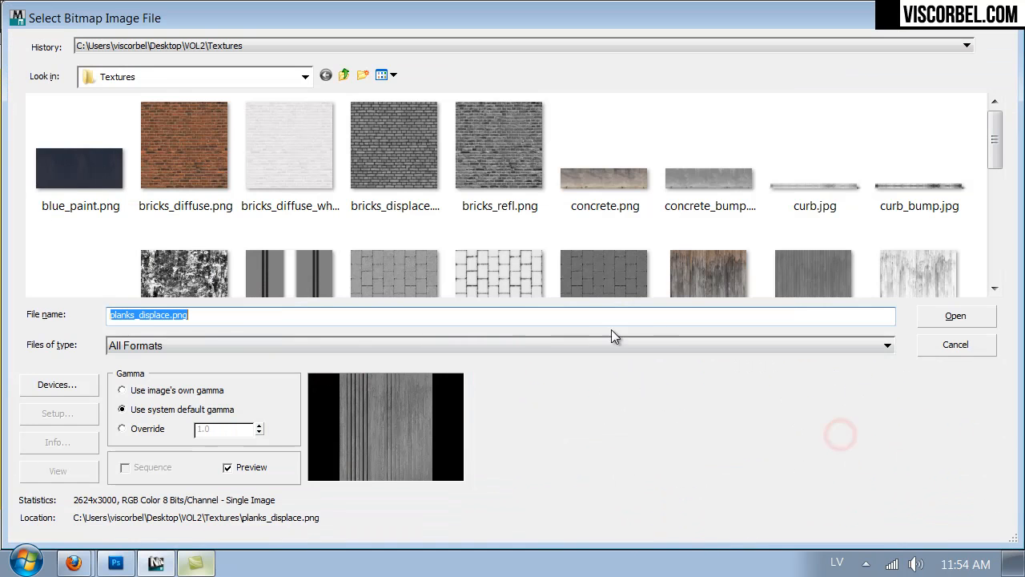
{"action": "scroll", "scroll_direction": "down", "scroll_amount": 3}
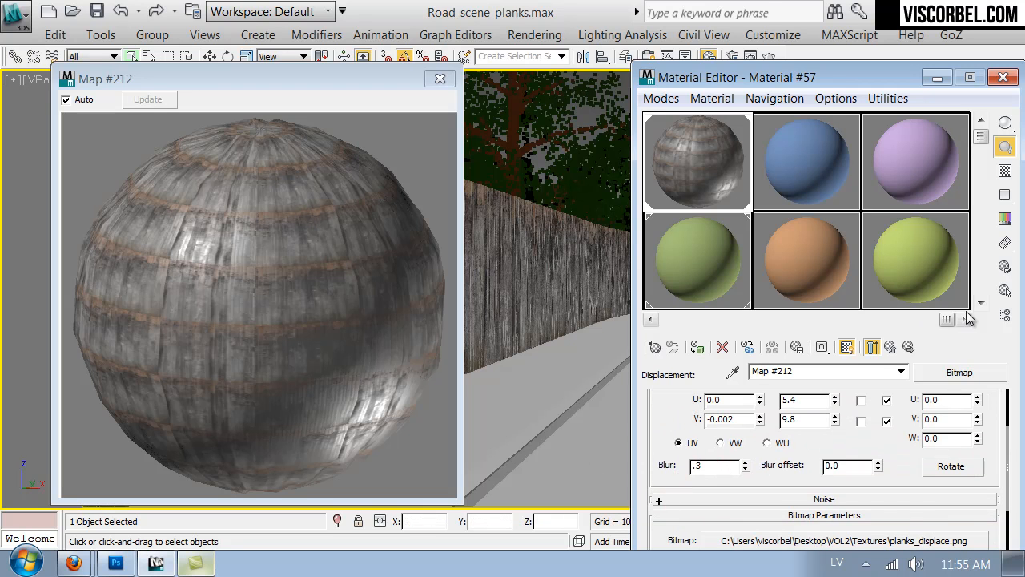
{"action": "left_click", "coordinate": [871, 347]}
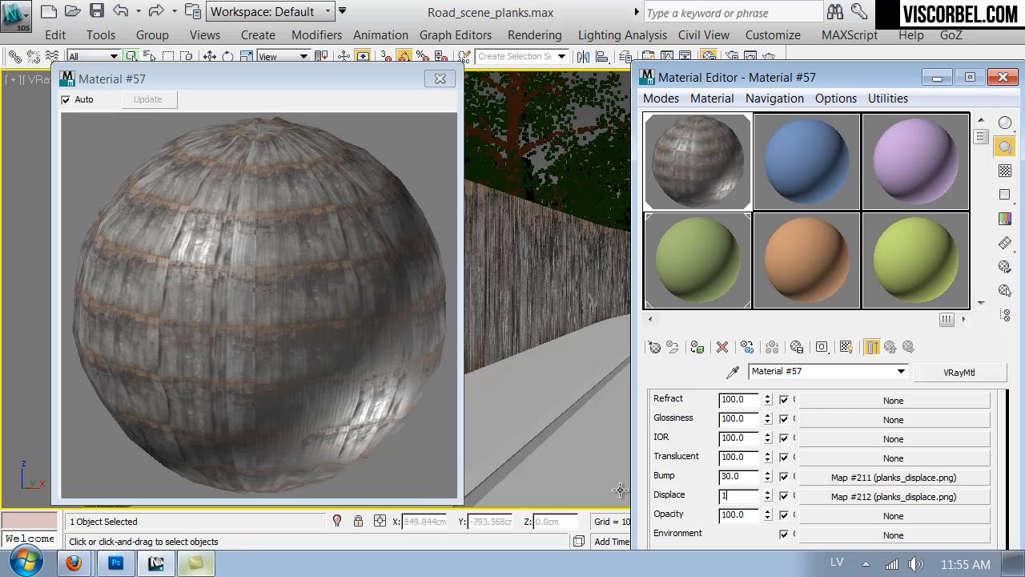
Set displacement amount 1.0 and lower the blur on the displacement and bump maps (0.3, 0.4)
{"action": "triple_click", "coordinate": [733, 495]}
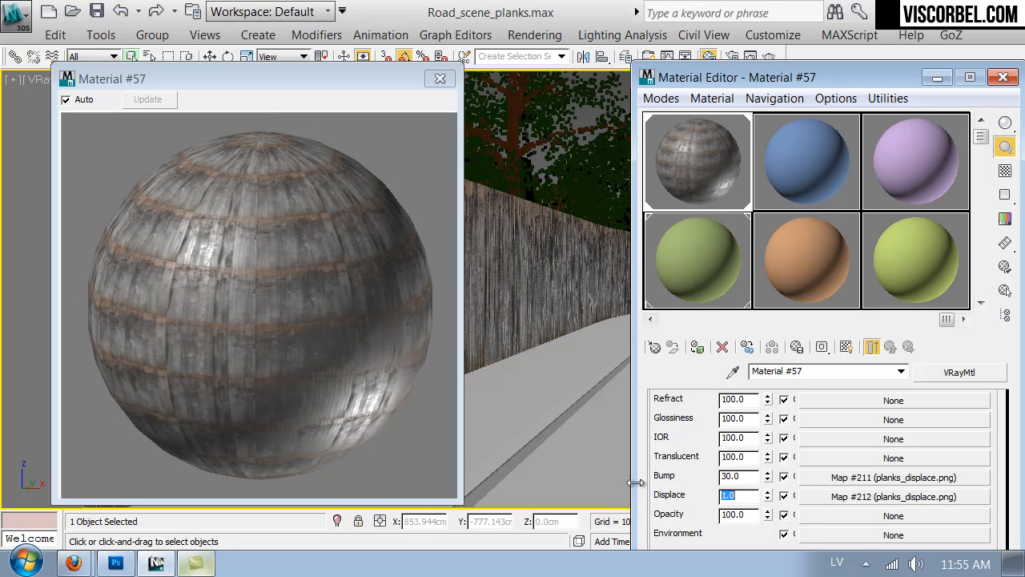
{"action": "triple_click", "coordinate": [733, 476]}
{"action": "type", "text": "60"}
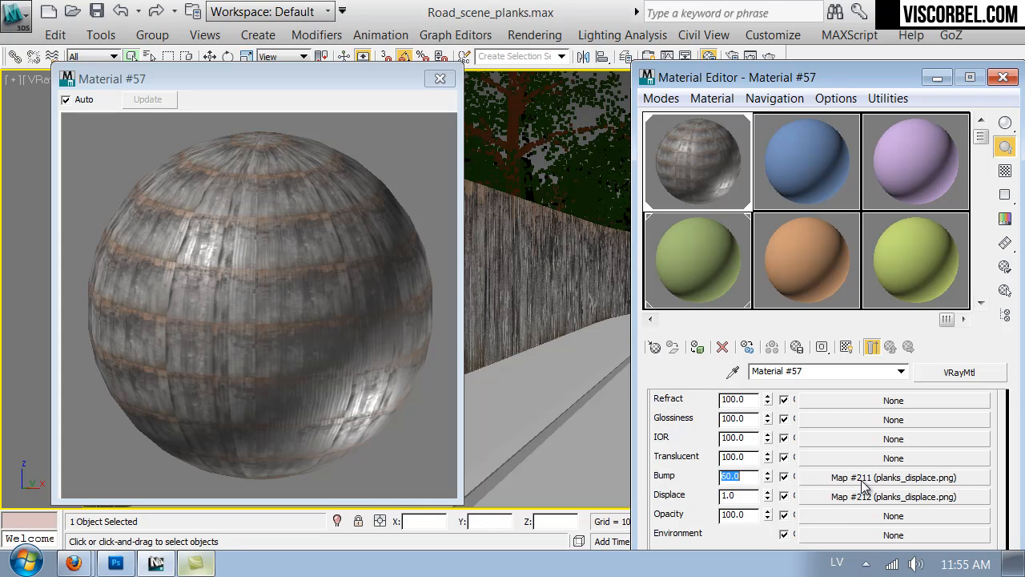
{"action": "left_click", "coordinate": [893, 476]}
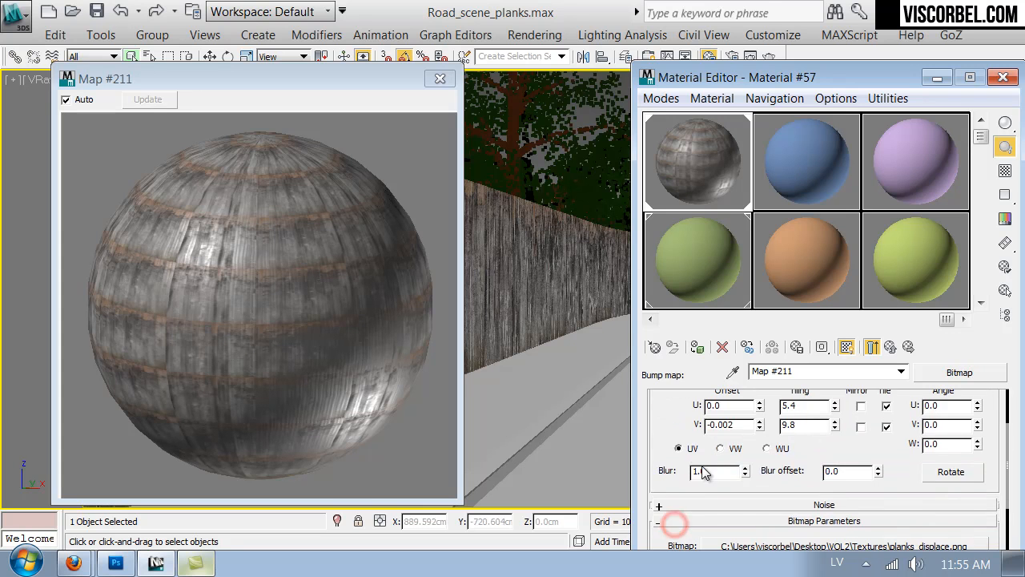
{"action": "triple_click", "coordinate": [711, 471]}
{"action": "type", "text": "0.4"}
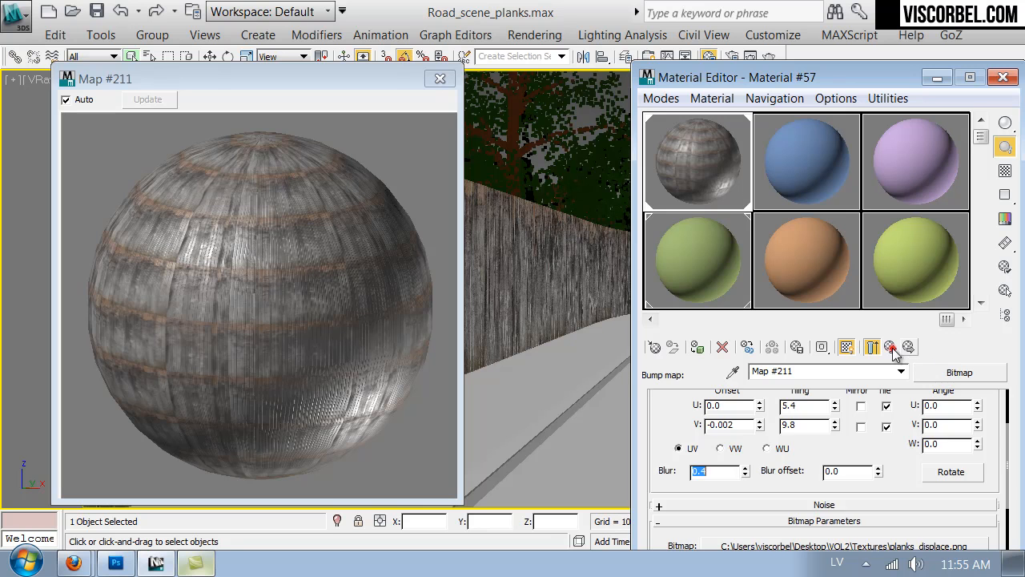
{"action": "left_click", "coordinate": [872, 346]}
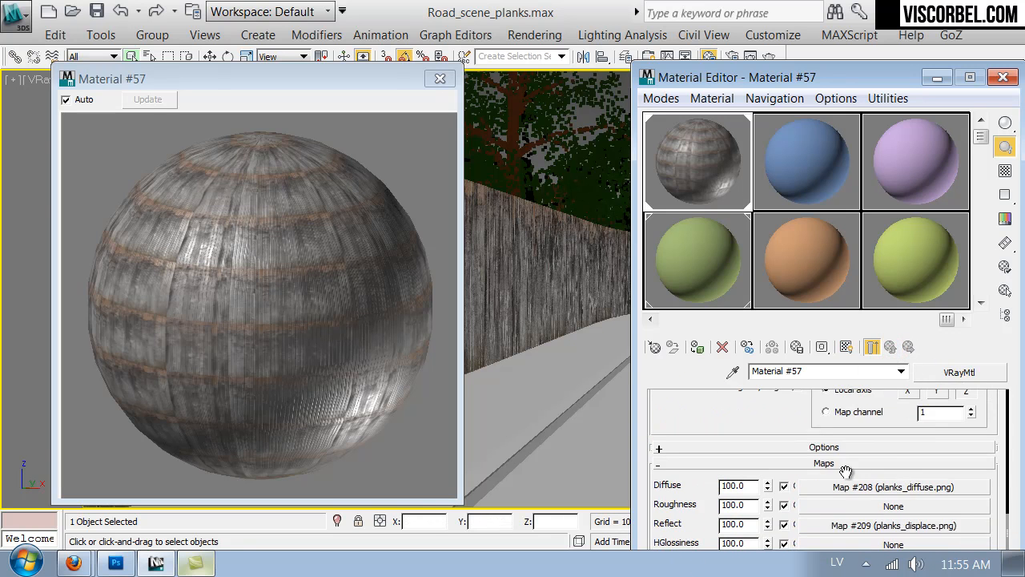
Launch a V-Ray production test render of the fence scene
{"action": "left_click", "coordinate": [893, 486]}
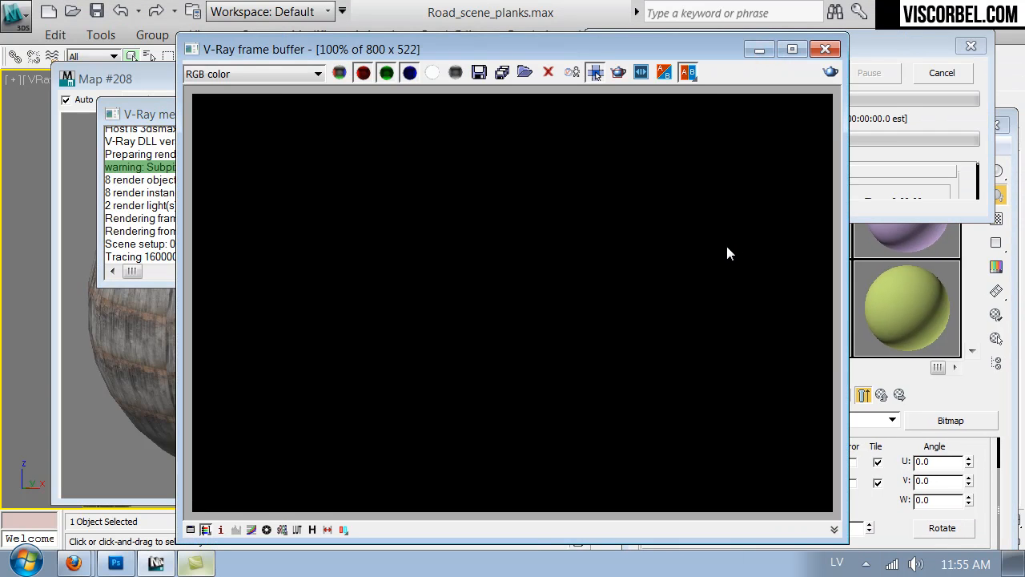
{"action": "mouse_move", "coordinate": [433, 272]}
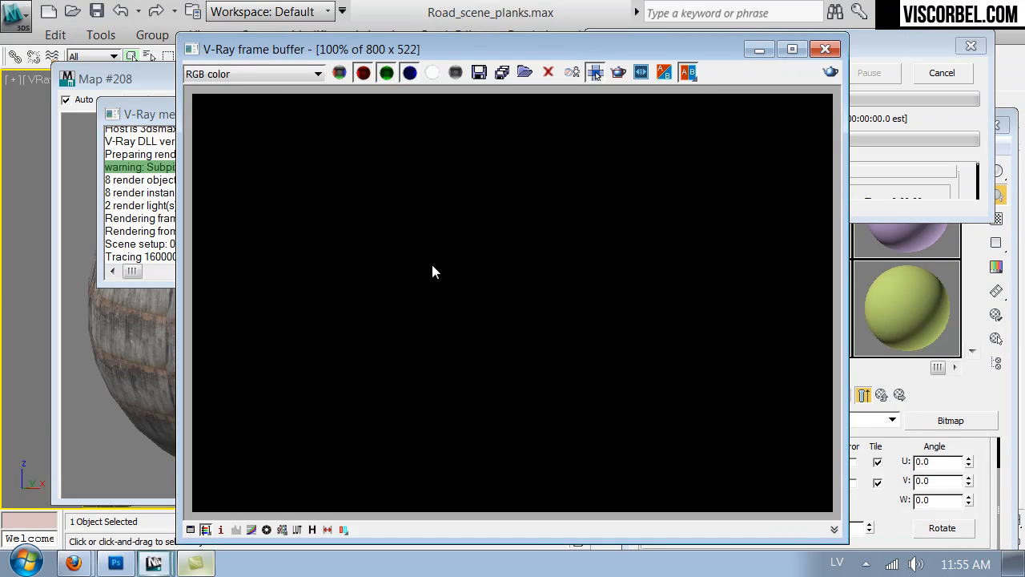